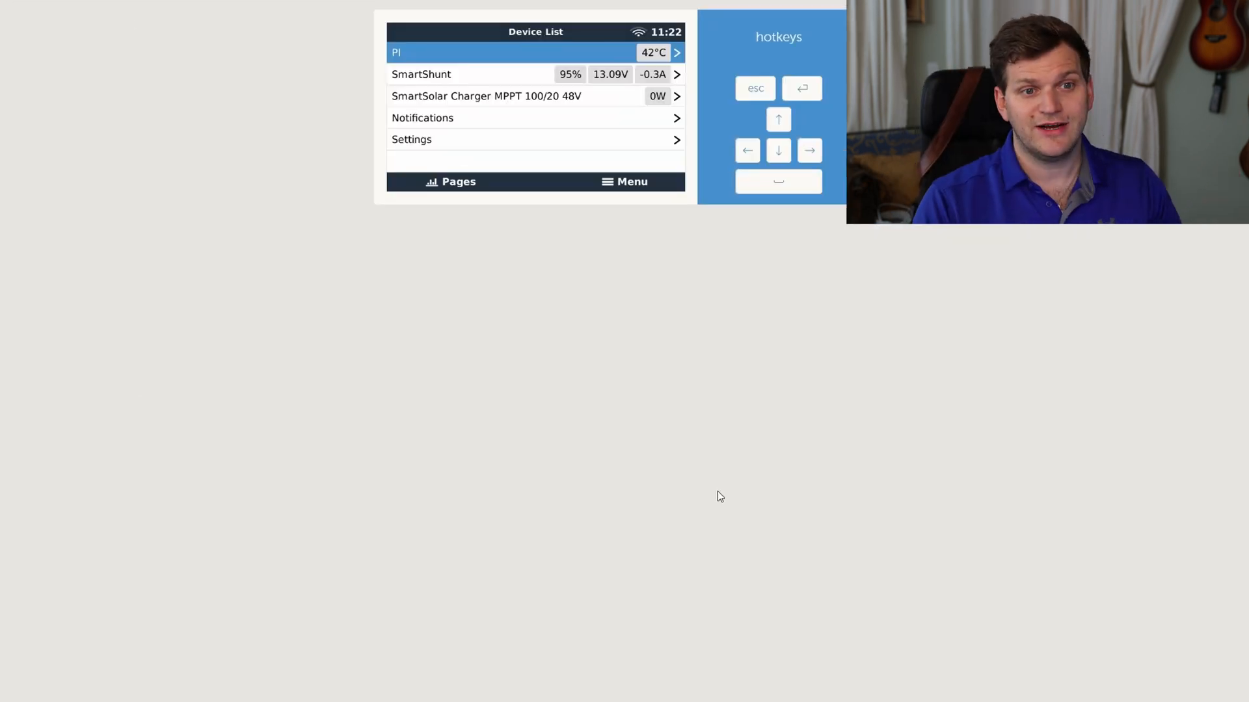
mouse_move(769, 339)
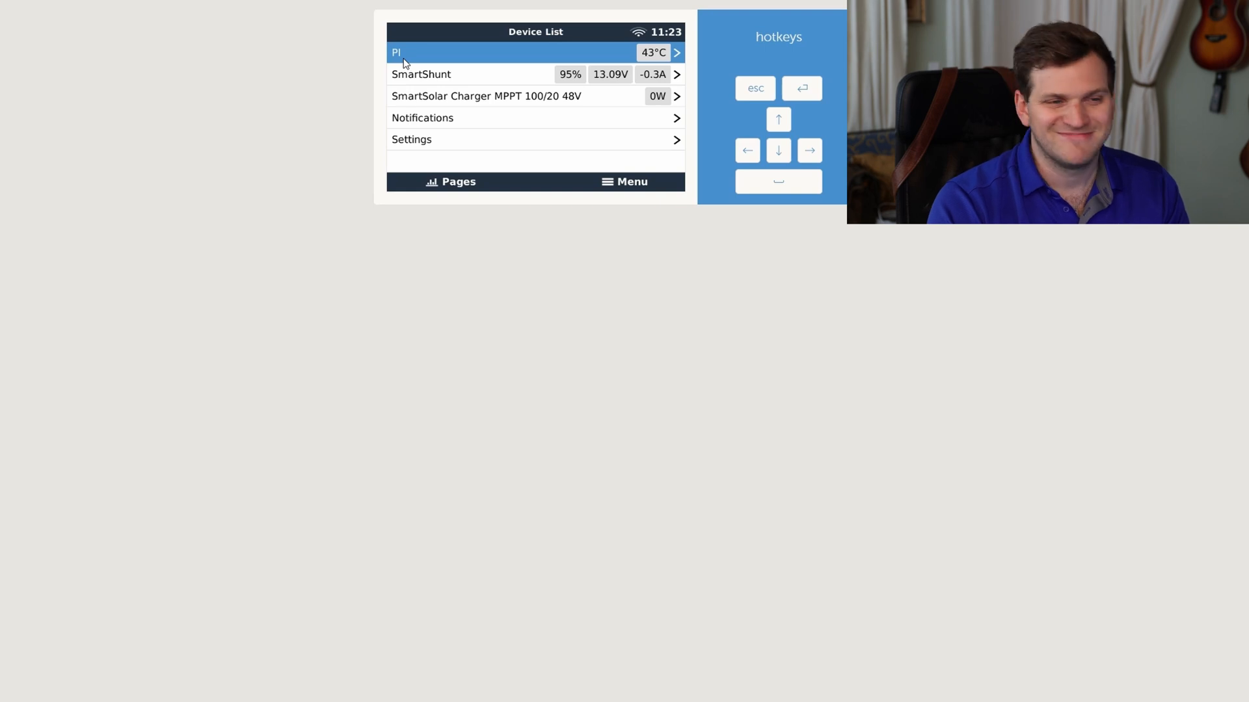
mouse_move(646, 57)
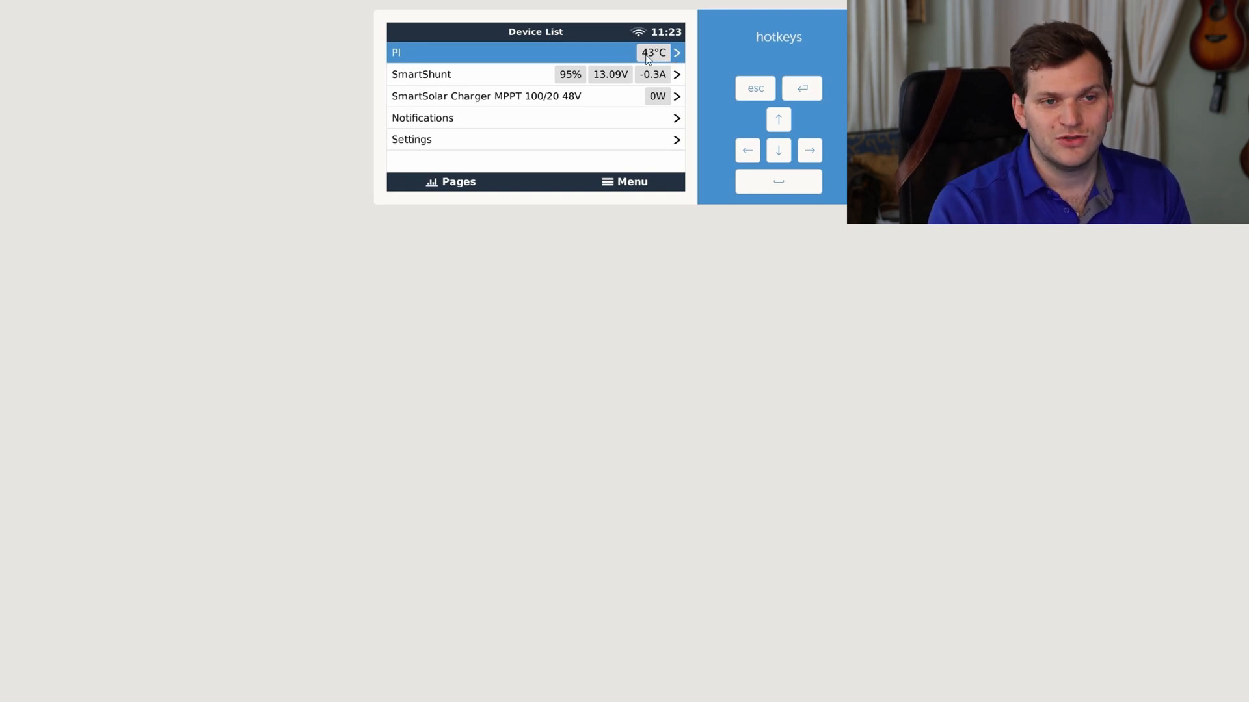
mouse_move(700, 64)
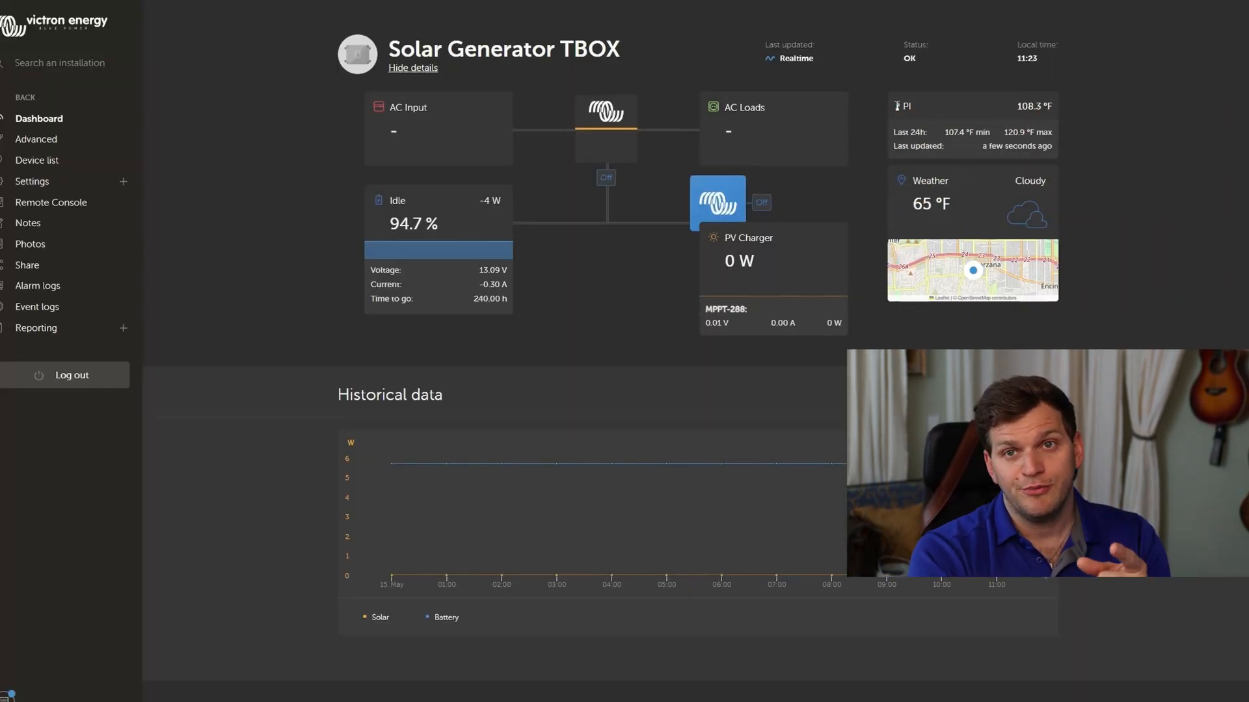
mouse_move(1065, 147)
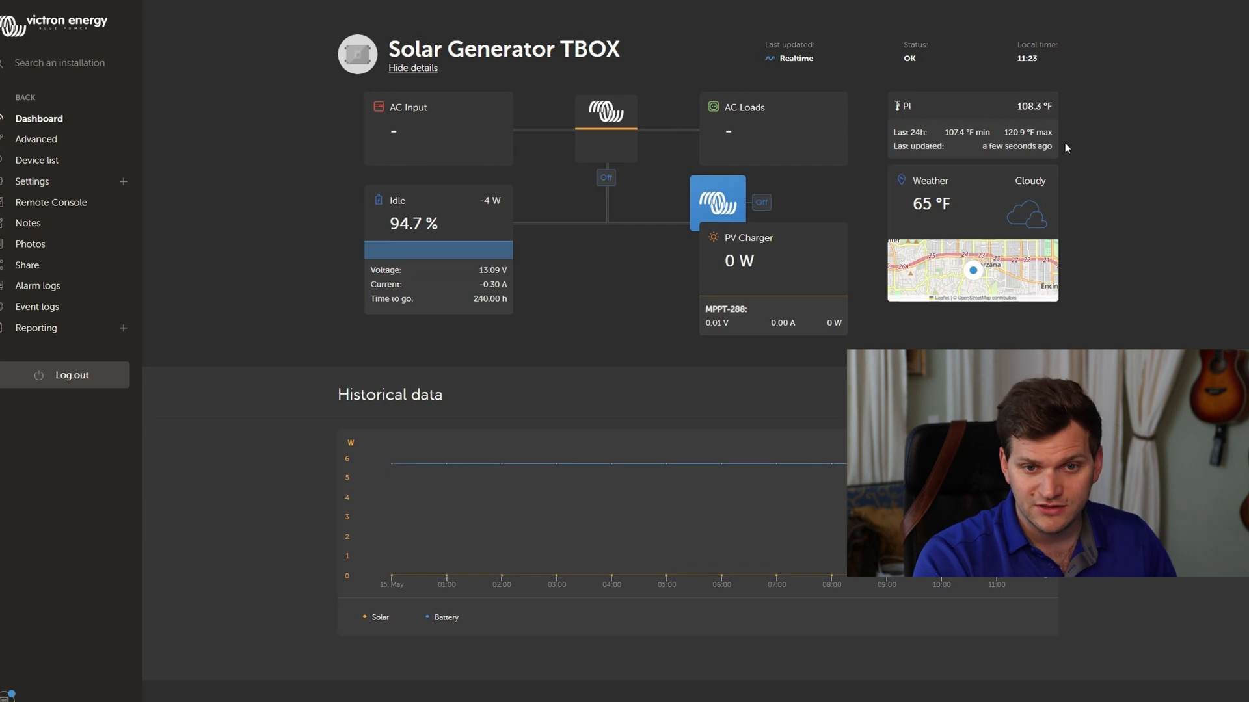
Step: Reveal the Victron-Service repository's clone URL and Download ZIP options via the green Code button
left_click_drag(1050, 105, 900, 146)
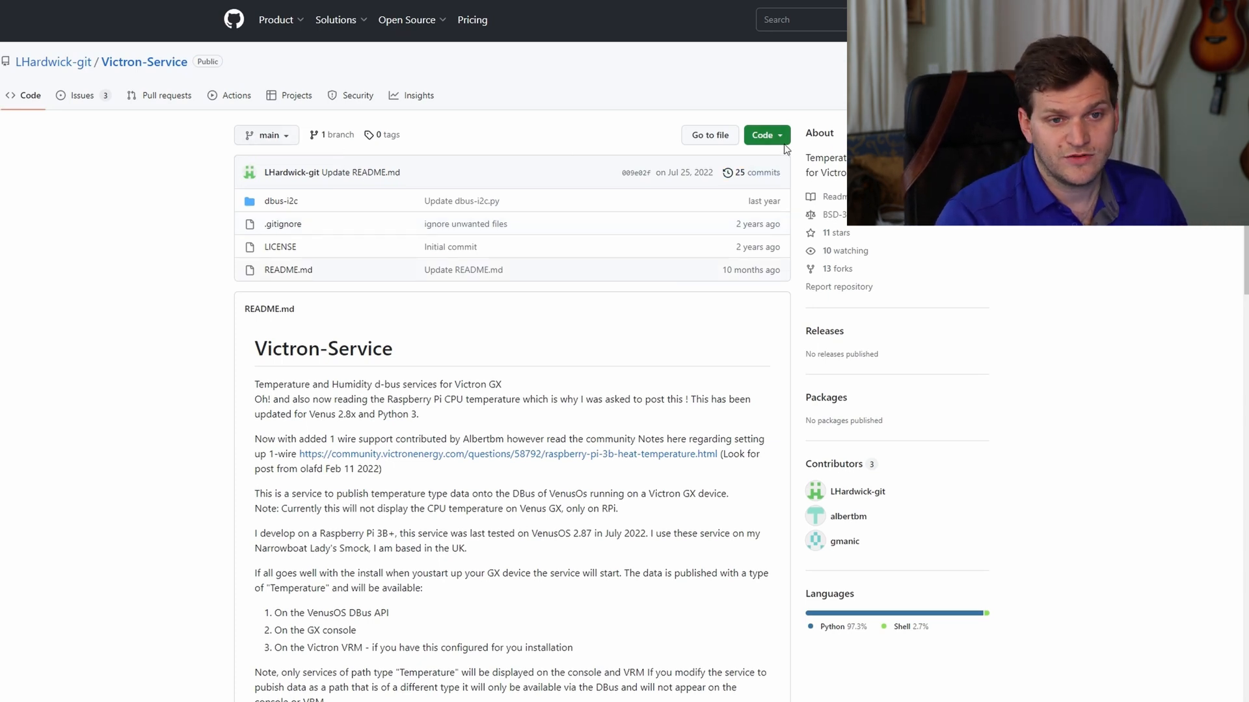
left_click(761, 134)
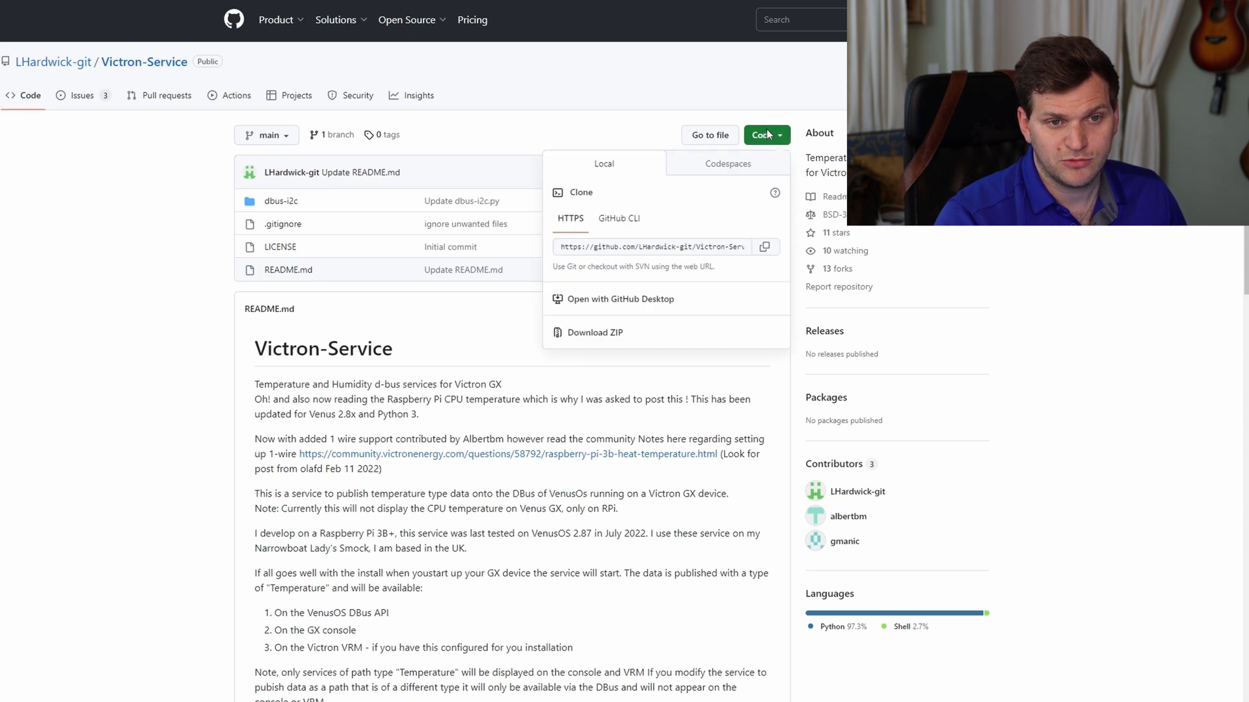
mouse_move(591, 335)
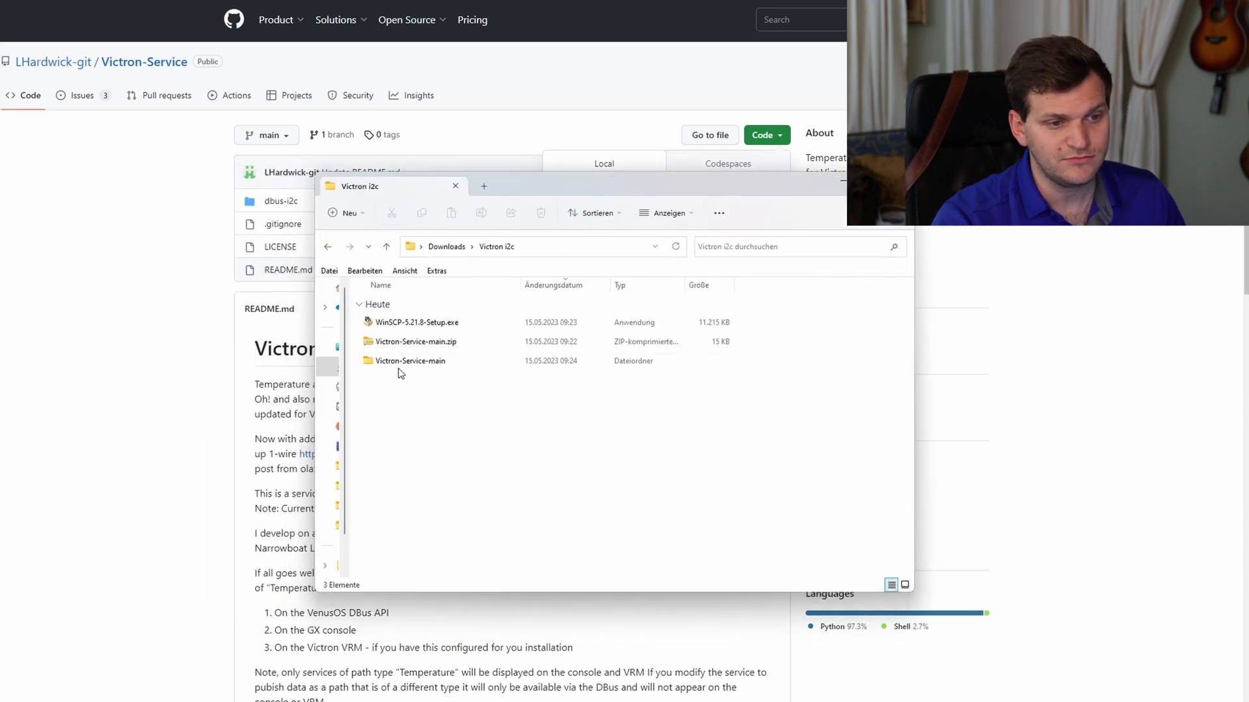
Step: Browse into the extracted Victron-Service-main folder in Downloads and select the dbus-i2c folder
left_click(413, 340)
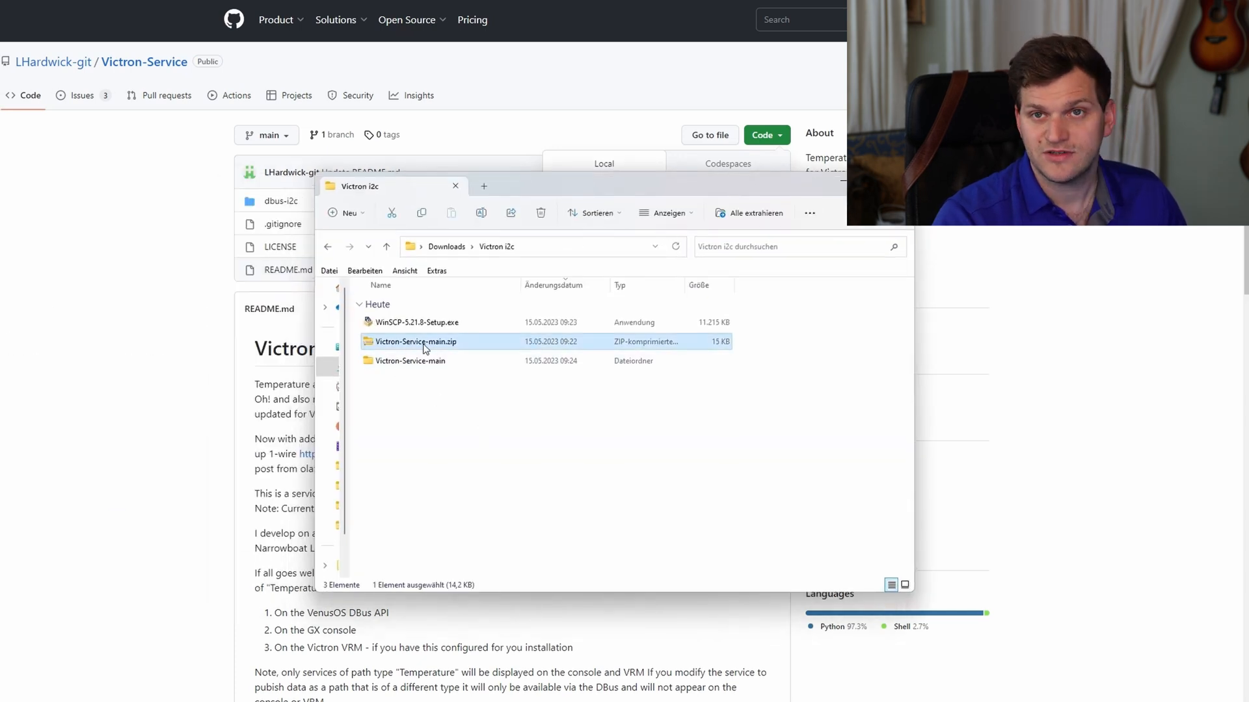
left_click(410, 360)
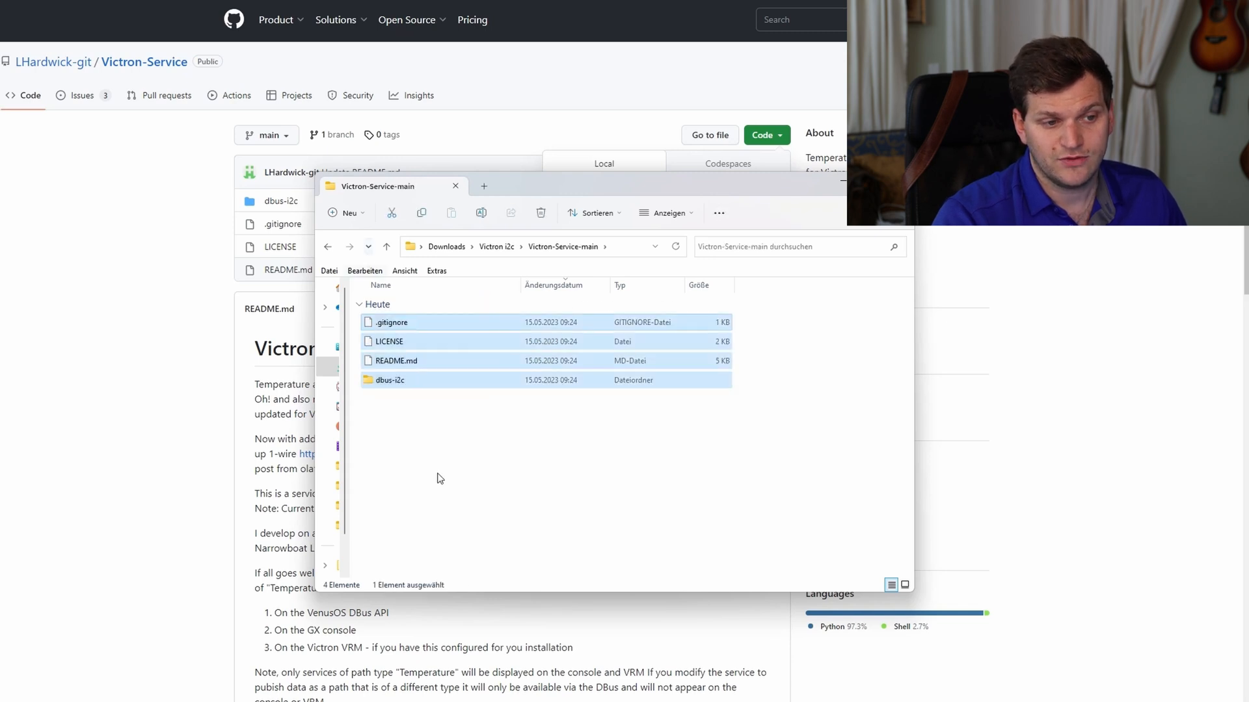
left_click(438, 477)
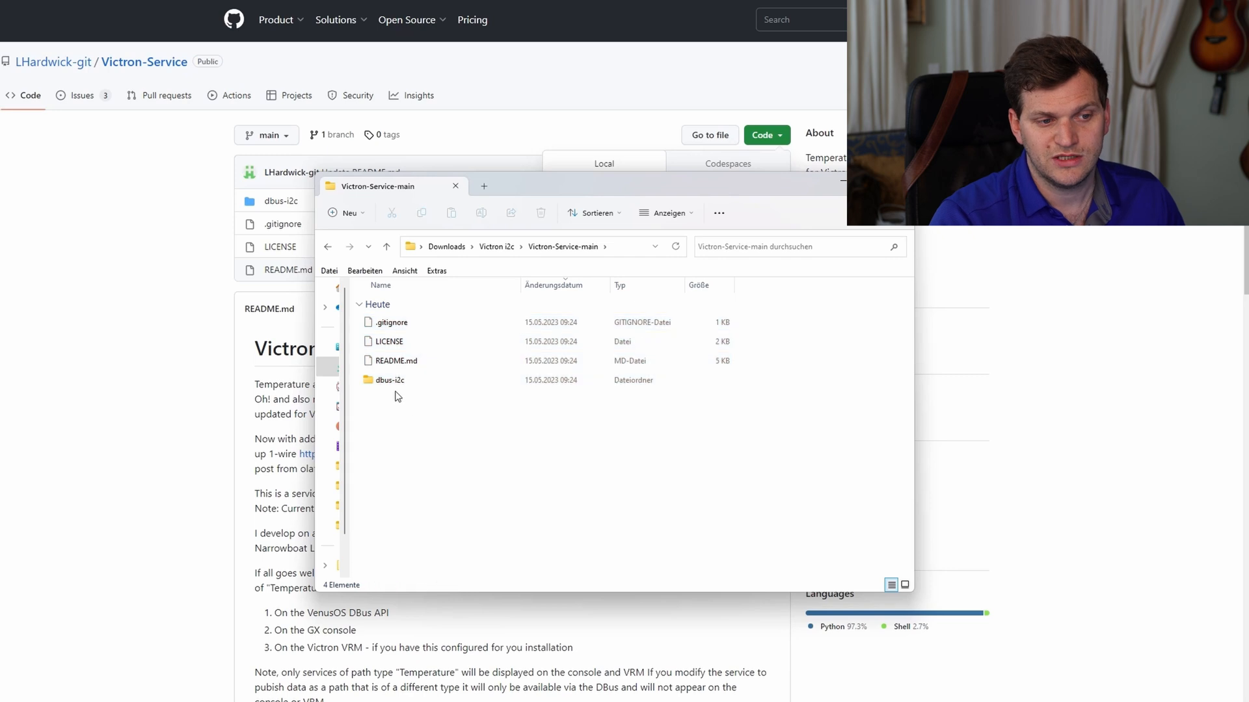
left_click(388, 379)
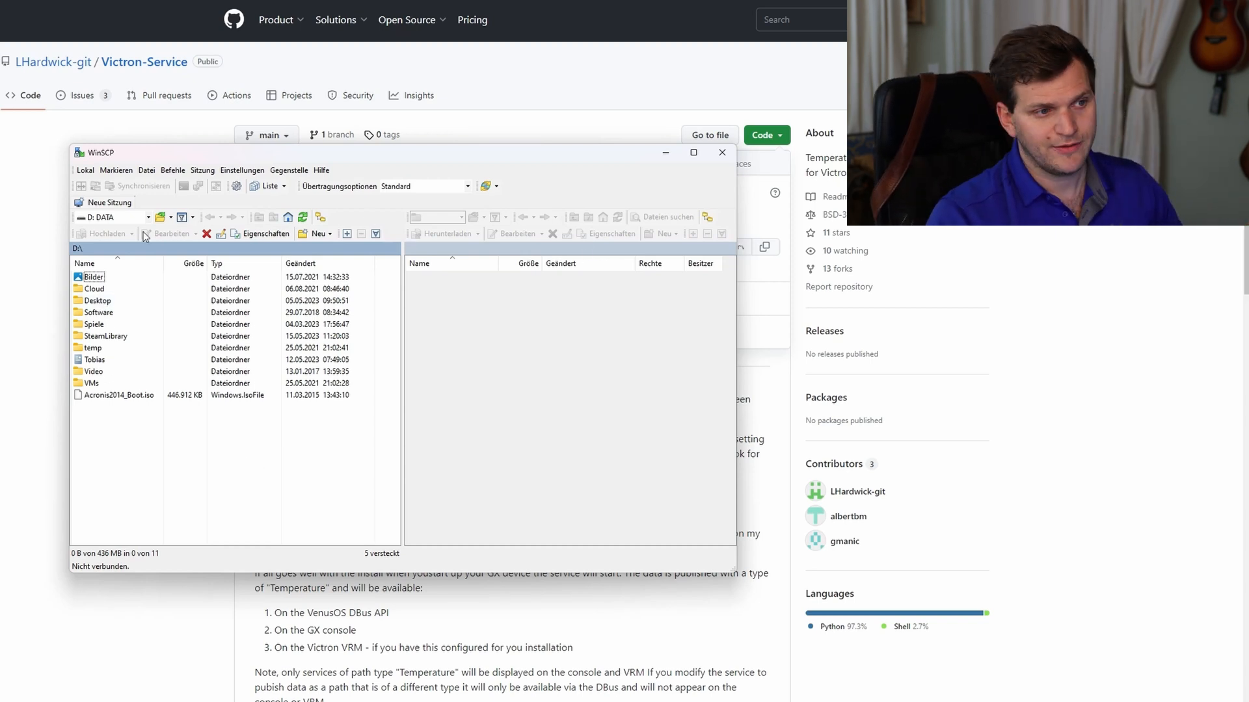
Step: Fill a new SFTP site with host 192.168.…, user root and the password
left_click(105, 202)
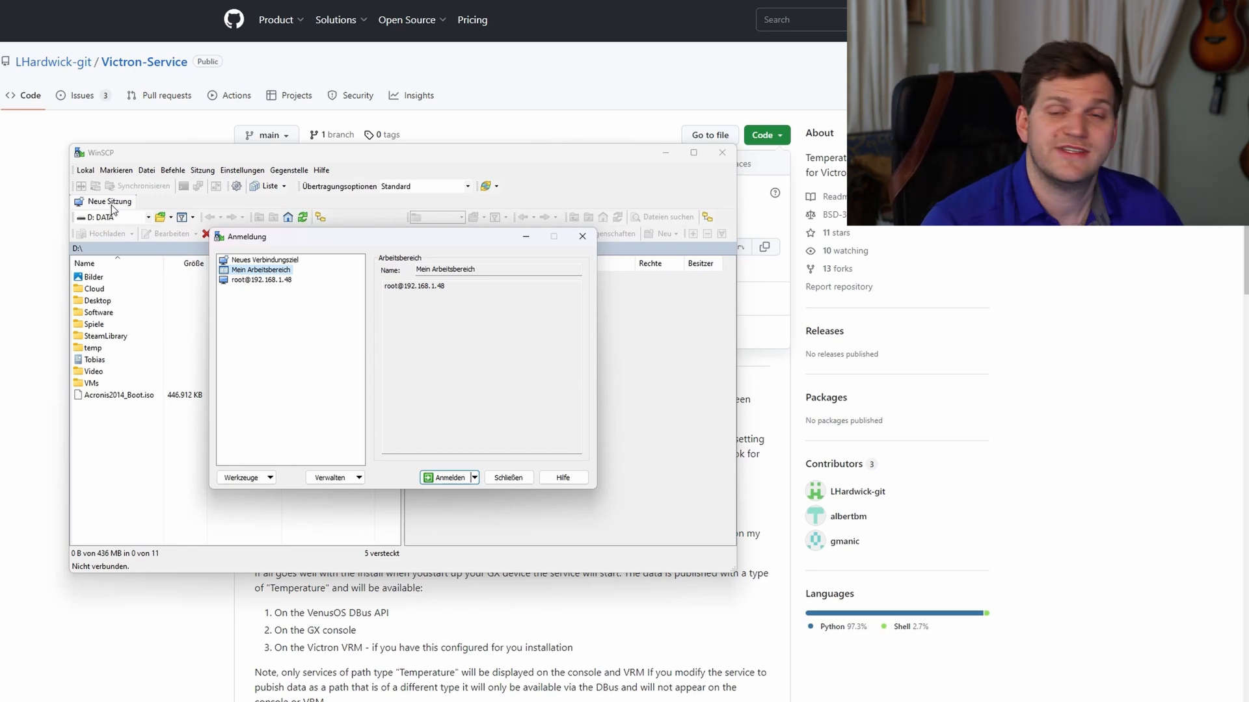
mouse_move(272, 282)
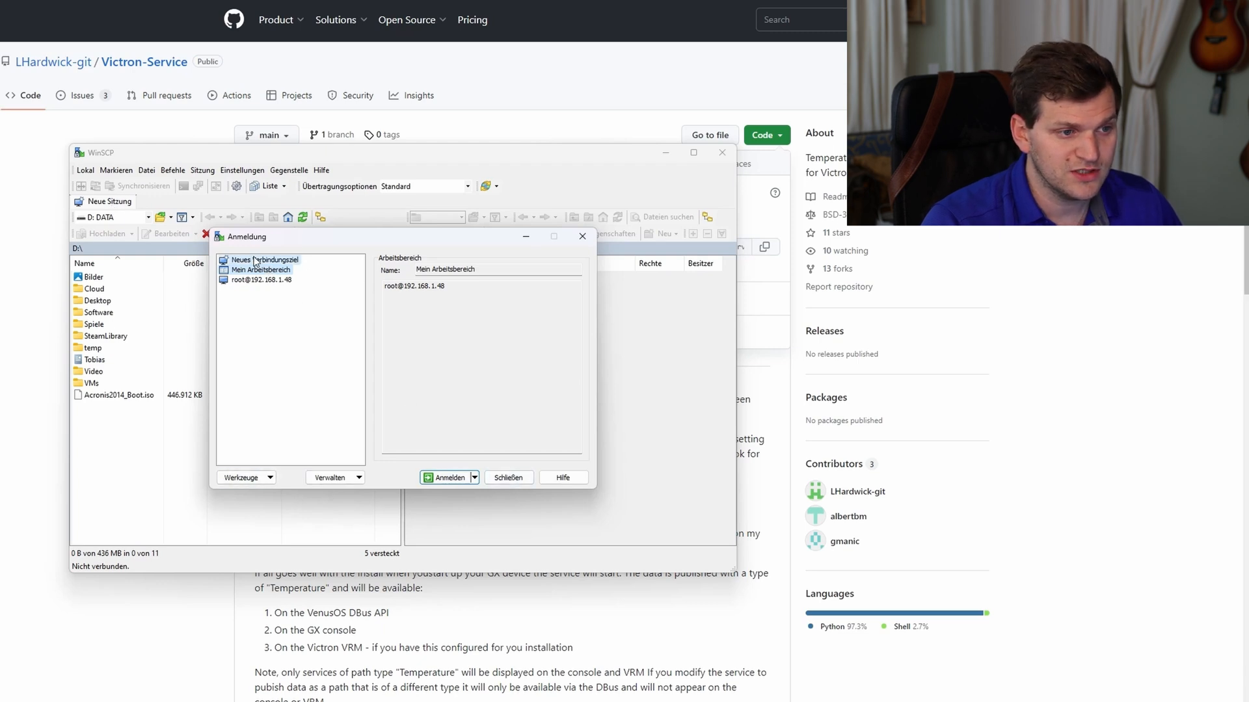
left_click(262, 260)
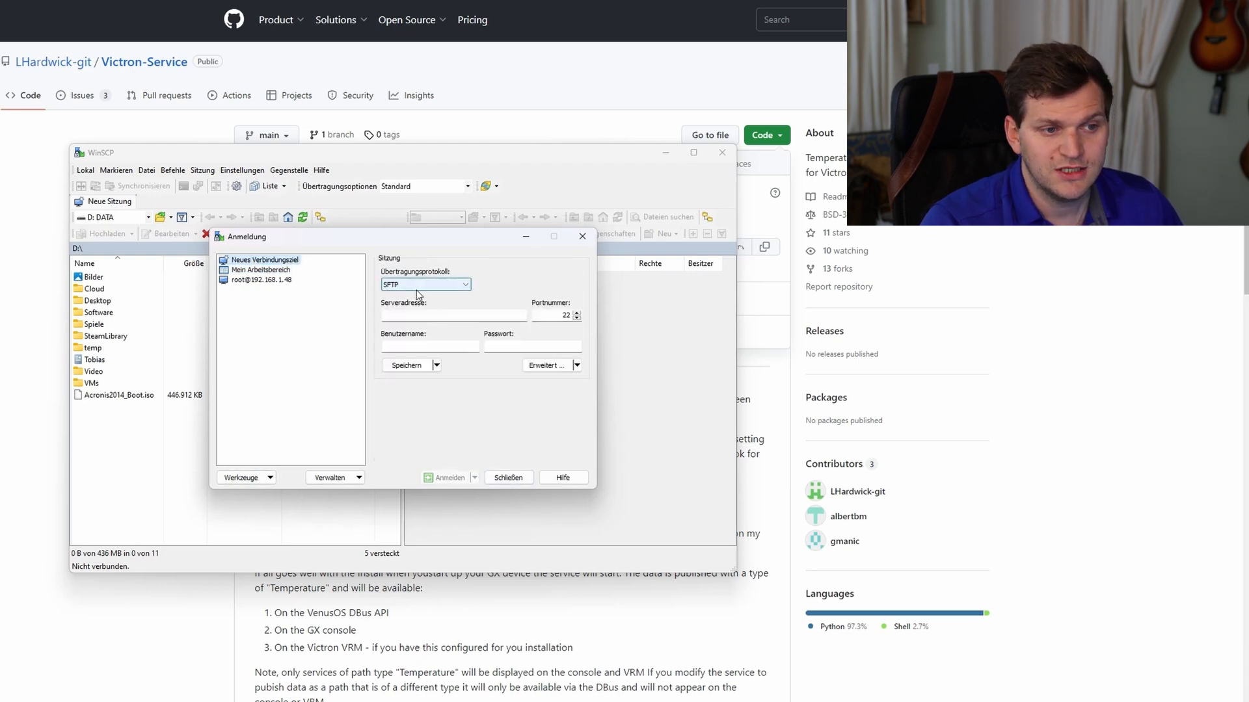
left_click(454, 315)
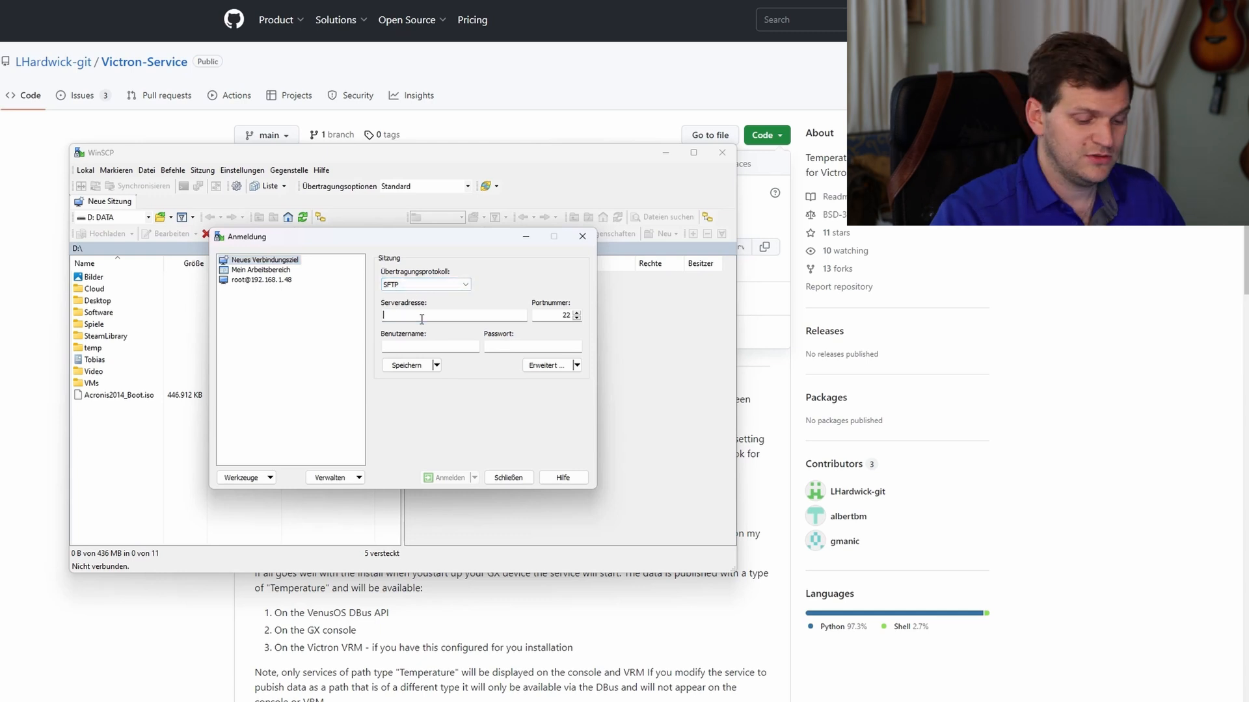
type("192.168.1.48")
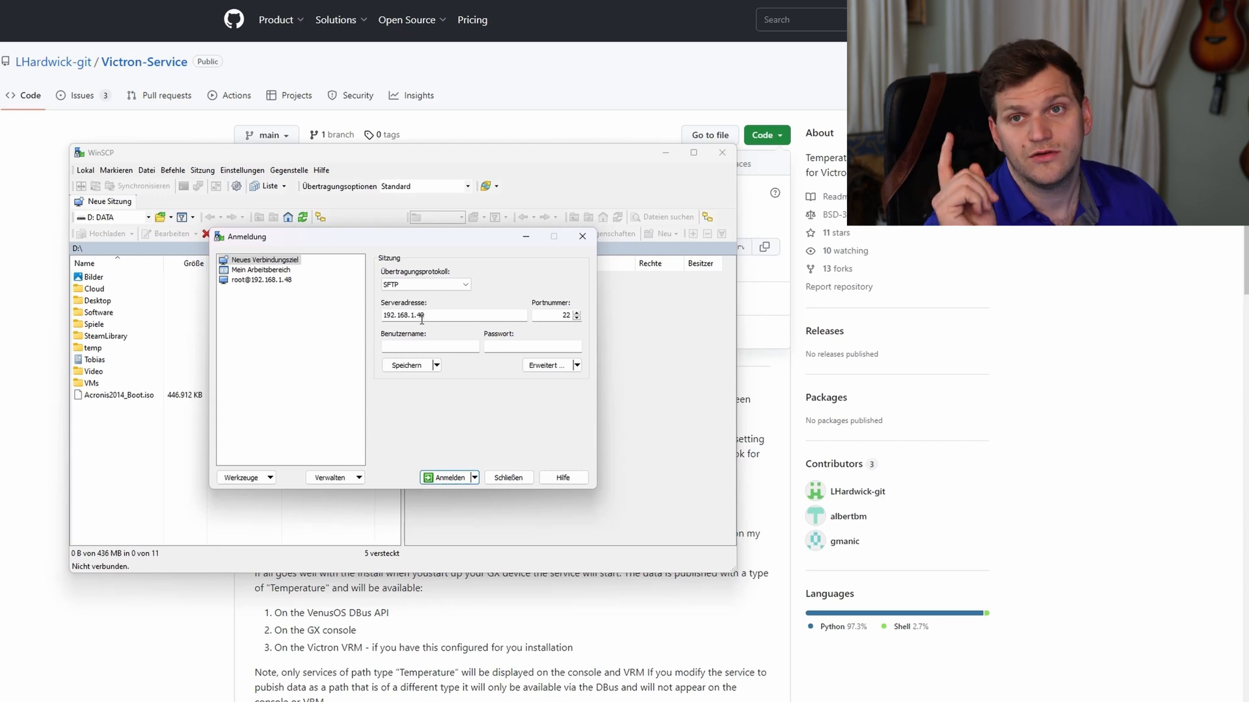
left_click(430, 346)
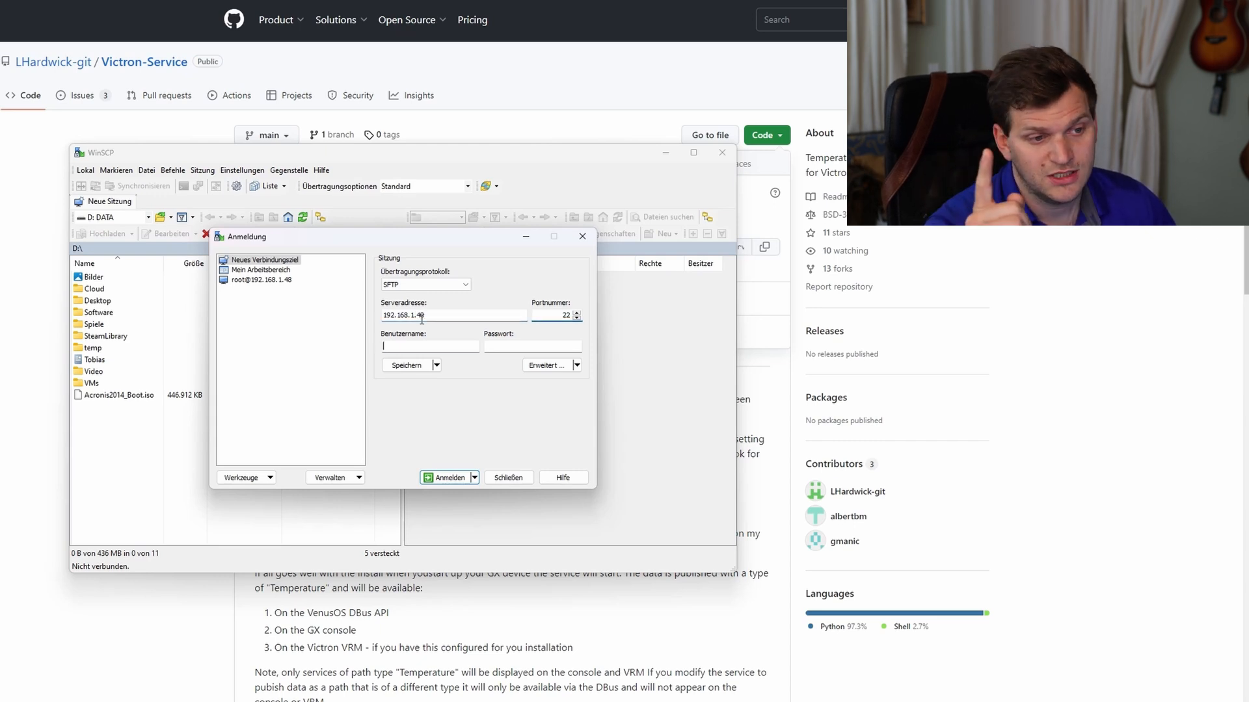
type("root")
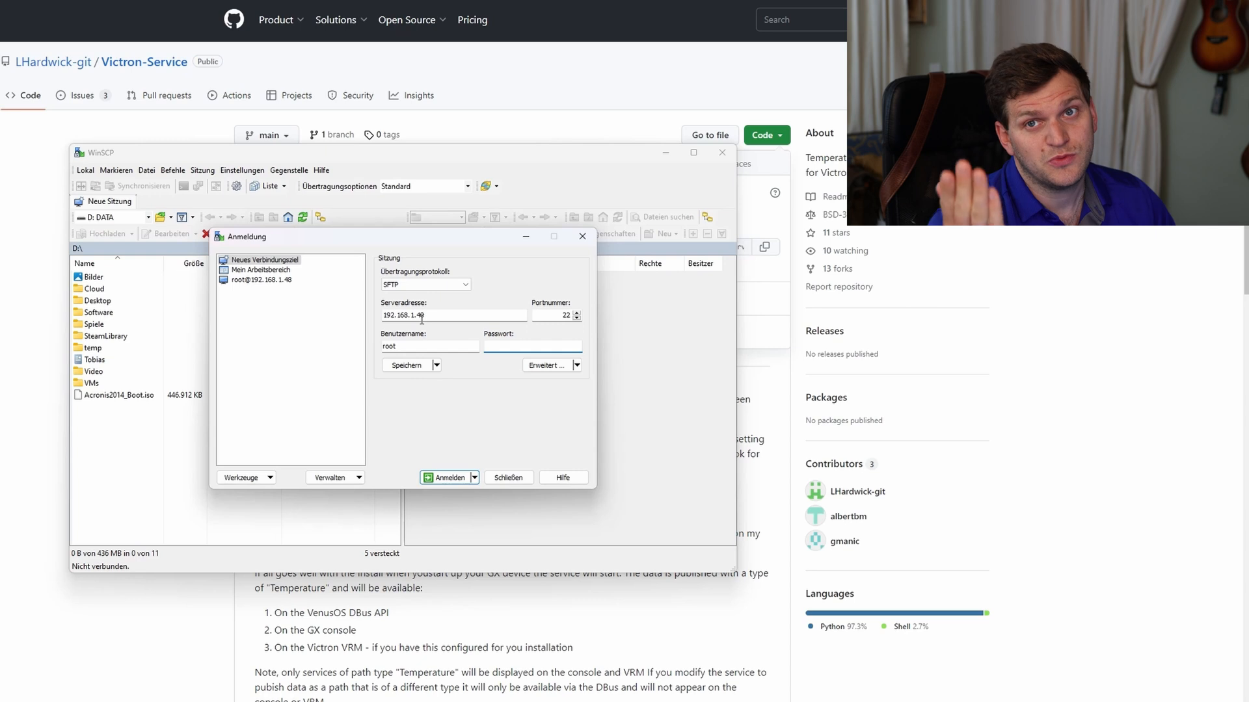
type("••••")
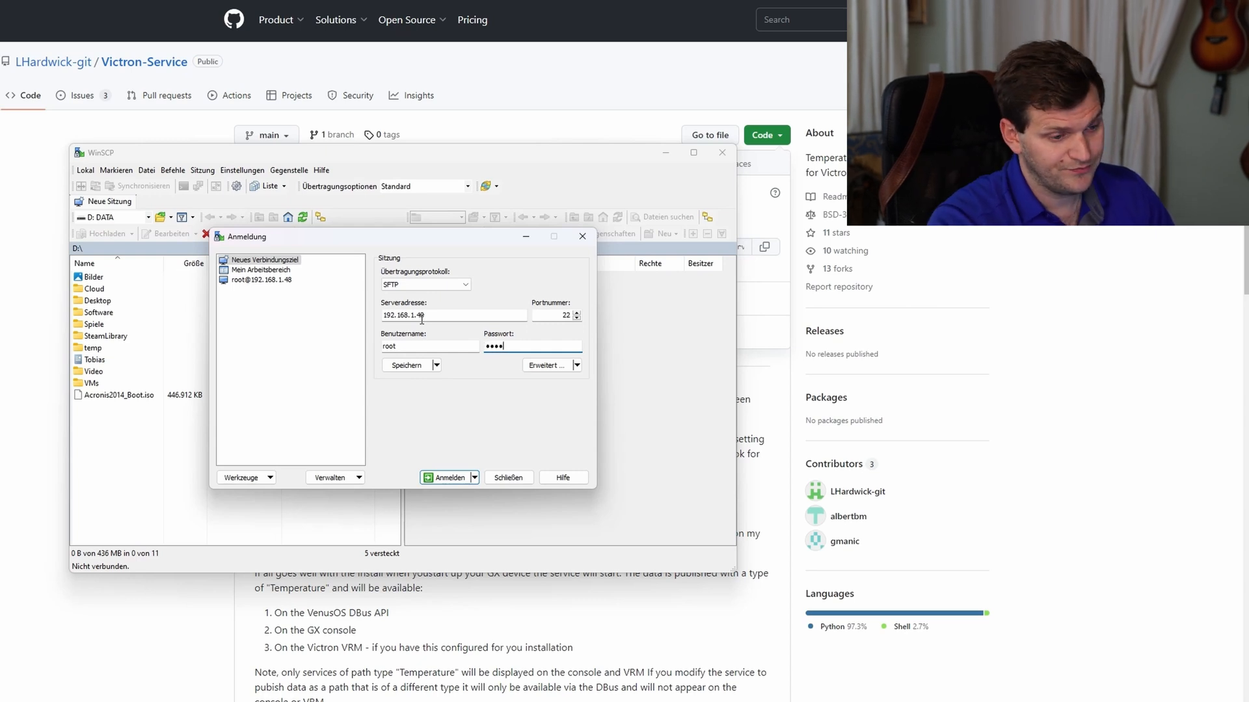
type("••••")
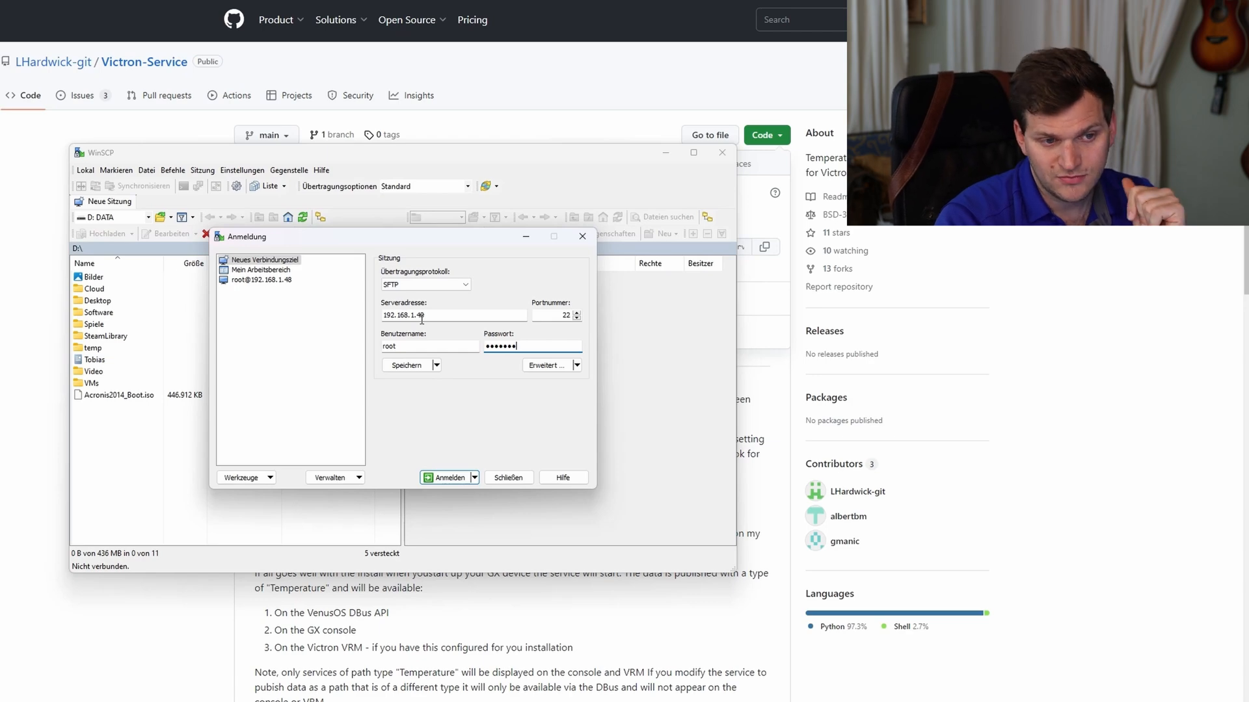
left_click(444, 477)
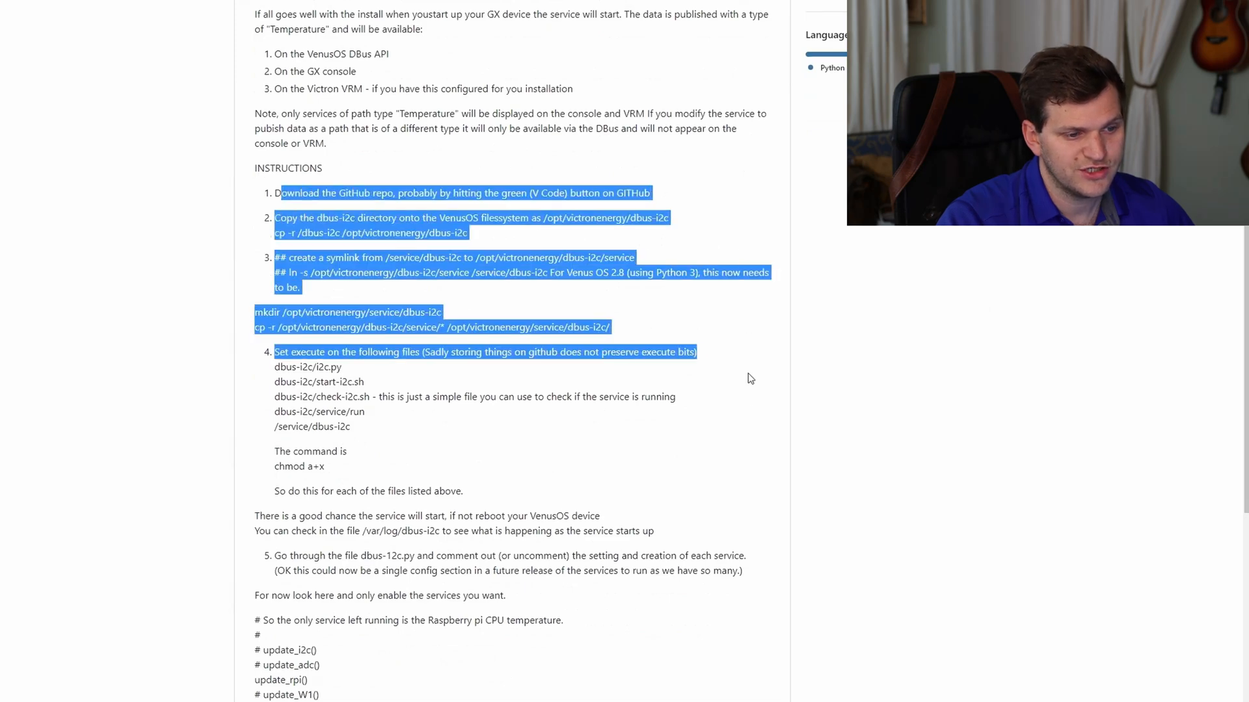
Step: Scroll the README to INSTRUCTIONS and highlight step 1 about downloading the repo
scroll("down", 3)
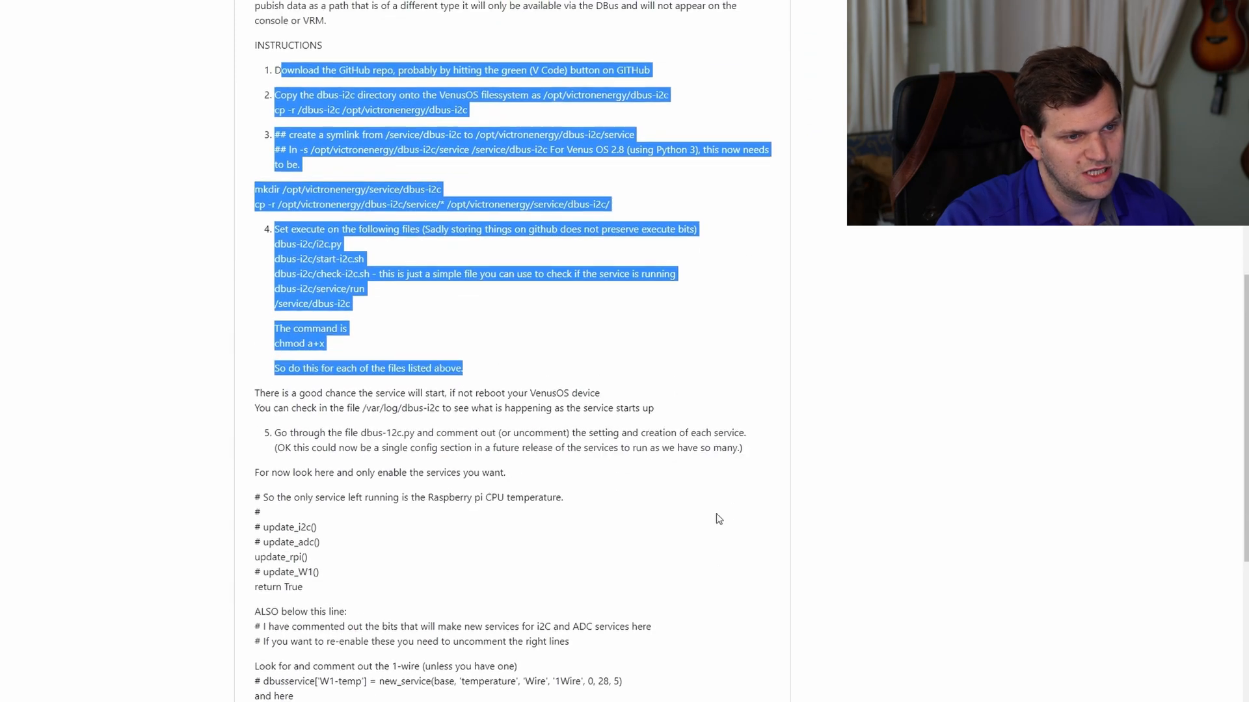
scroll("down", 3)
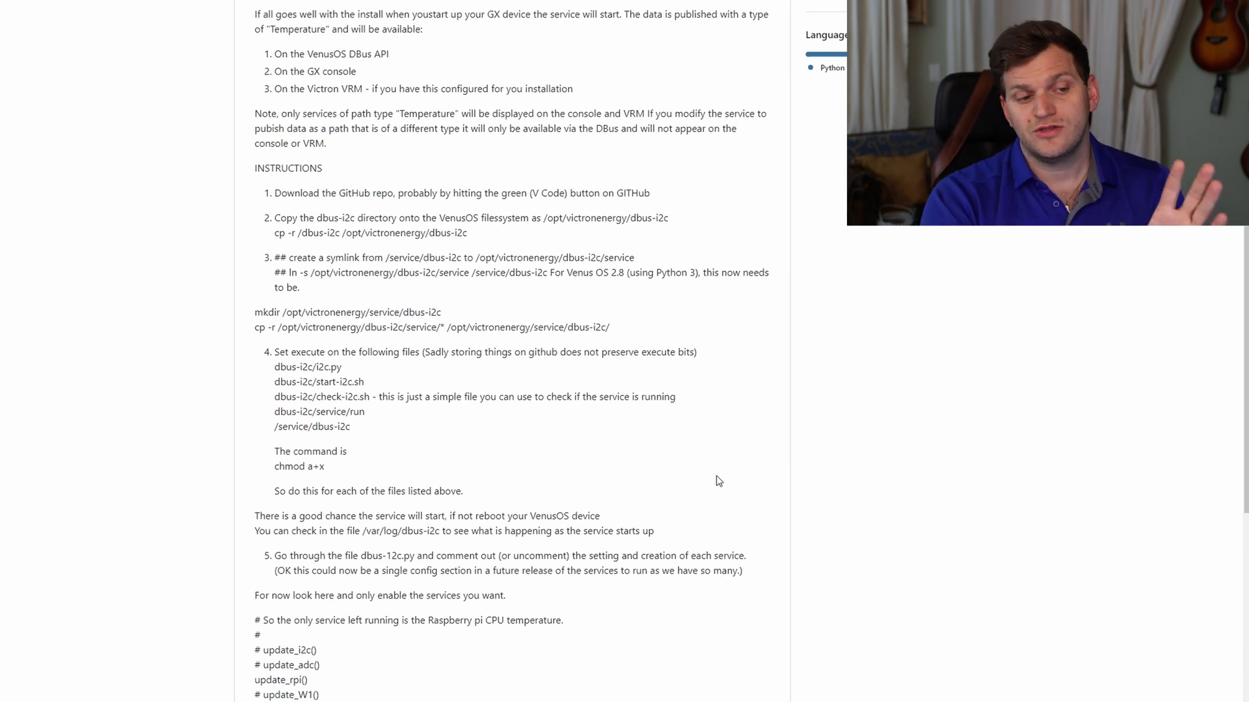
mouse_move(707, 479)
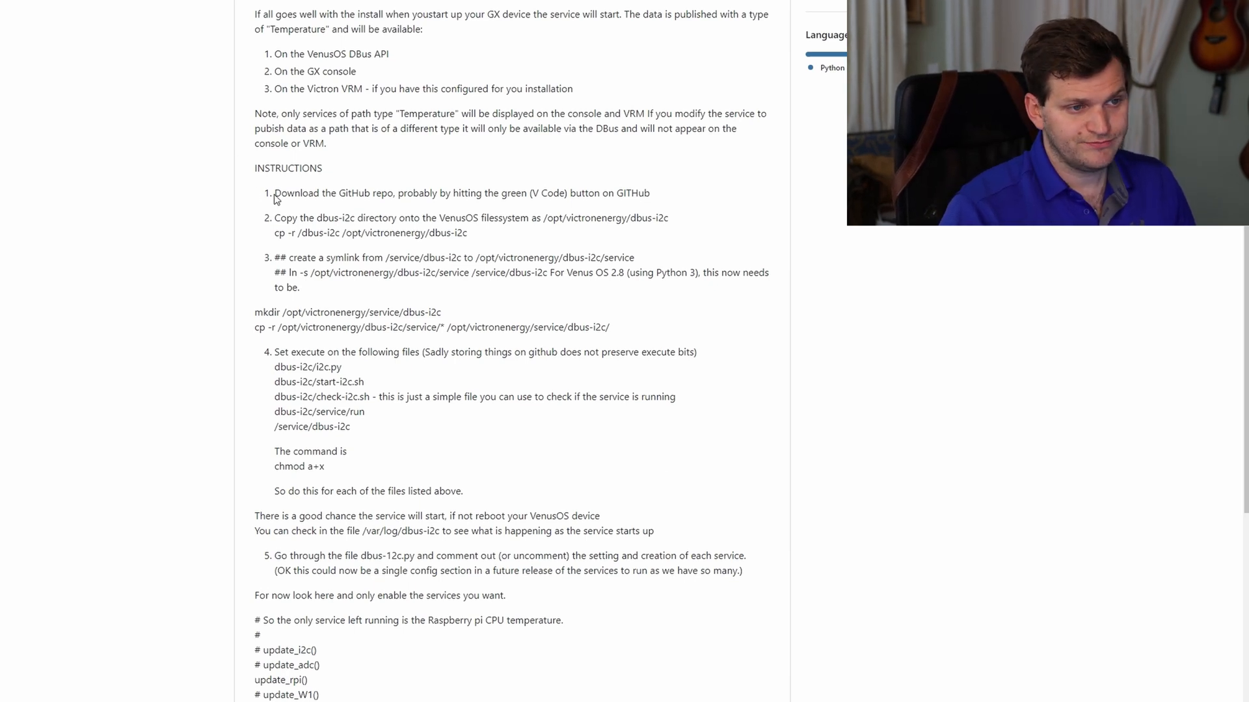
left_click_drag(275, 193, 649, 193)
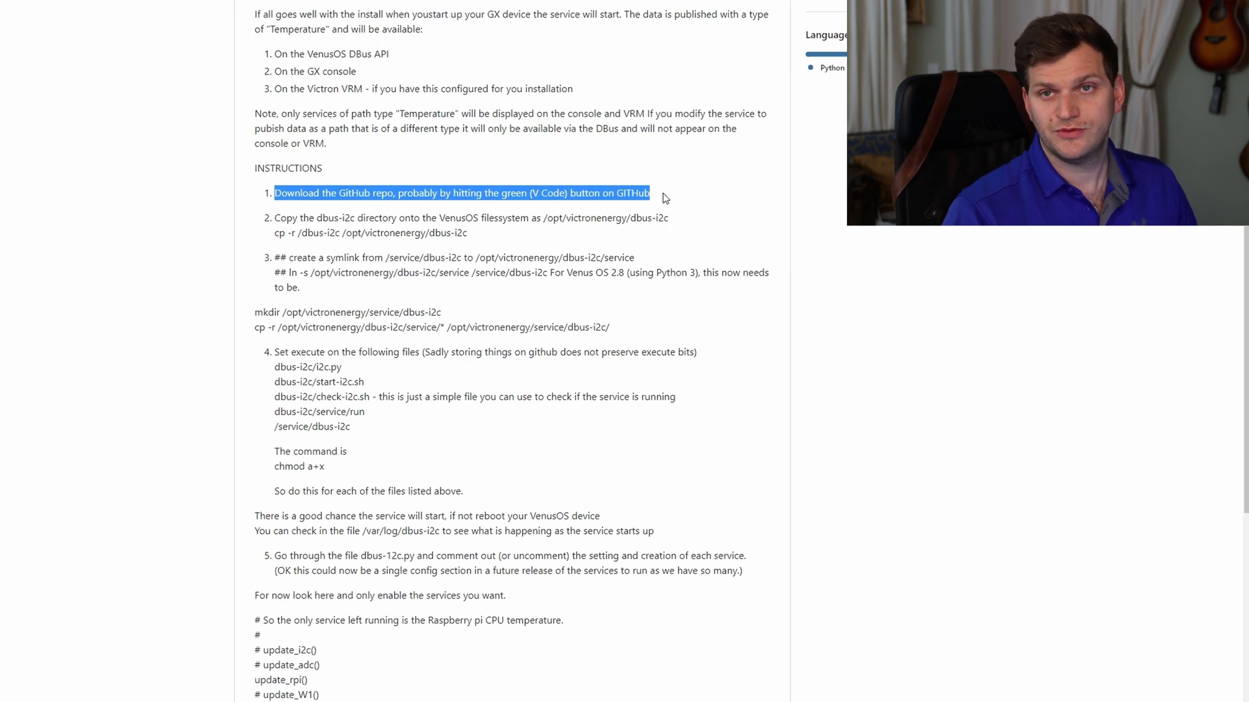
mouse_move(427, 166)
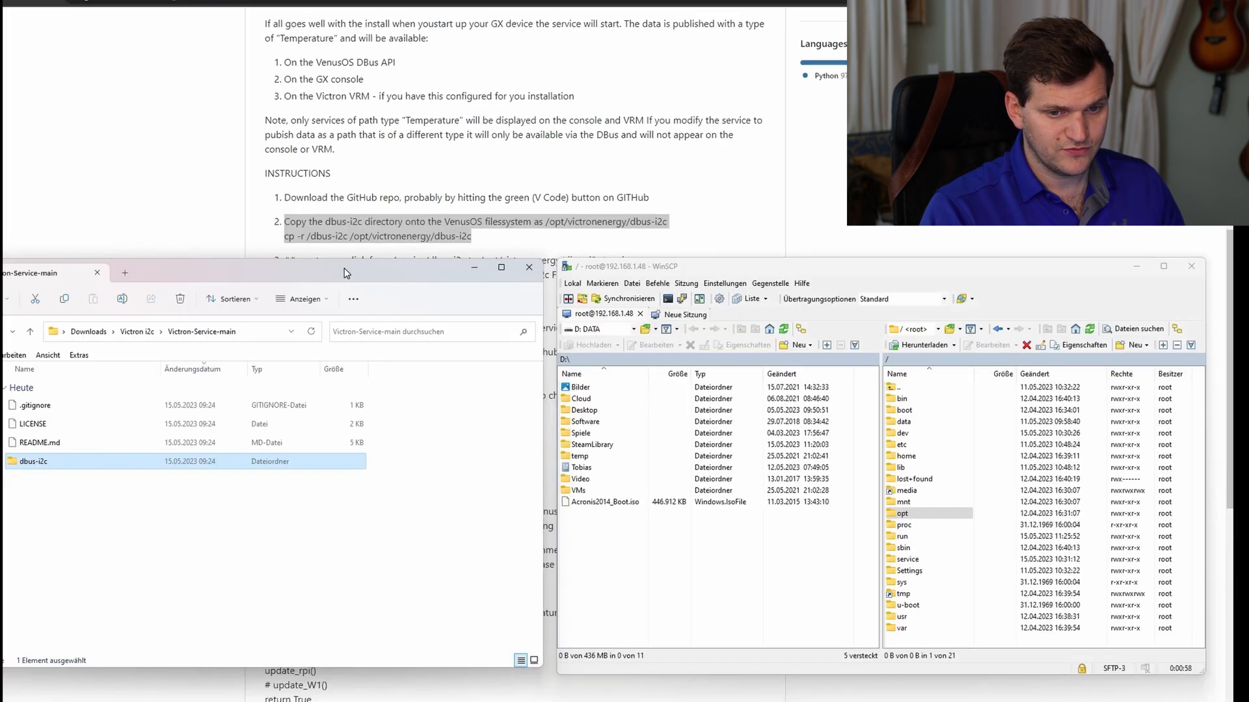
mouse_move(524, 237)
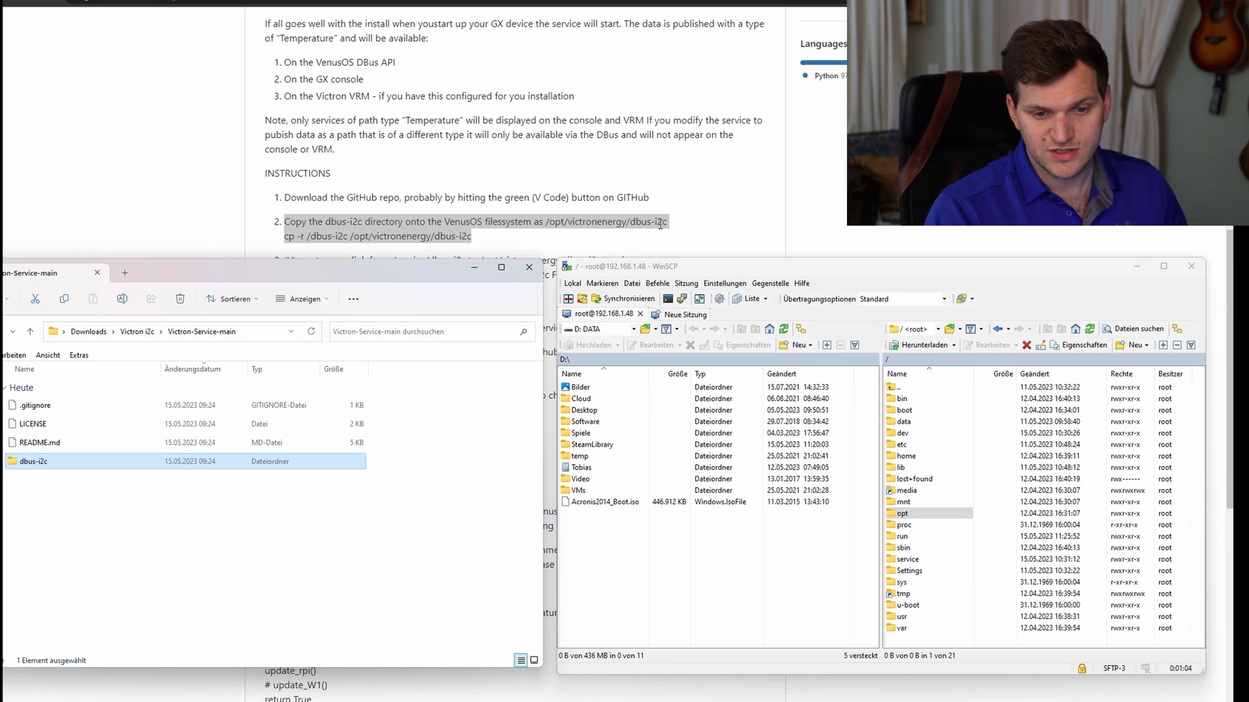
Step: Browse the Pi to /opt/victronenergy, drag the dbus-i2c folder into it and view its scripts
left_click(902, 513)
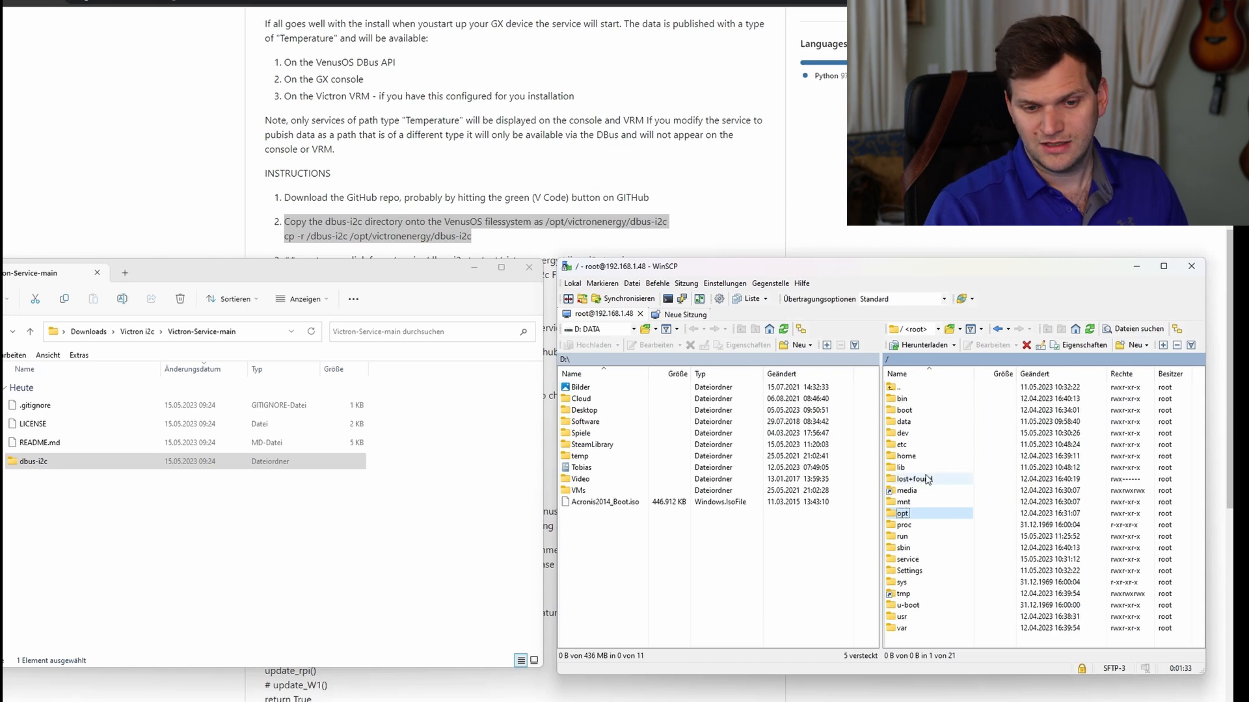
double_click(903, 512)
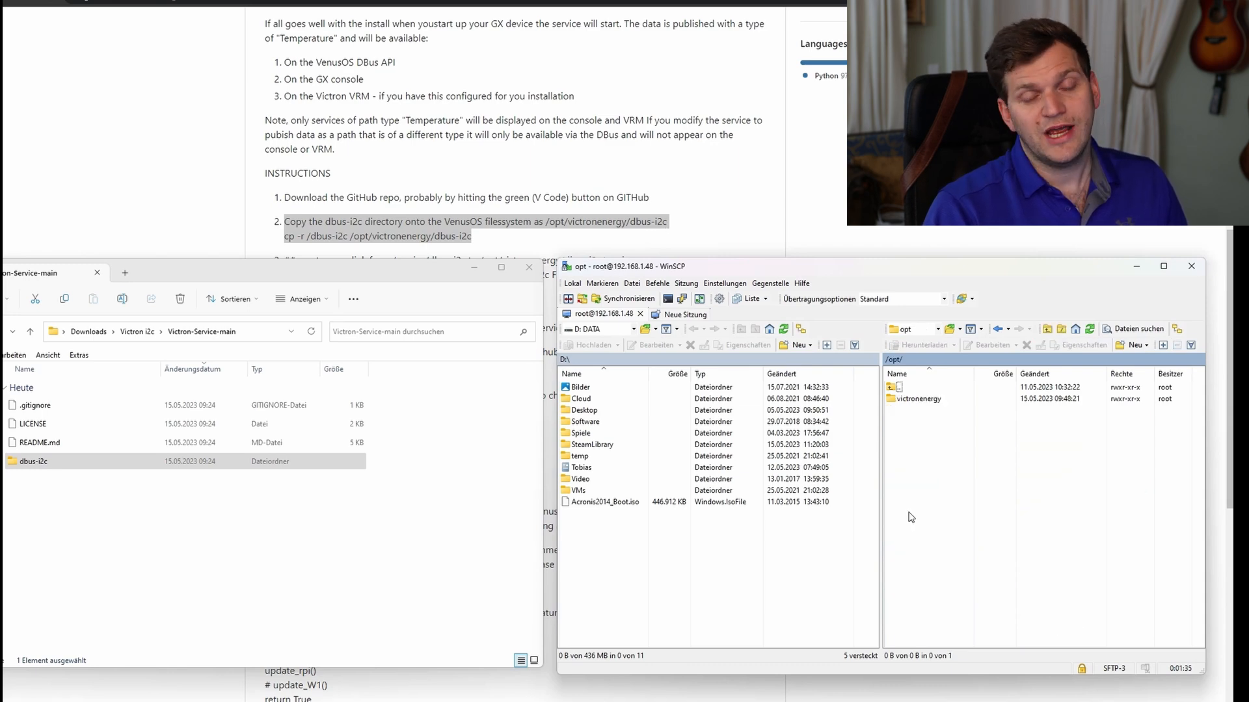
left_click(917, 399)
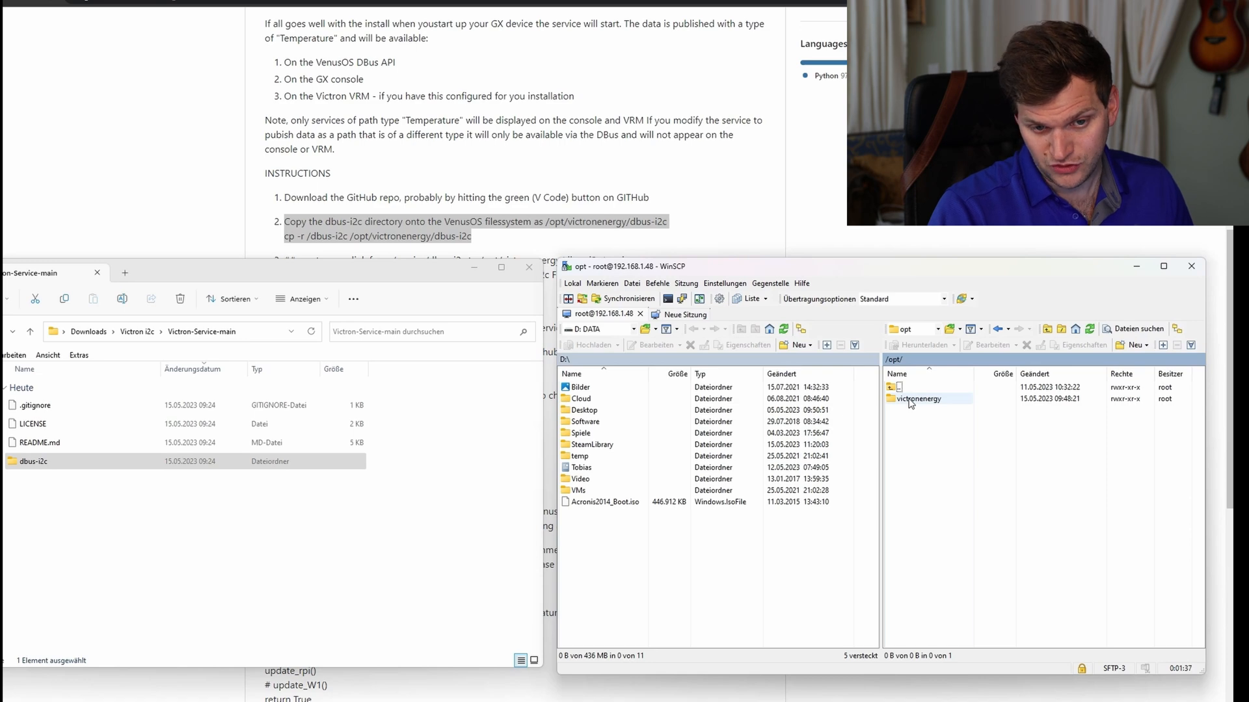
double_click(917, 398)
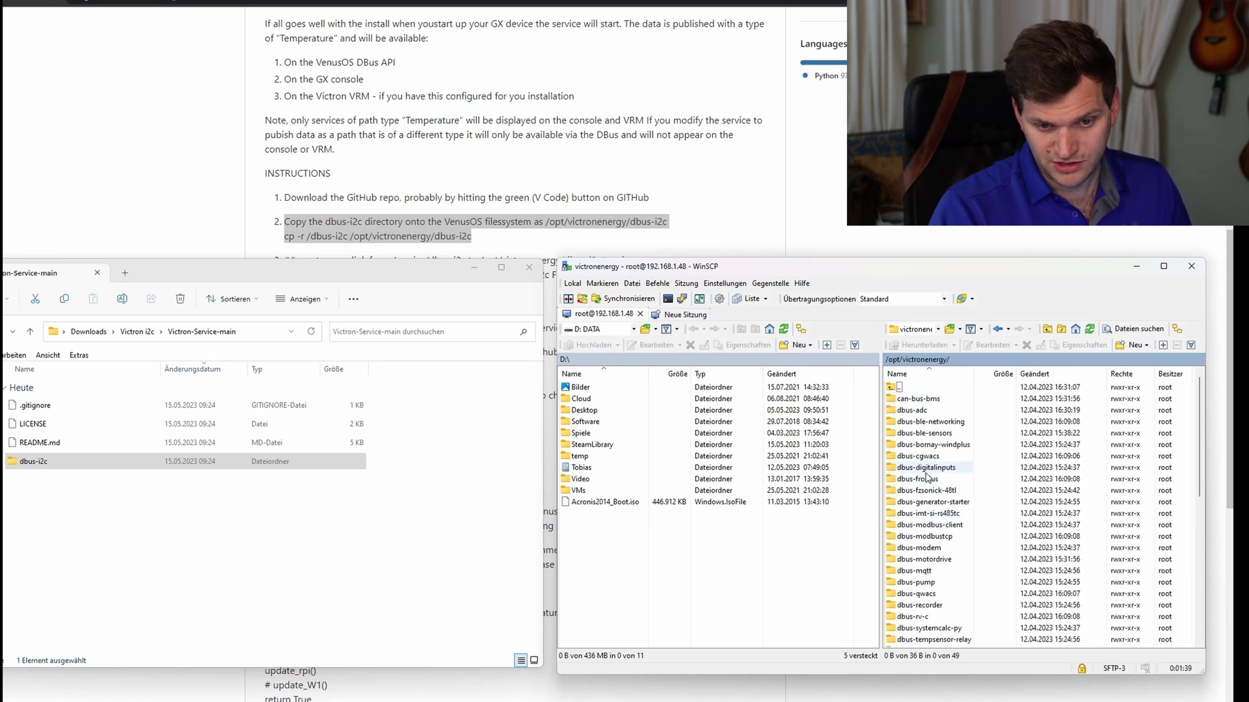
left_click(923, 479)
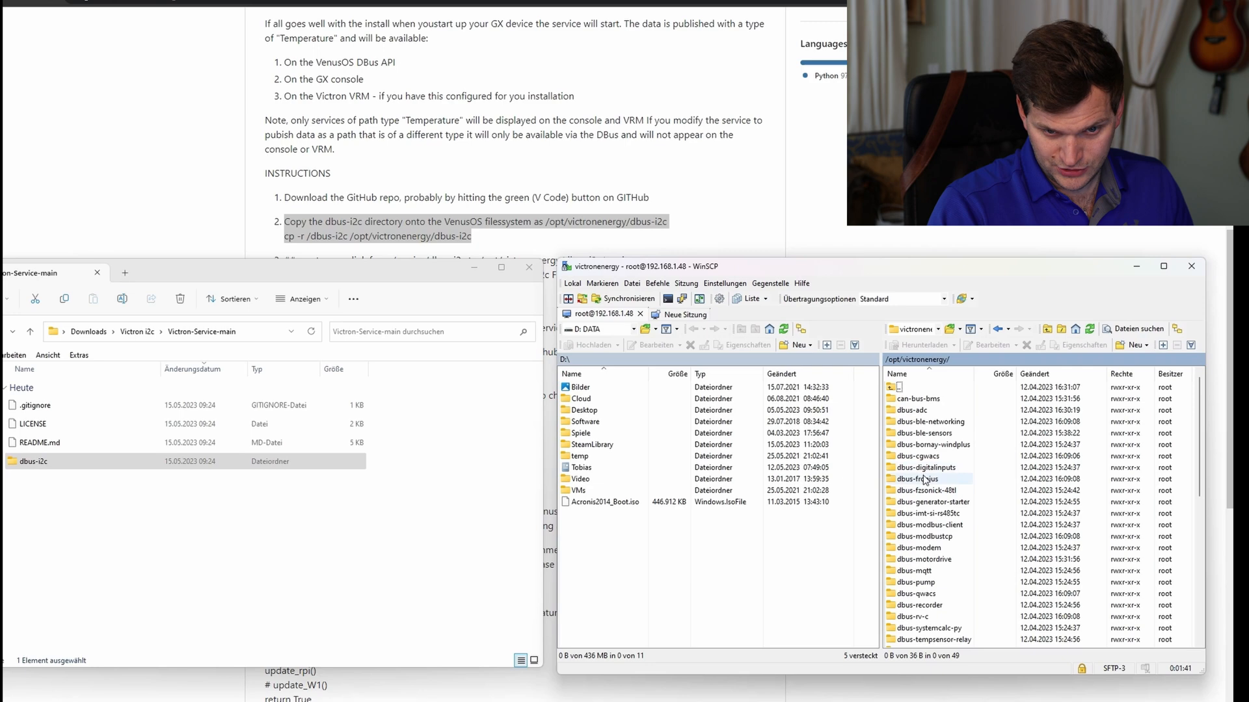
left_click(924, 490)
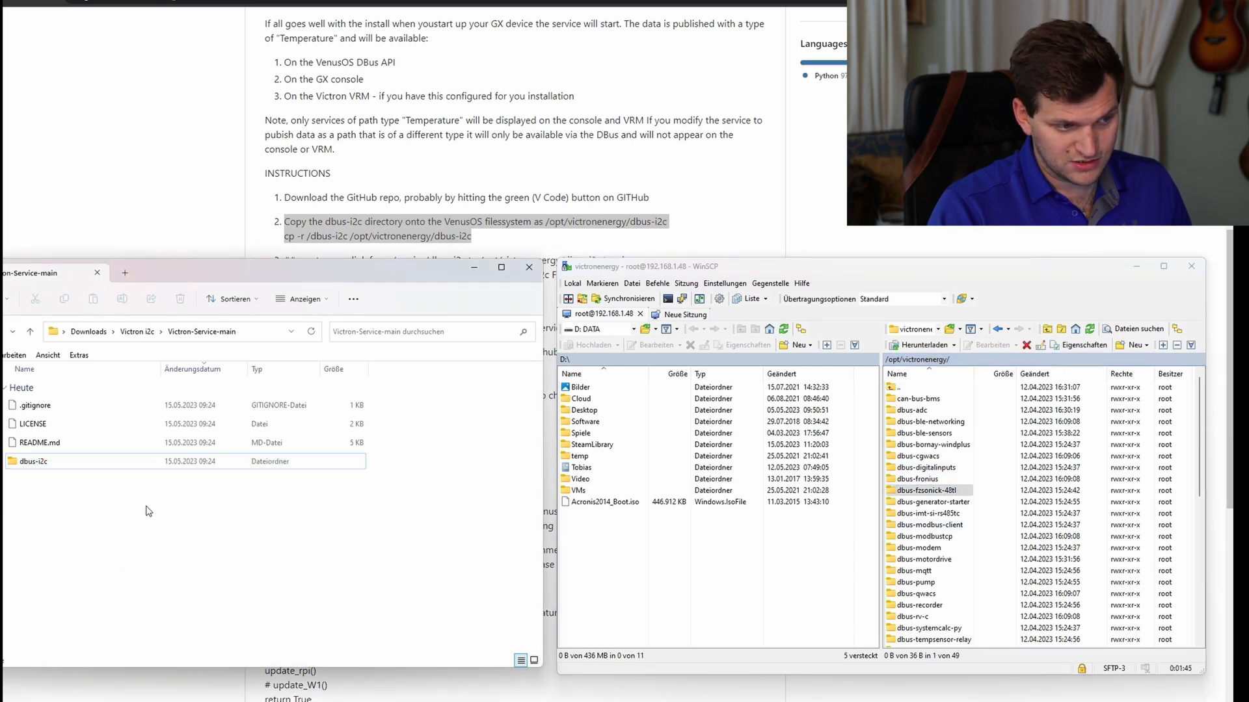
left_click_drag(31, 461, 276, 524)
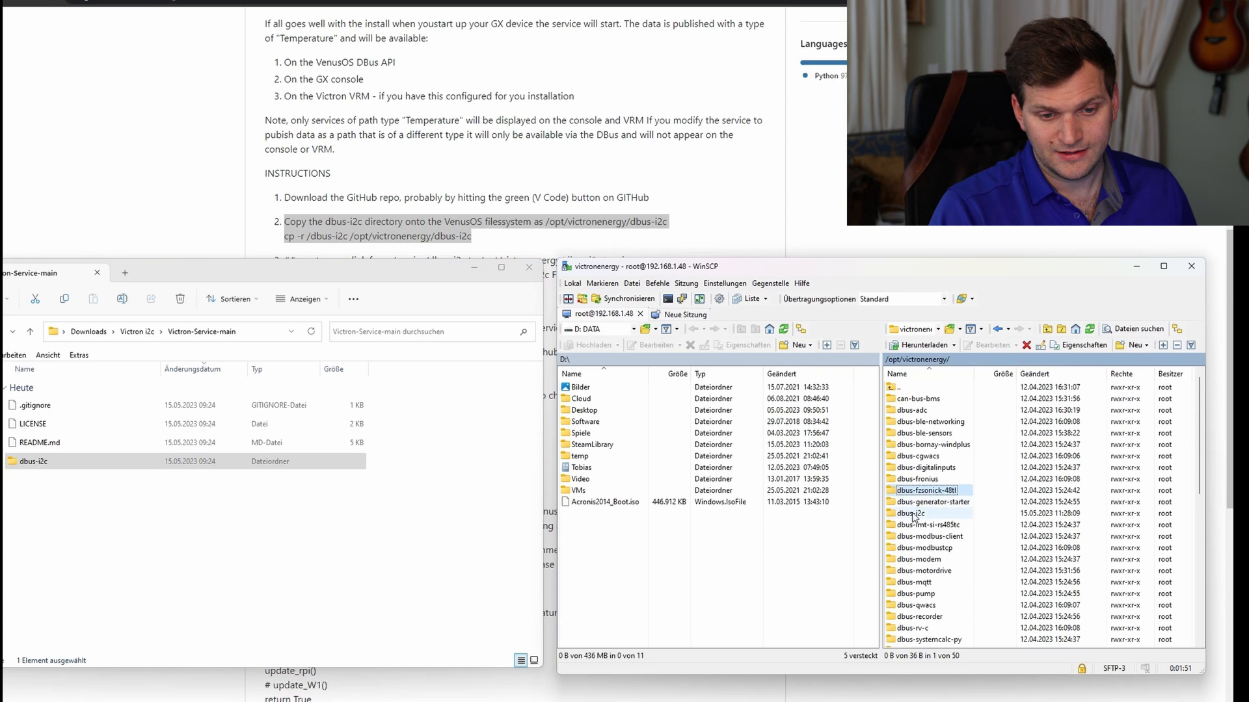
double_click(905, 512)
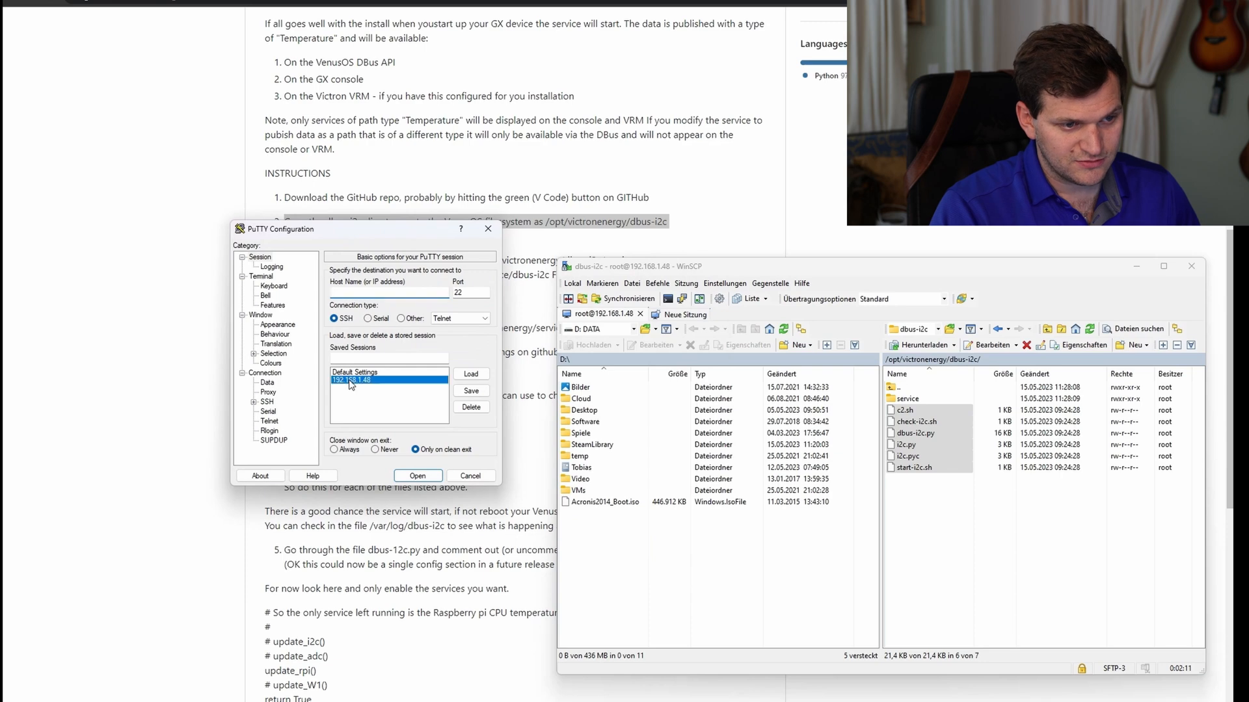
mouse_move(364, 385)
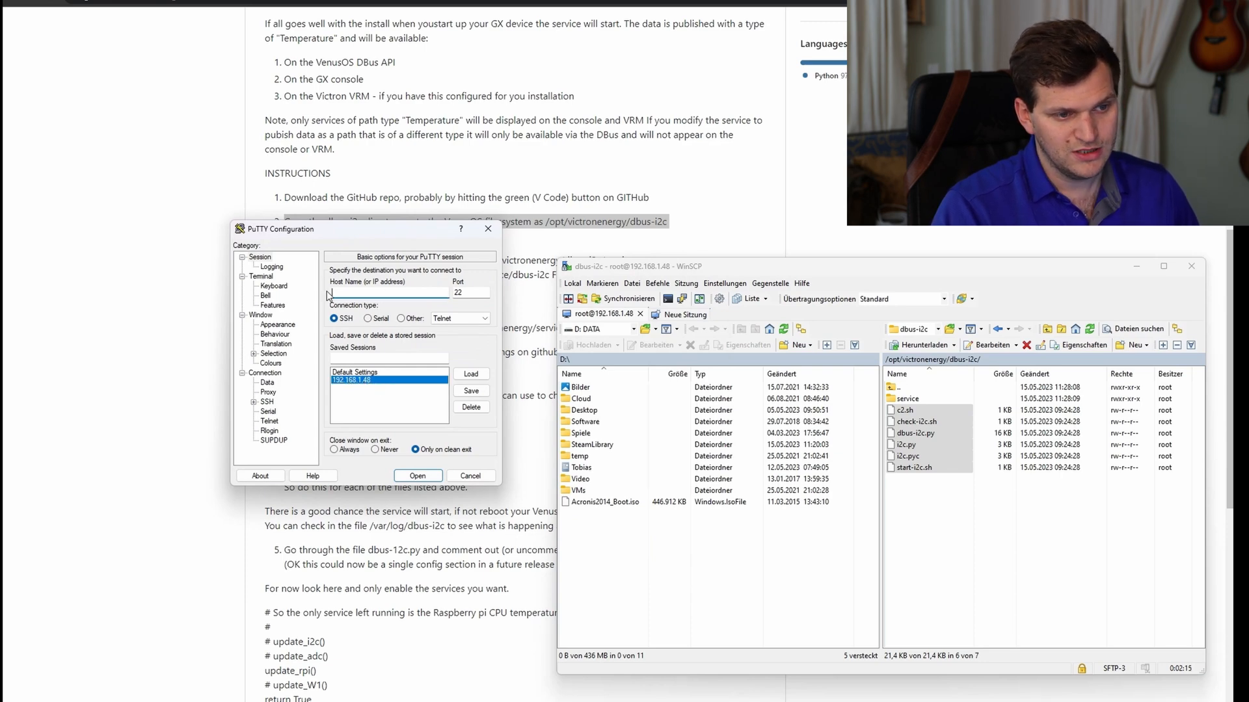
Step: Start a PuTTY SSH session to 192.168.1.48 and log in as root
type("192.168.")
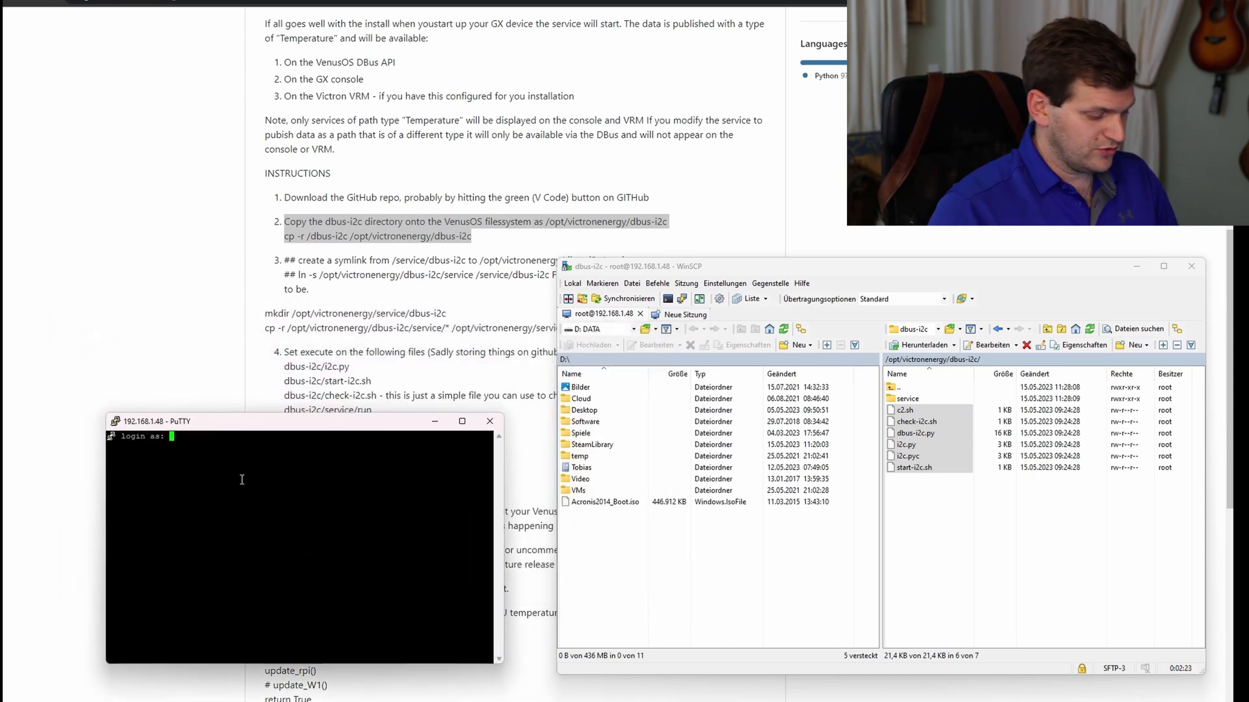
type("root")
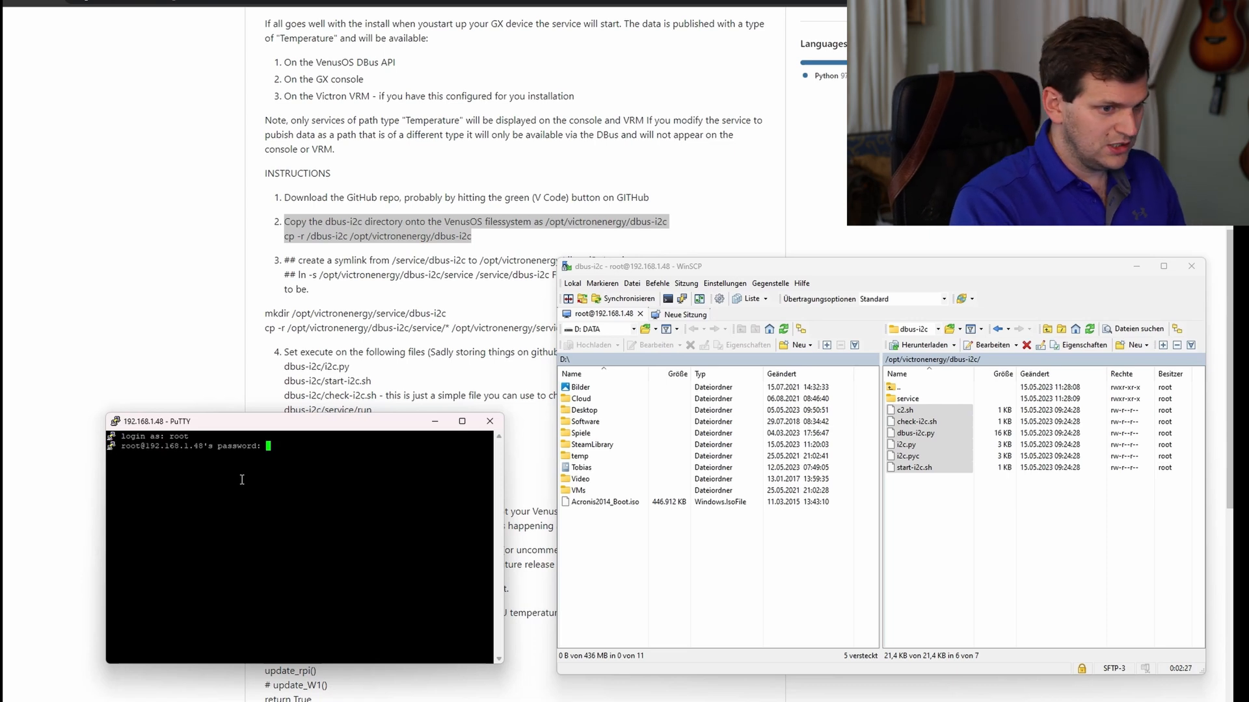
key("Return")
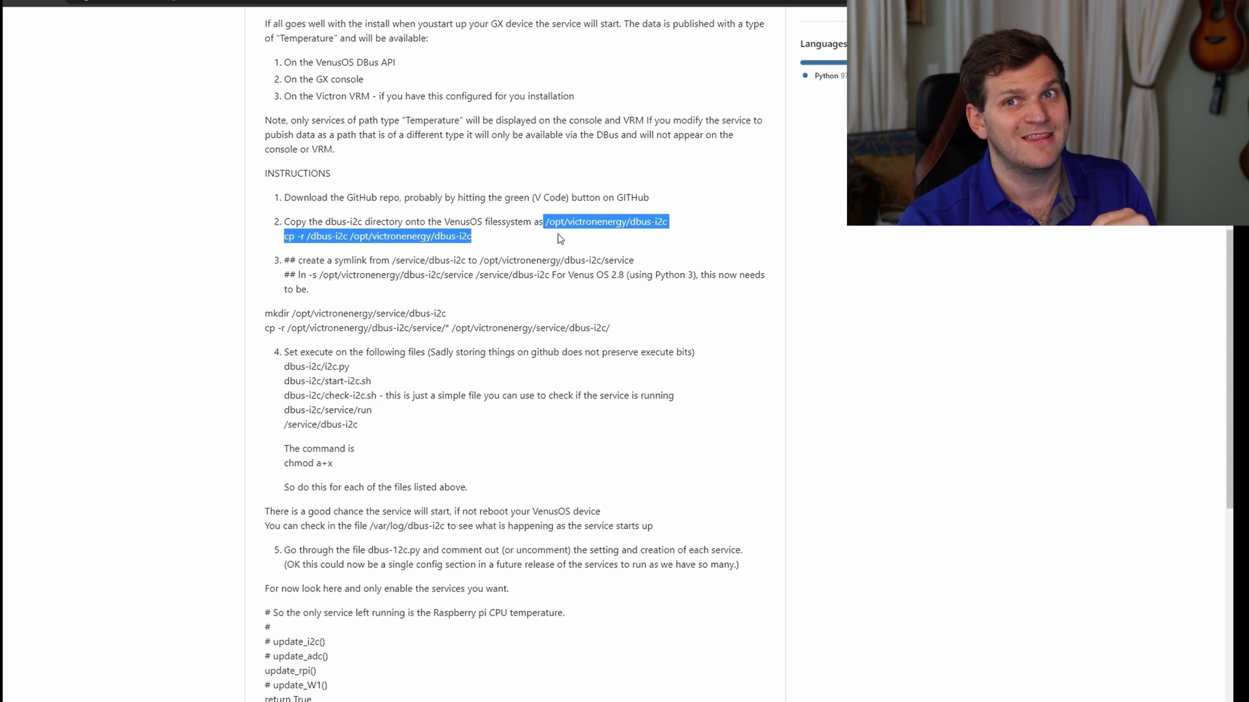
Step: Scroll to README step 3 and select the mkdir /opt/victronenergy/service/dbus-i2c line
scroll("down", 3)
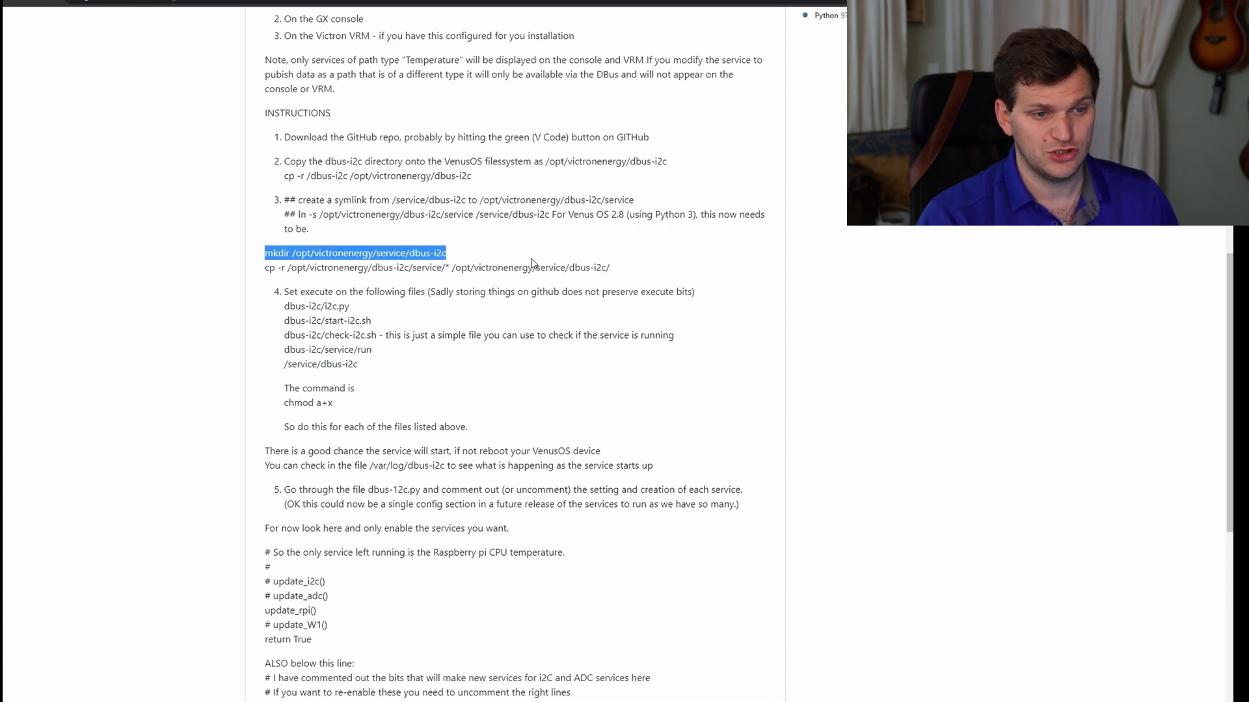
left_click(255, 263)
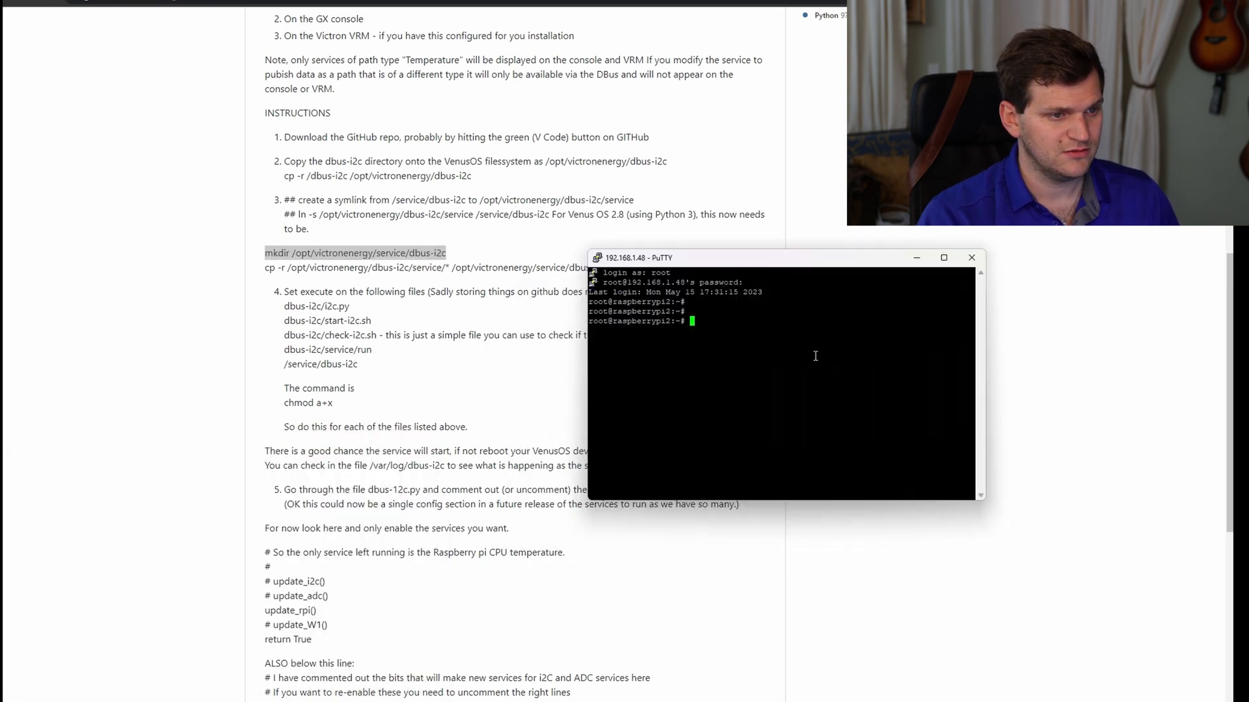
Step: Enter mkdir /opt/victronenergy/service/dbus-i2c at the root prompt and browse WinSCP toward the service folder
type("mkdir /opt/victronenergy/service/dbus-i2c")
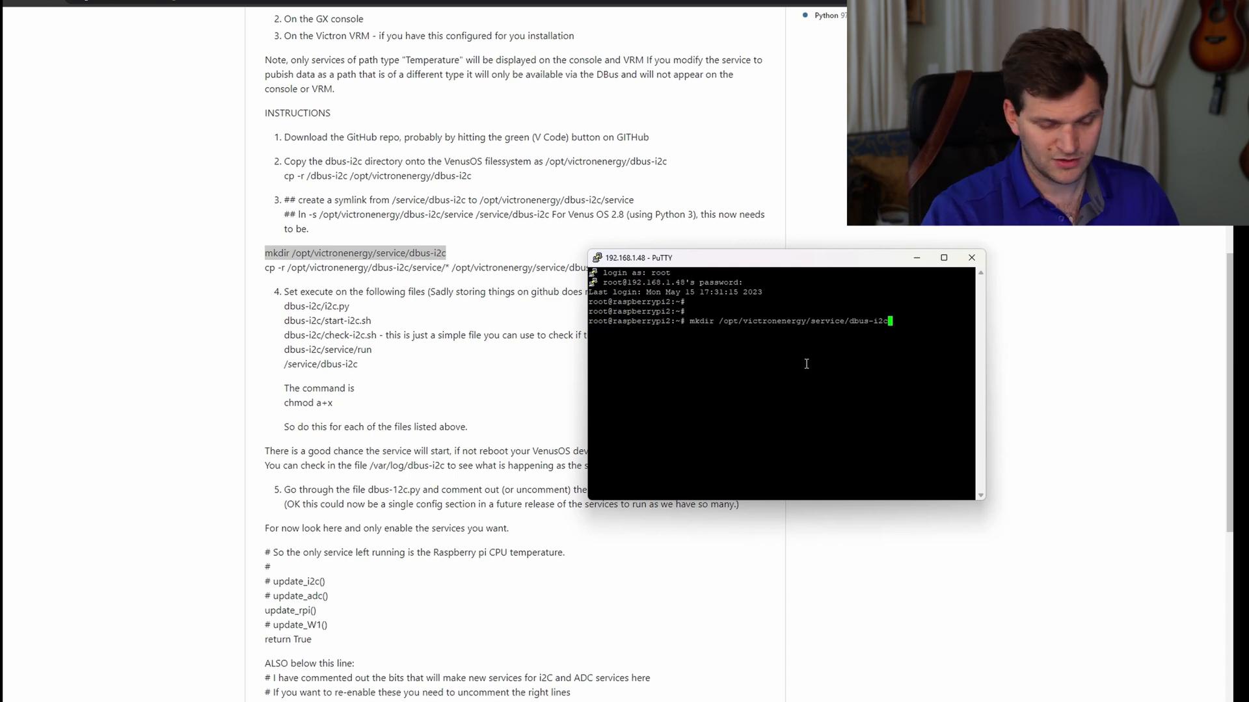
left_click_drag(781, 256, 448, 290)
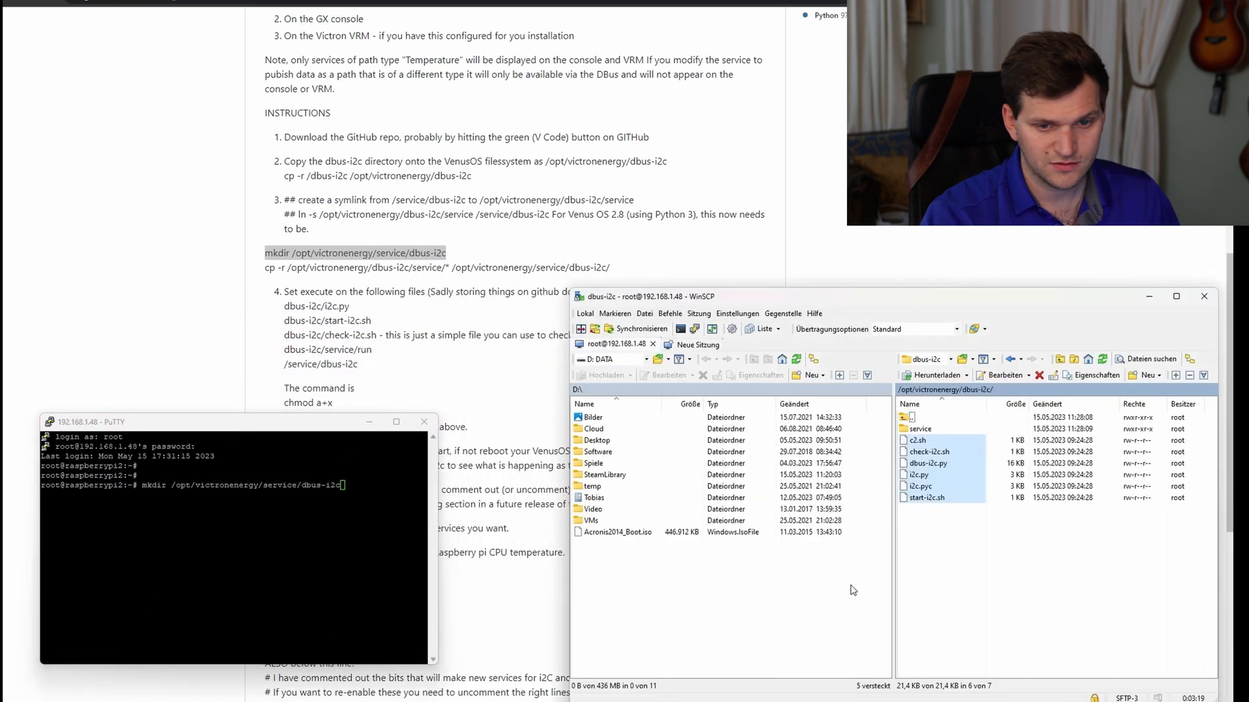
left_click(921, 428)
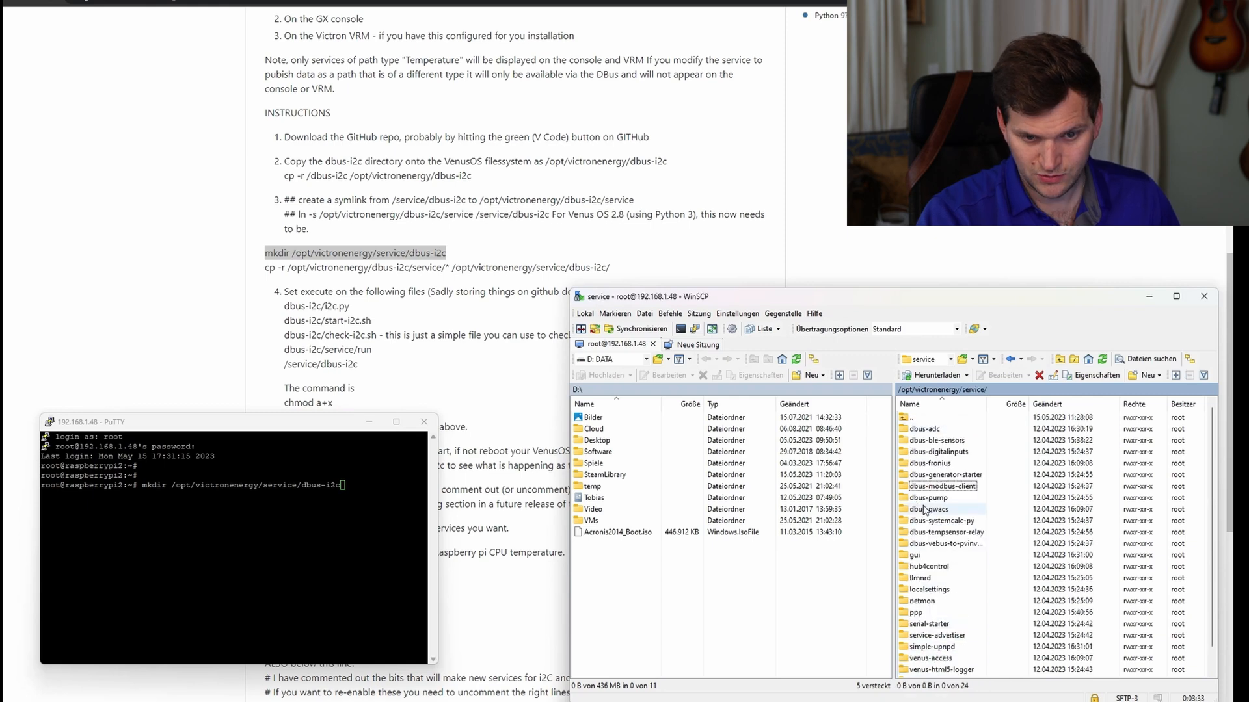
left_click(939, 463)
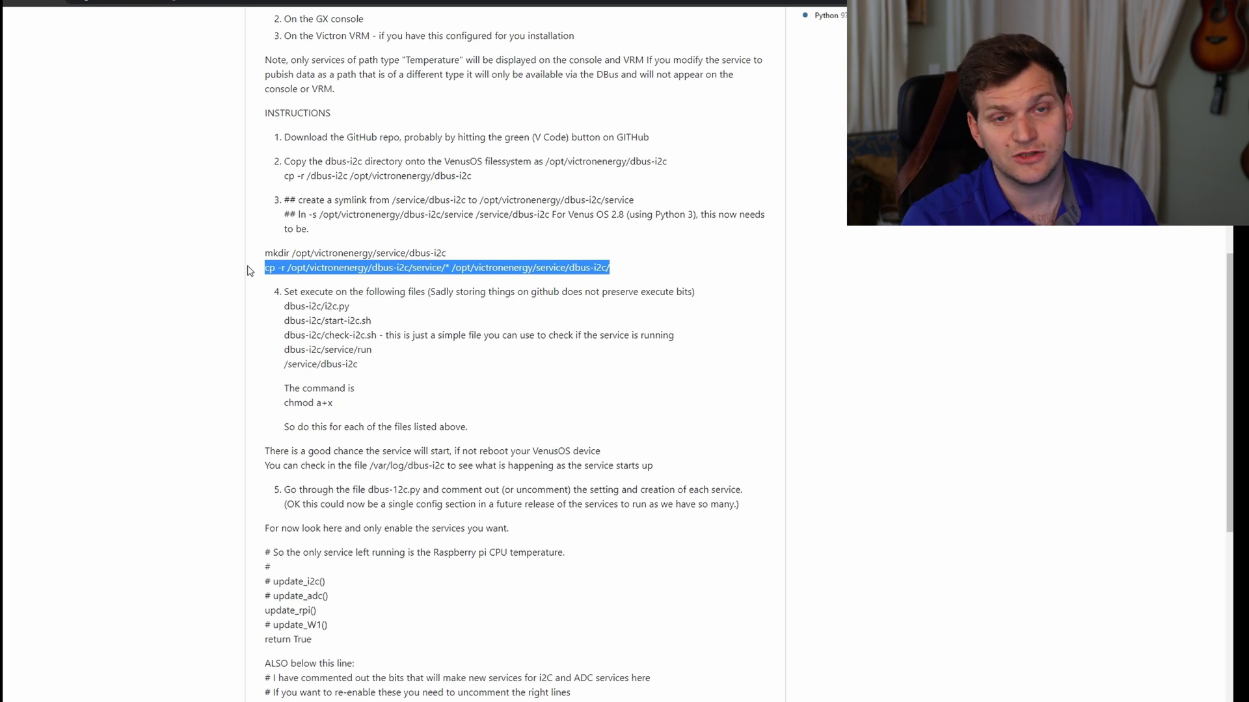
Step: Run cp -r to copy the dbus-i2c service files, then refresh the service/dbus-i2c folder to confirm log, supervise and run
right_click(437, 267)
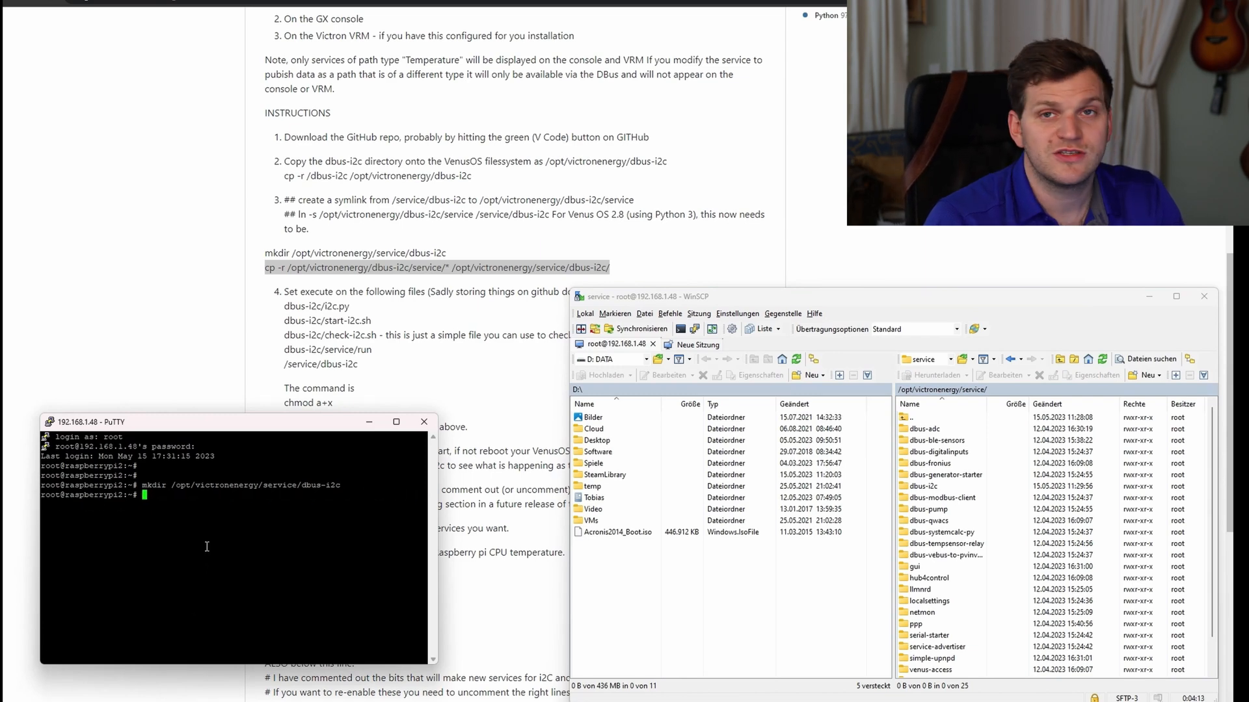
type("cp -r /opt/victronenergy/dbus-i2c/service/* /opt/victronenergy/service/dbus-i2c/")
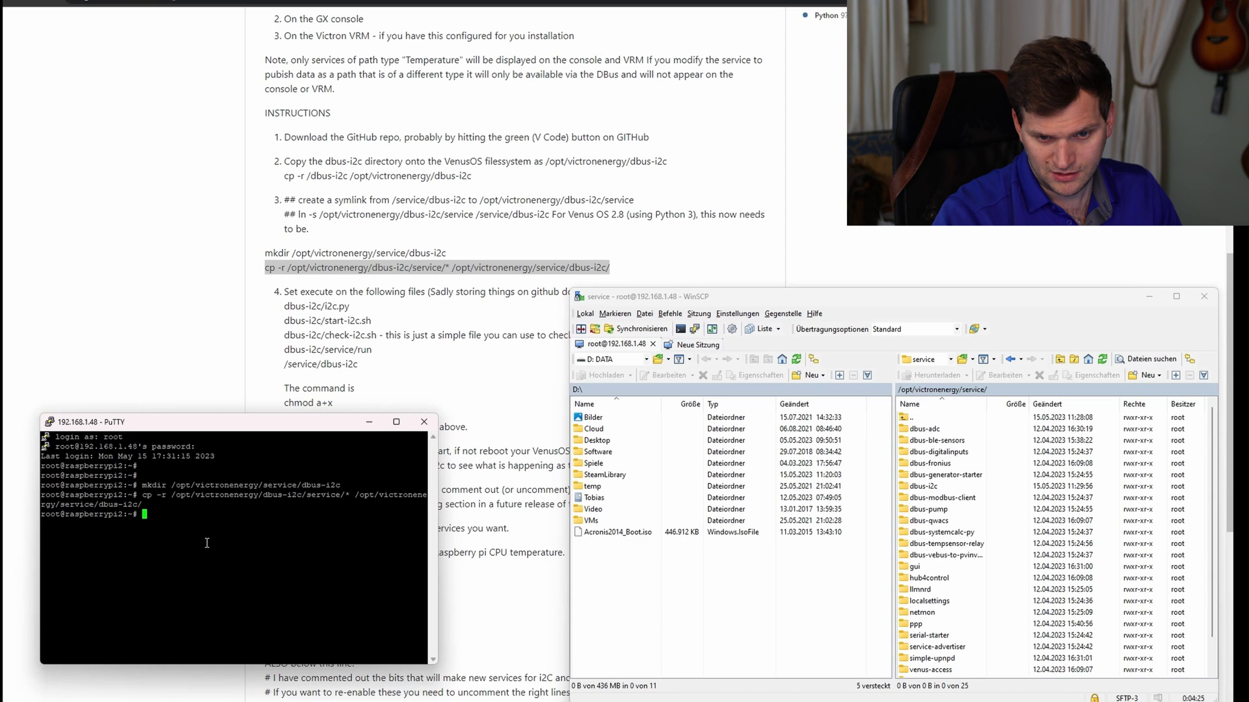
double_click(920, 485)
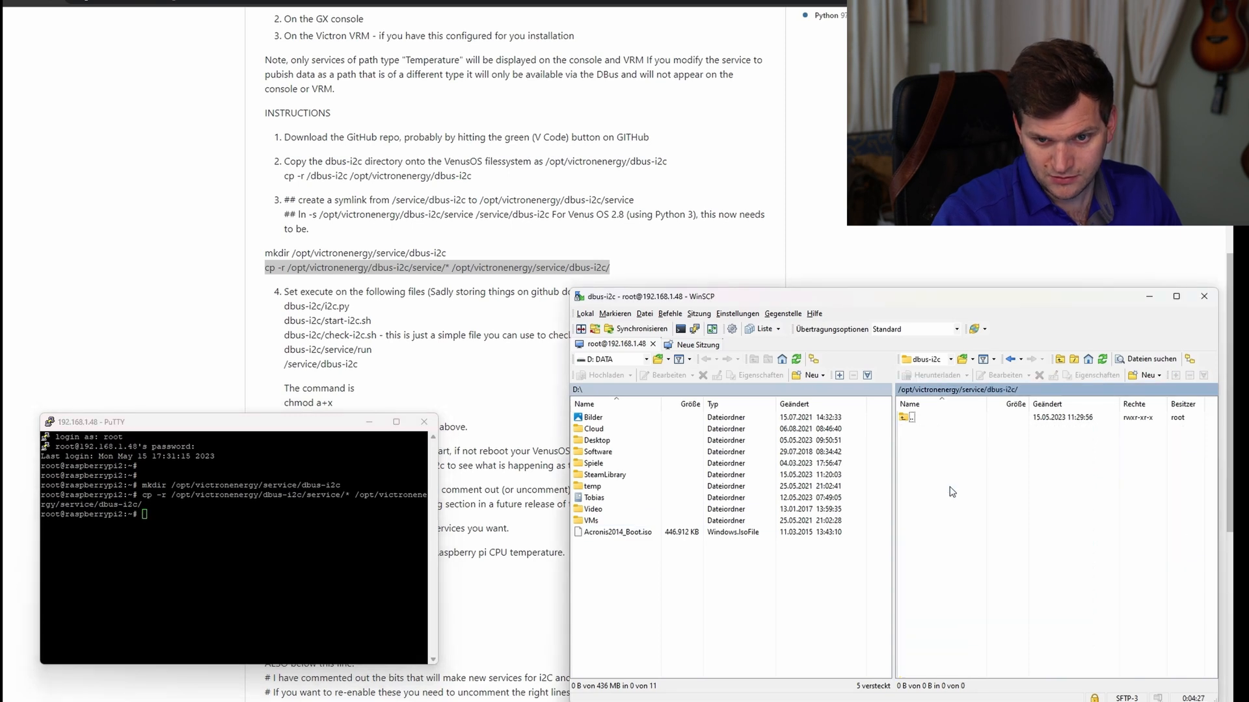
left_click(1103, 359)
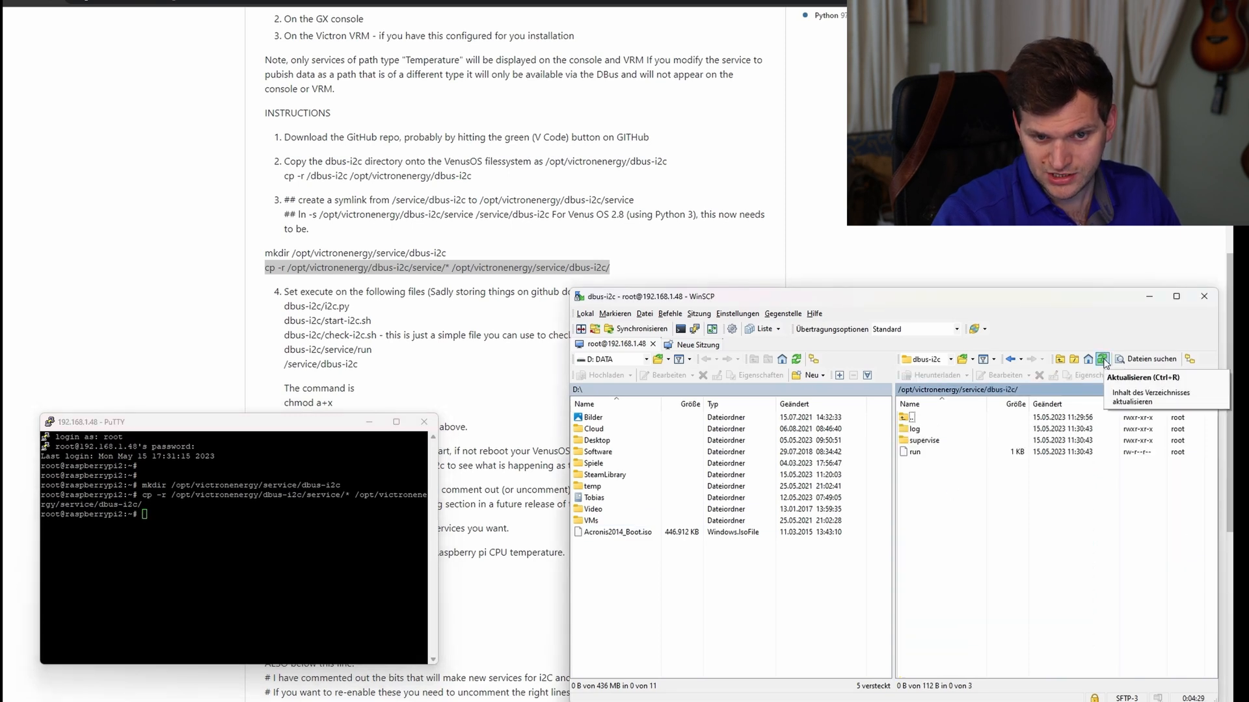
left_click(1103, 359)
type("cd /opt/victronenergy/dbus-i2c/")
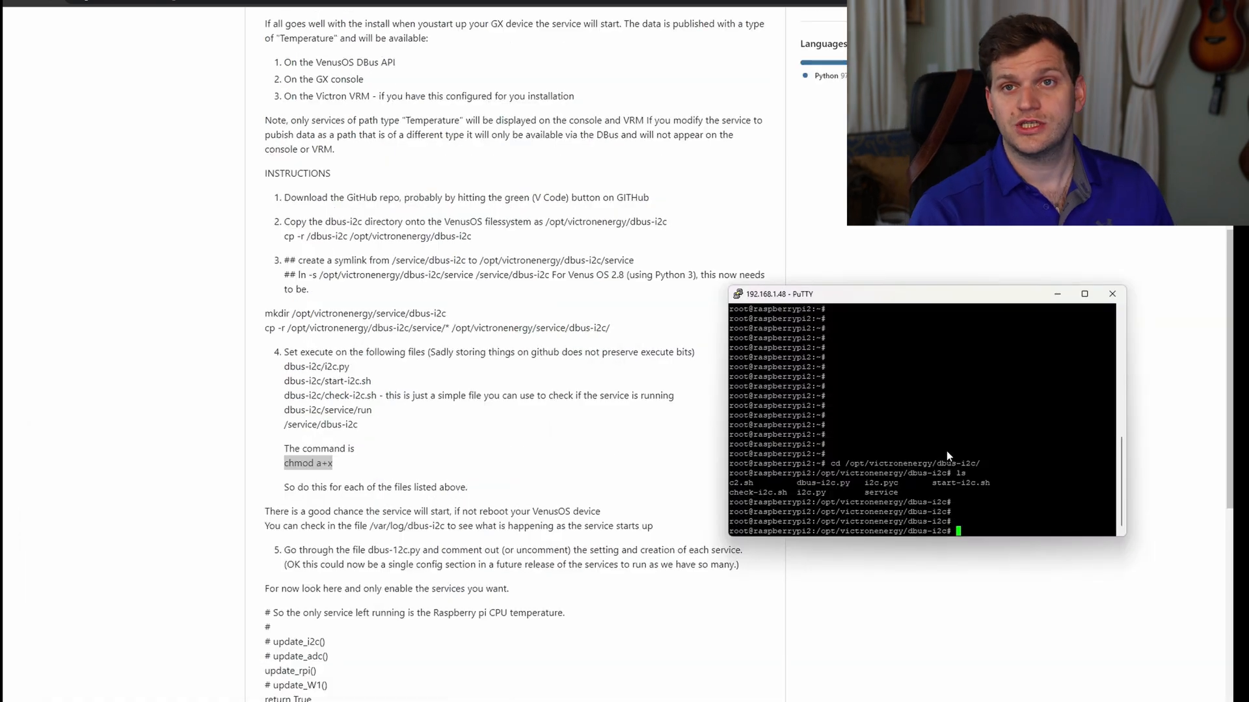
Step: Grant execute permission with chmod a+x to the dbus-i2c scripts, including dbus-i2c.py
type("chmod a+x")
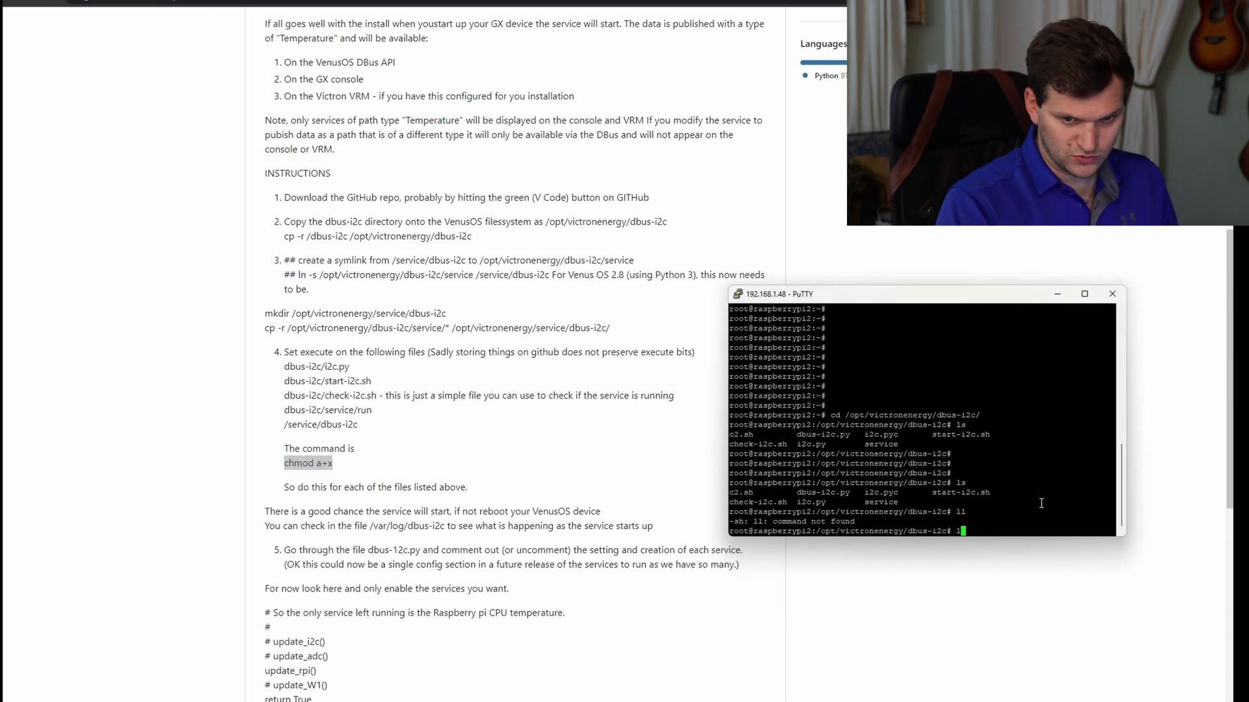
type("chmod a+x")
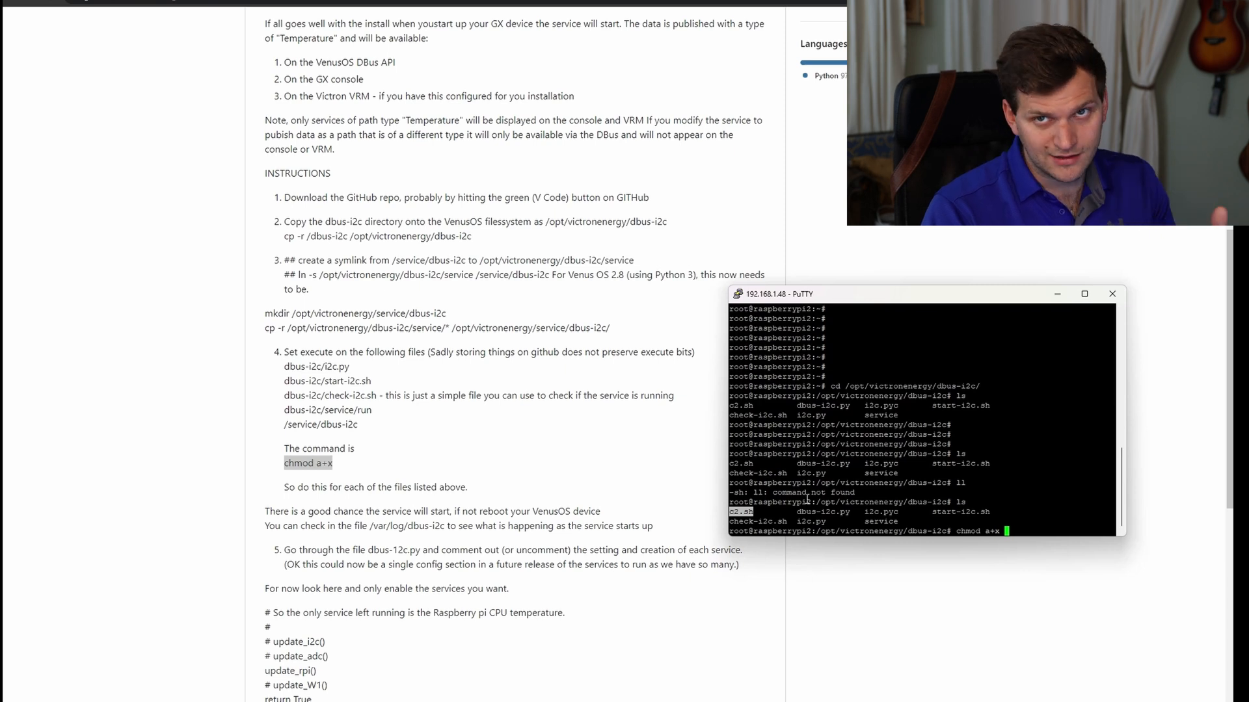
type("c2.sh")
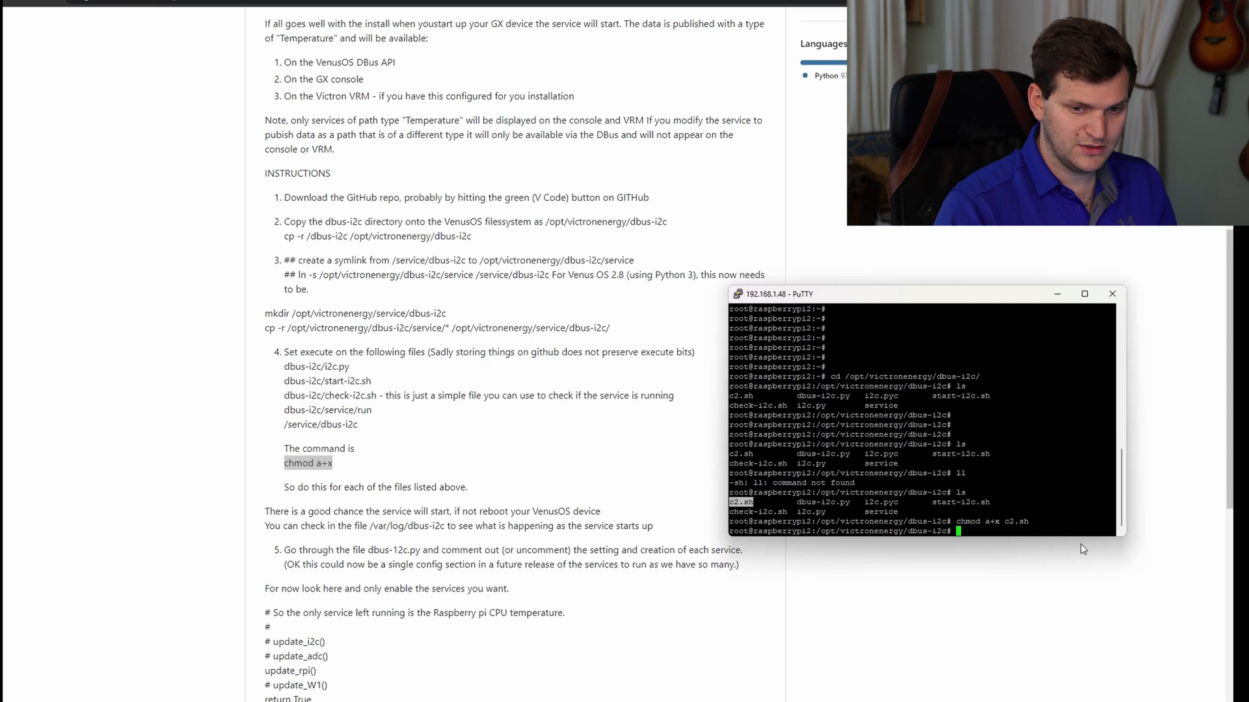
type("chmod a+x")
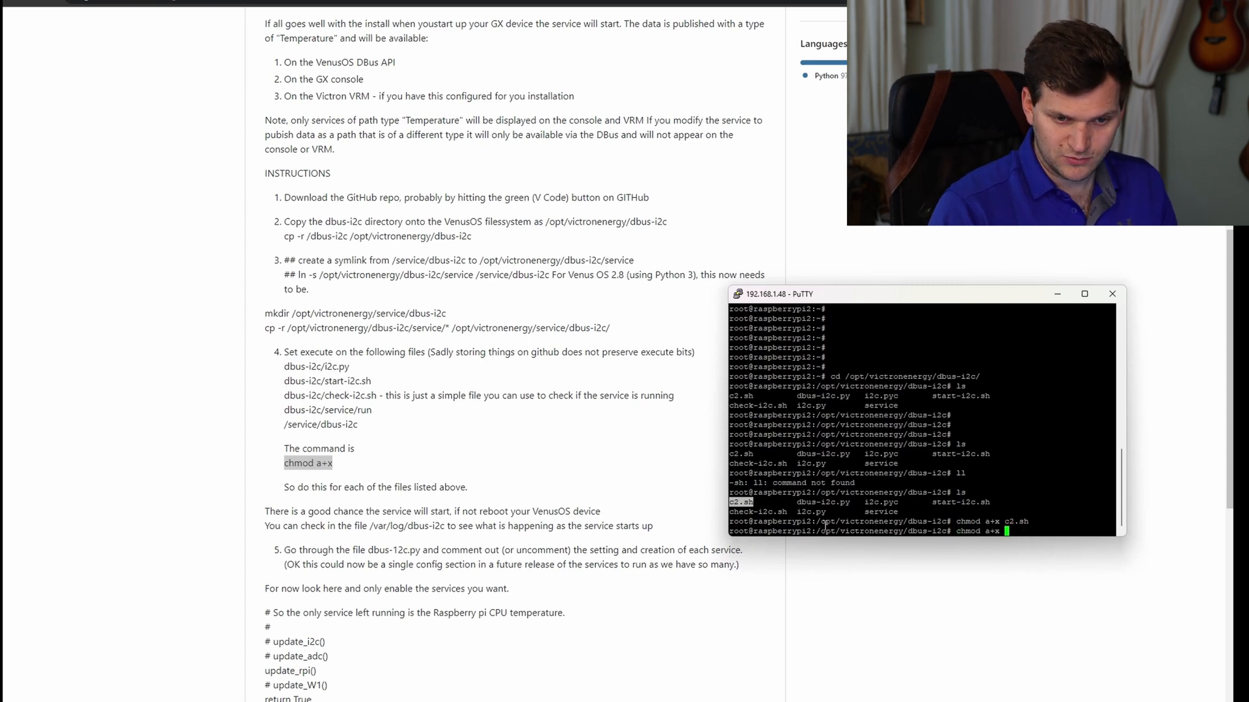
type("dbus-i2c.py")
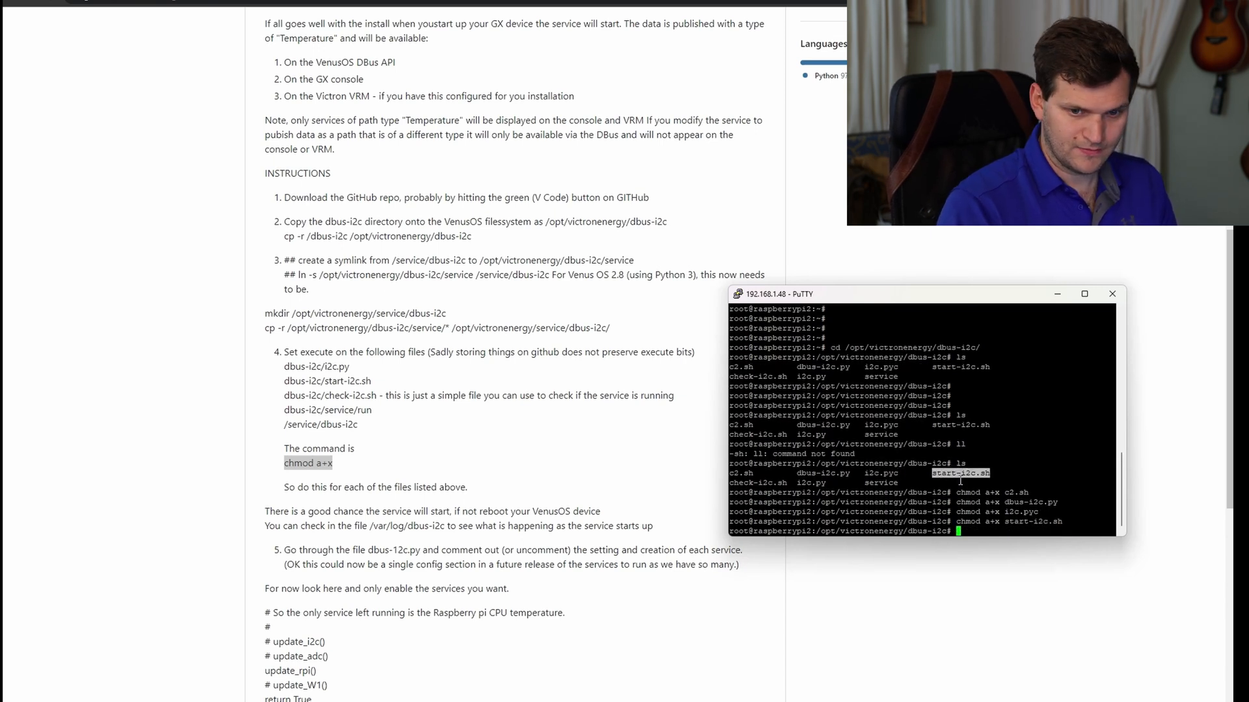
type("chmod a+x check-i2c.sh")
type("cd")
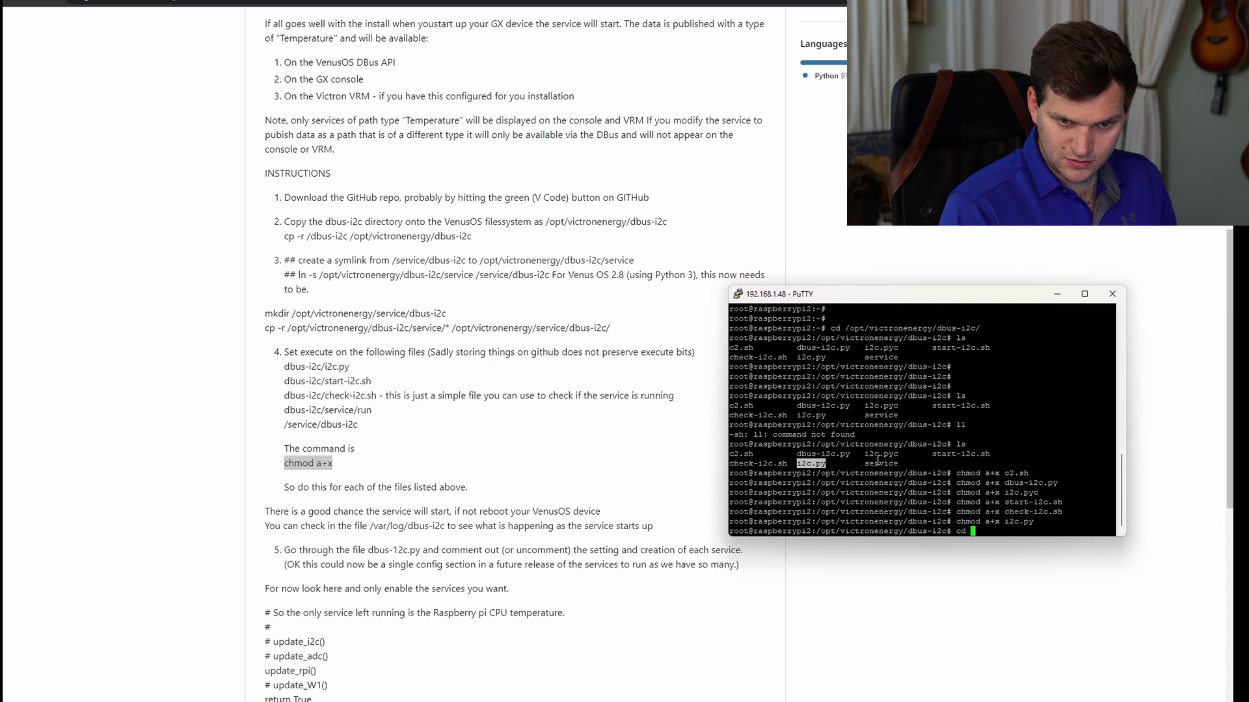
type("a")
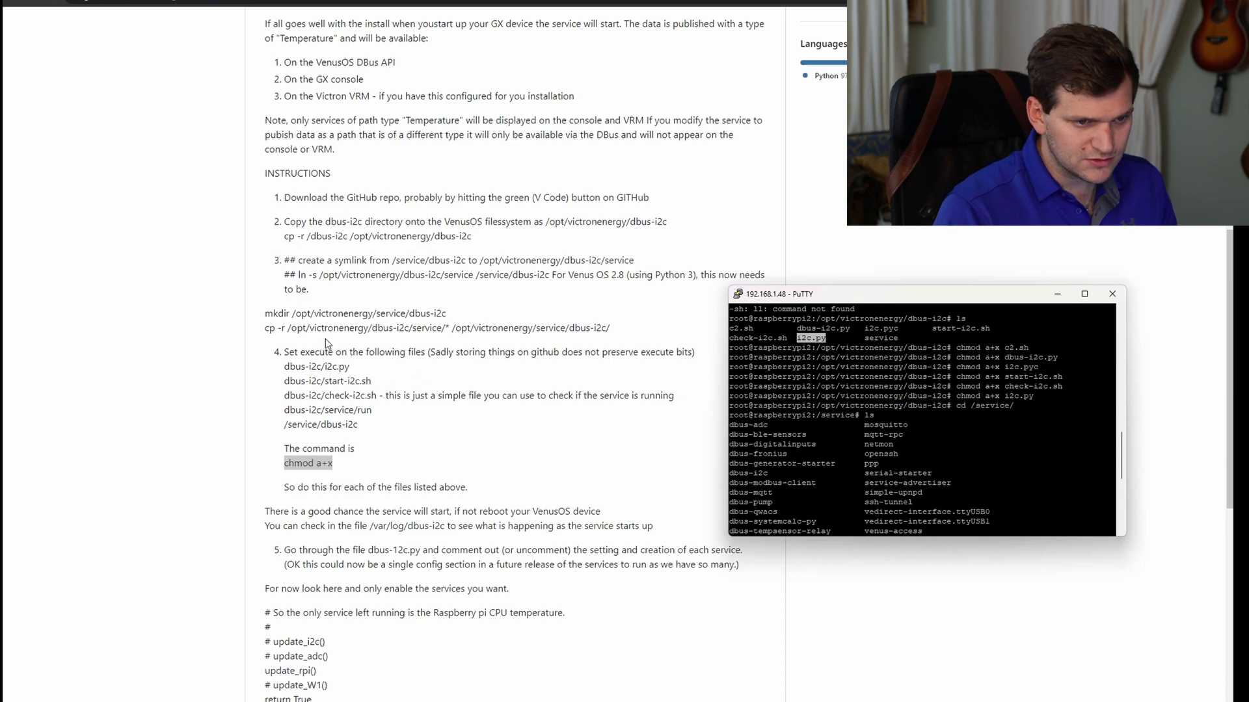
mouse_move(413, 366)
type("cd /opt/victronenergy/dbus-i2c/service/")
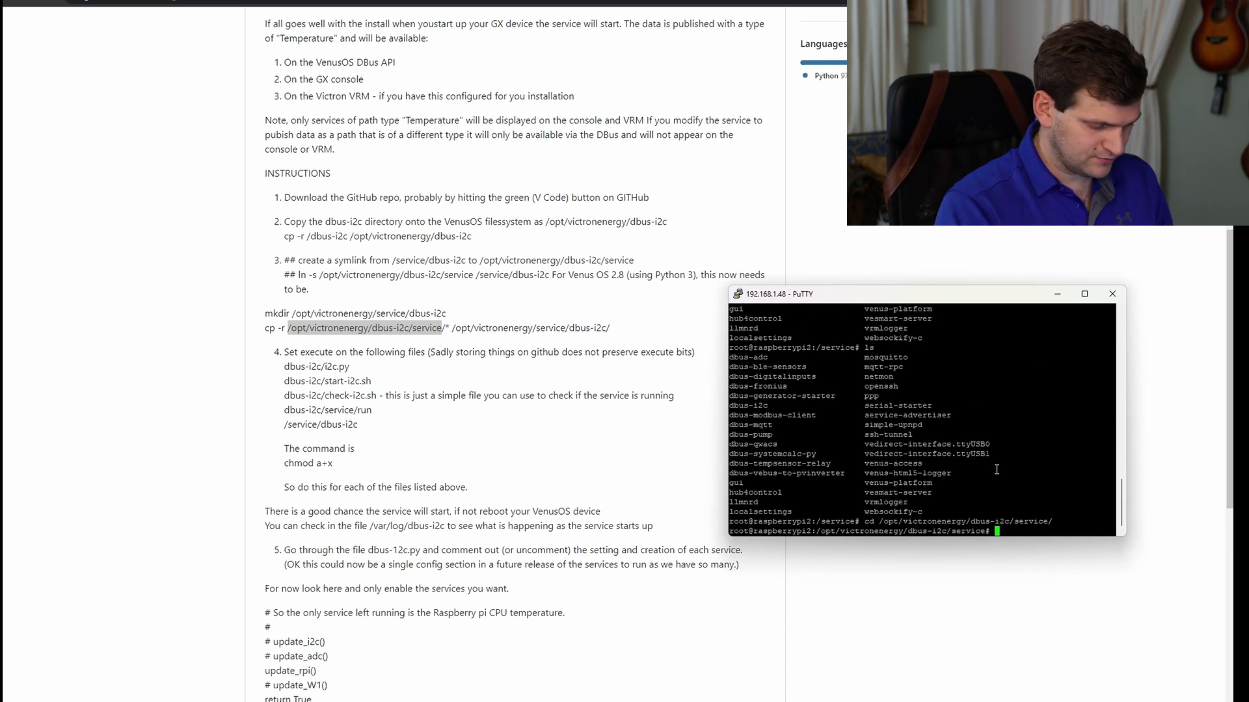
Step: List the service folders, chmod a+x i2c.py and make the run script executable
type("ls")
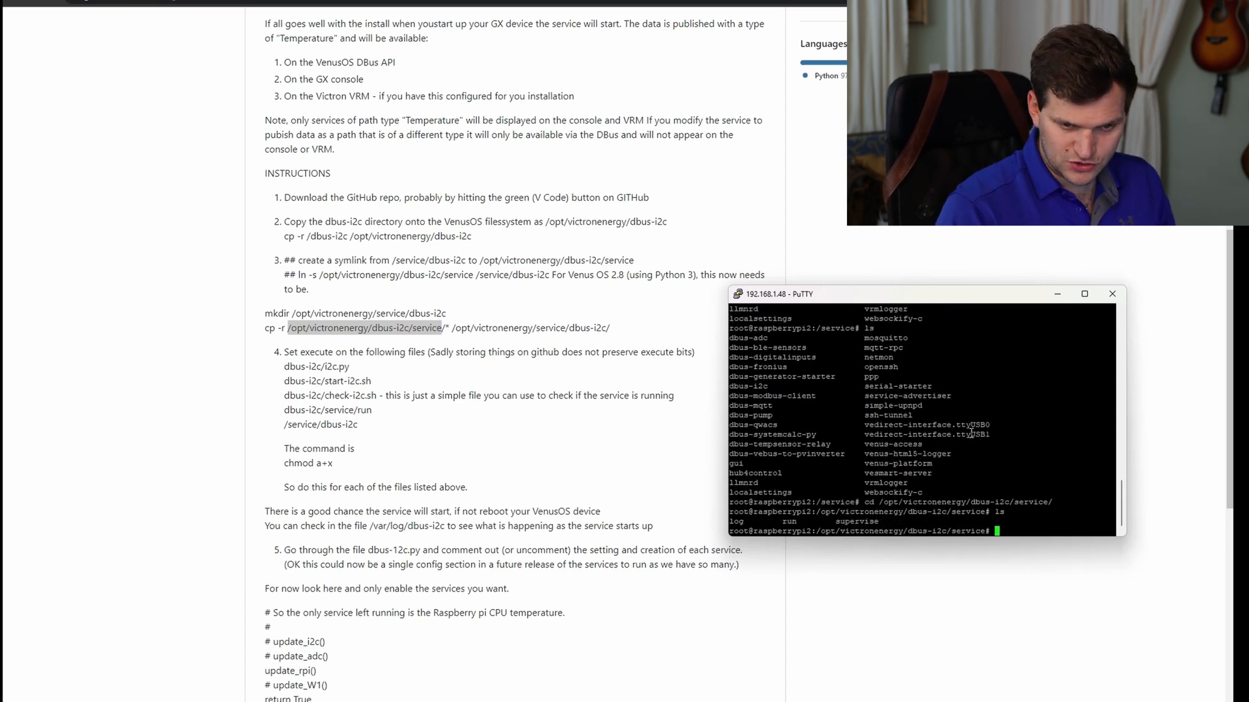
type("ls")
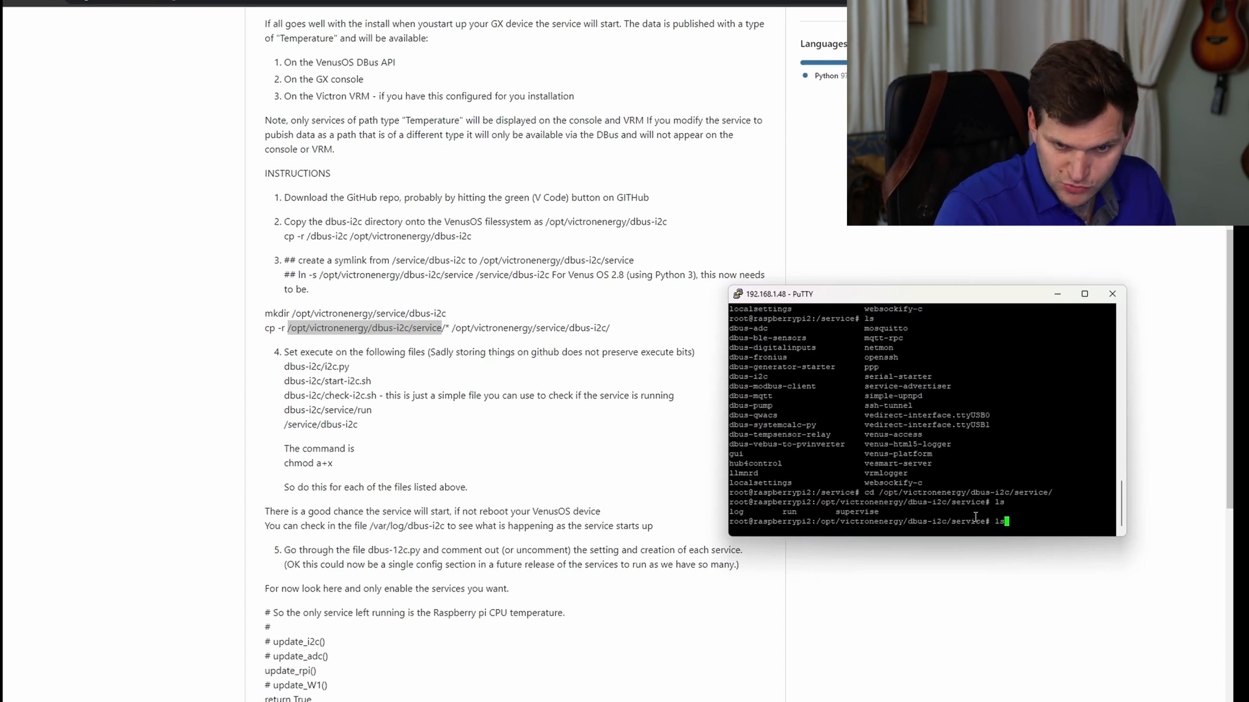
type("chmod a+x i2c.py")
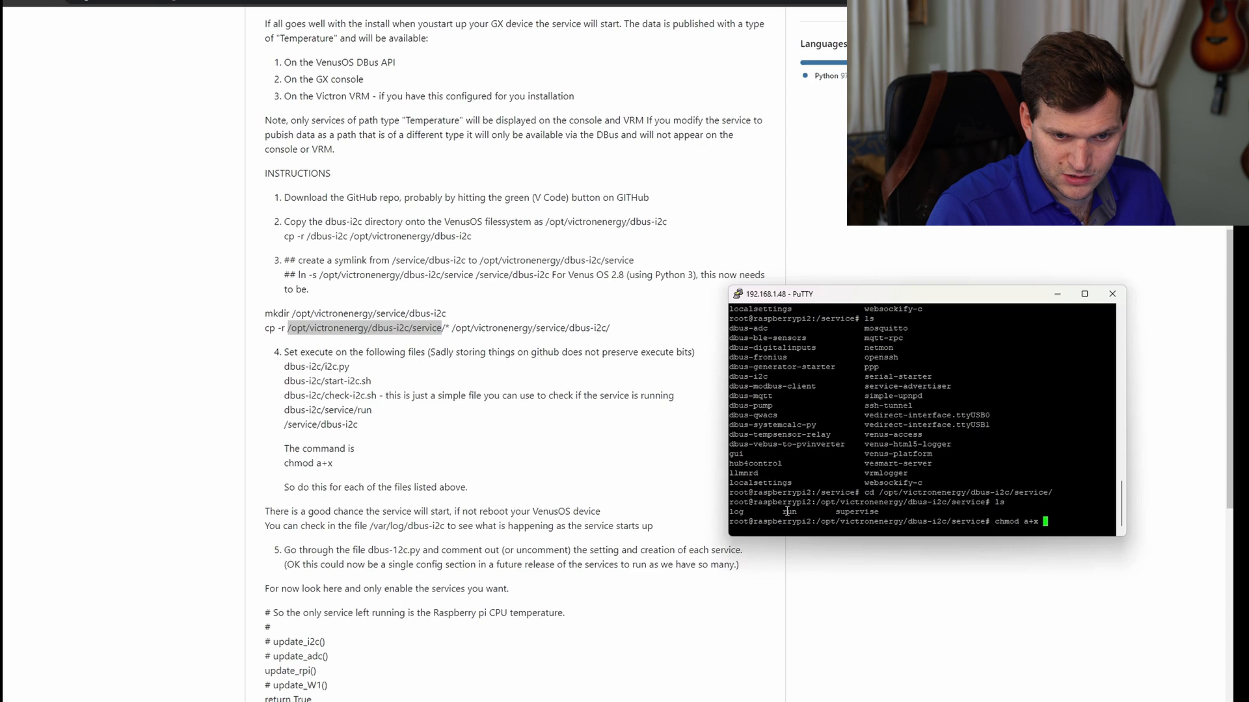
type("run")
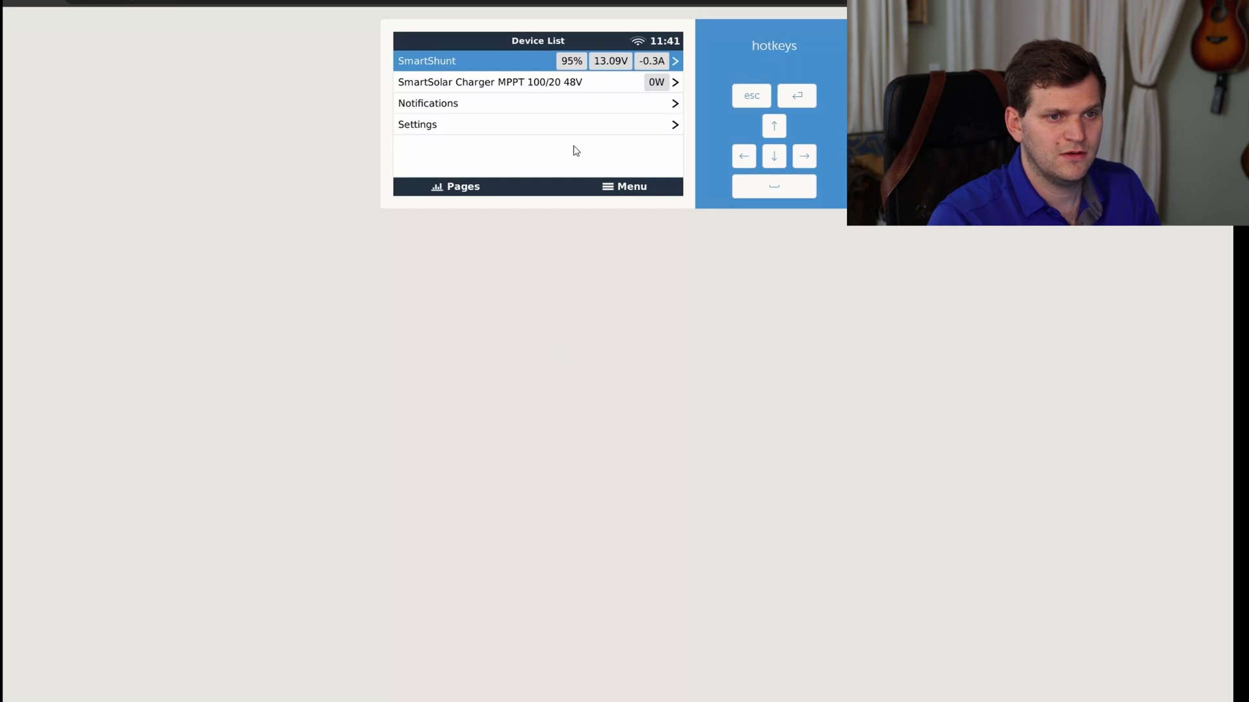
Step: Reconnect the Remote Console and view the new temperature sensor's device details
left_click(418, 125)
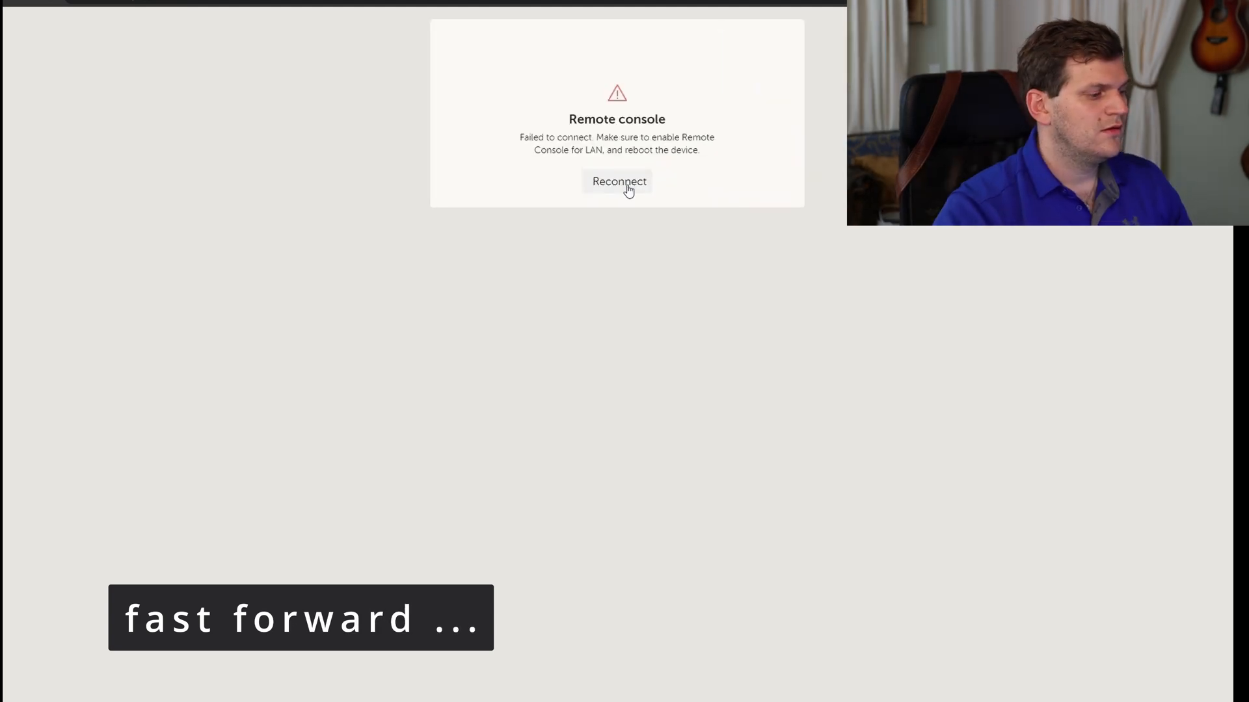
left_click(617, 181)
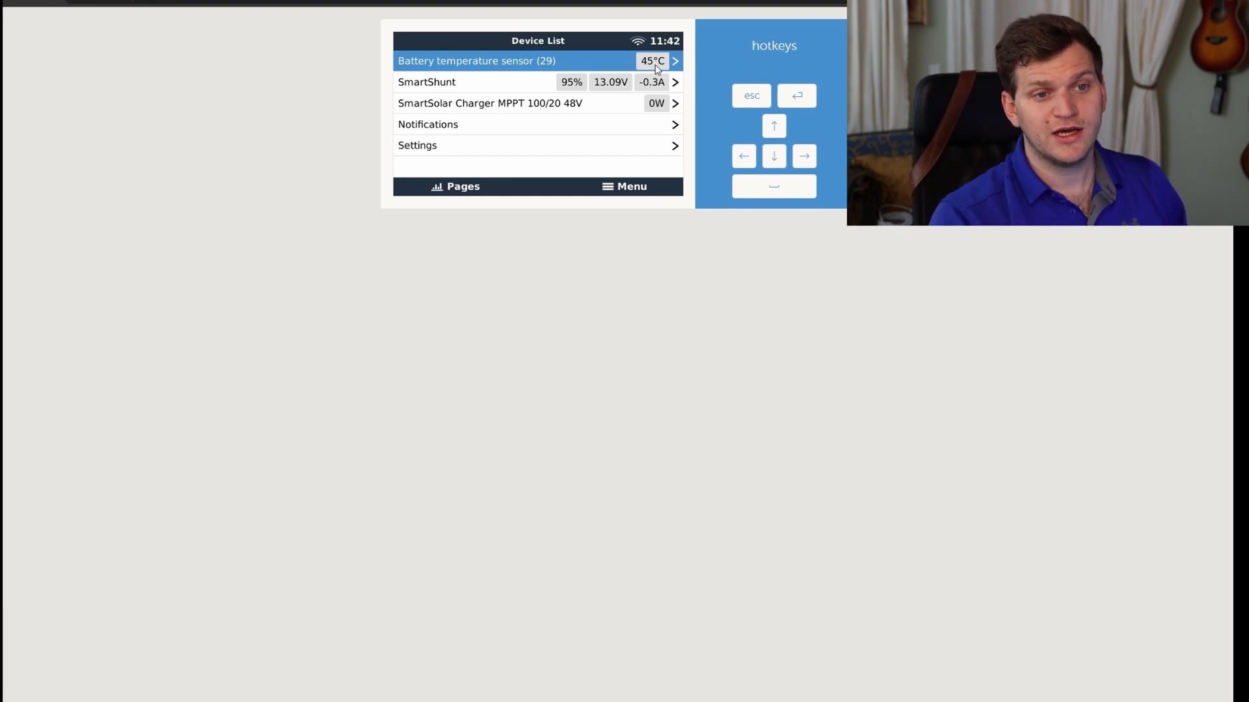
left_click(537, 61)
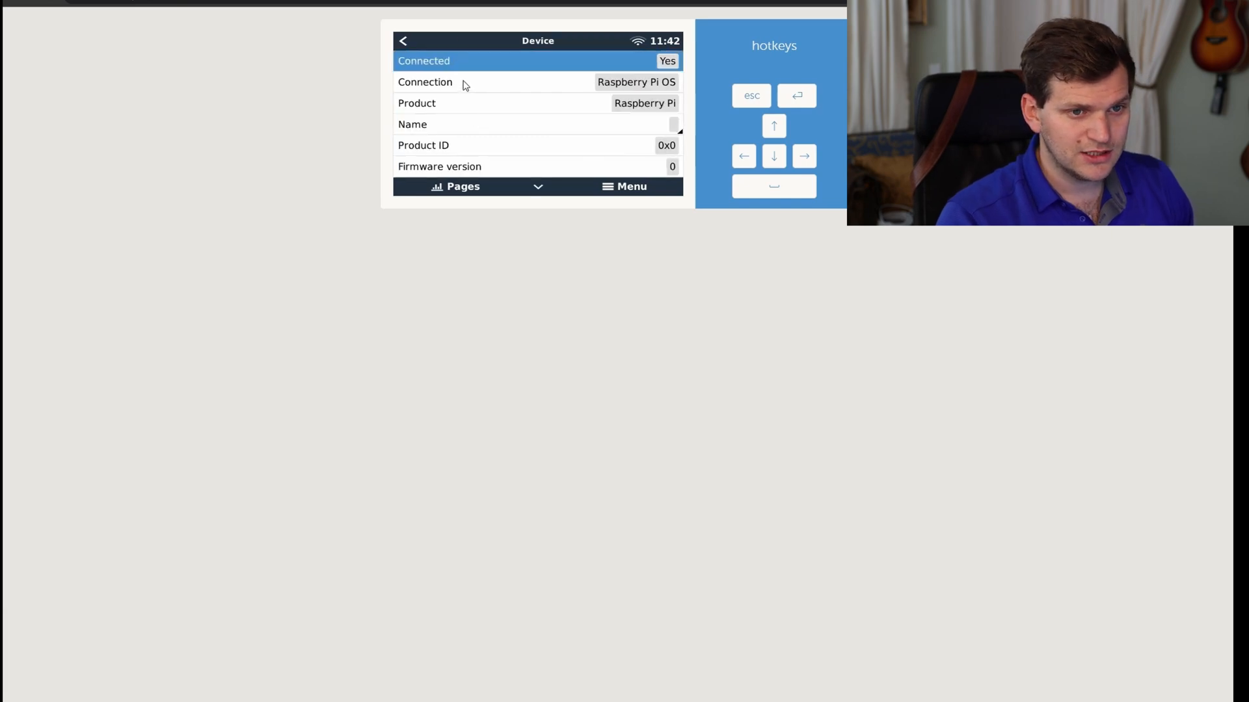
mouse_move(753, 150)
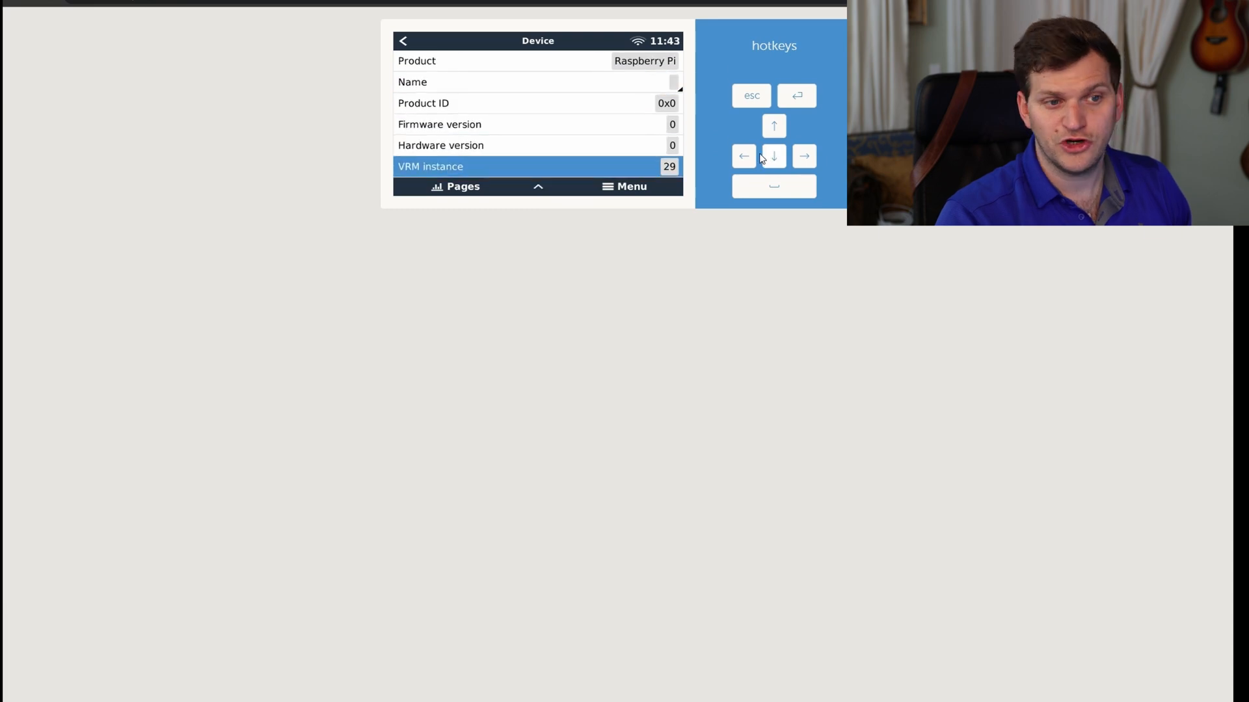
left_click(772, 126)
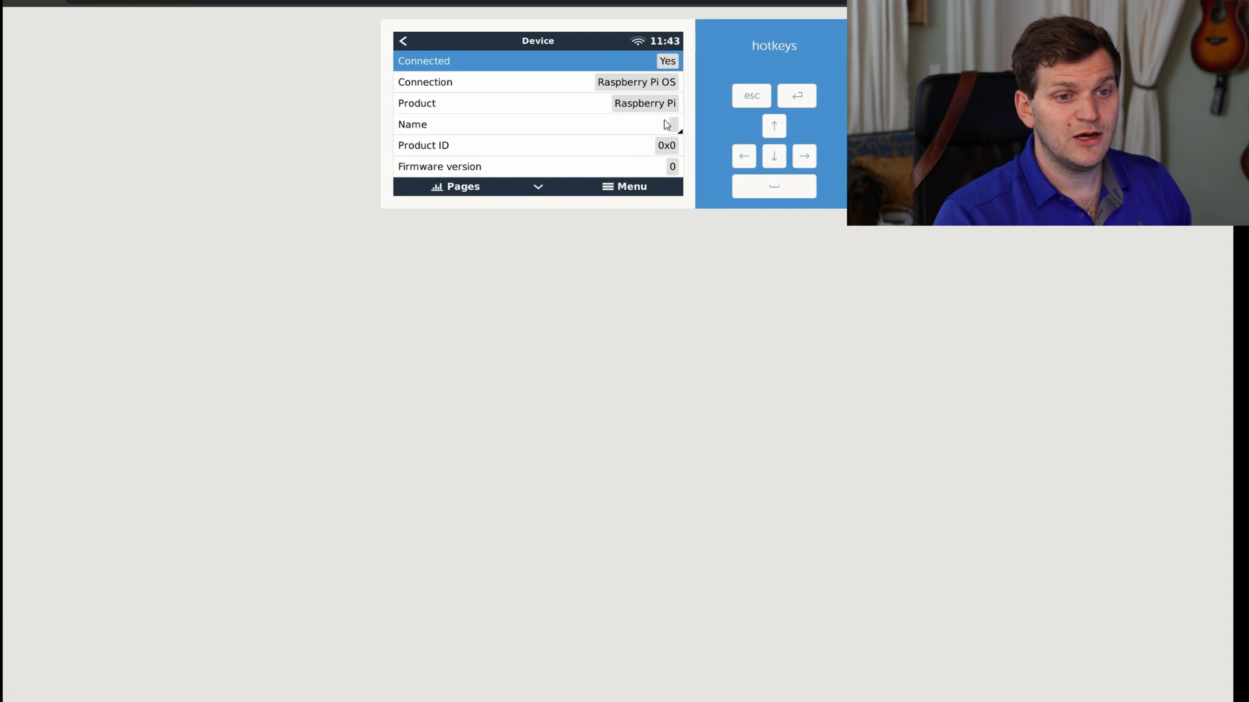
Step: Rename the sensor to 'Pi PRocessor temp' and return to the device list showing 44°C
left_click(518, 124)
type("Pi")
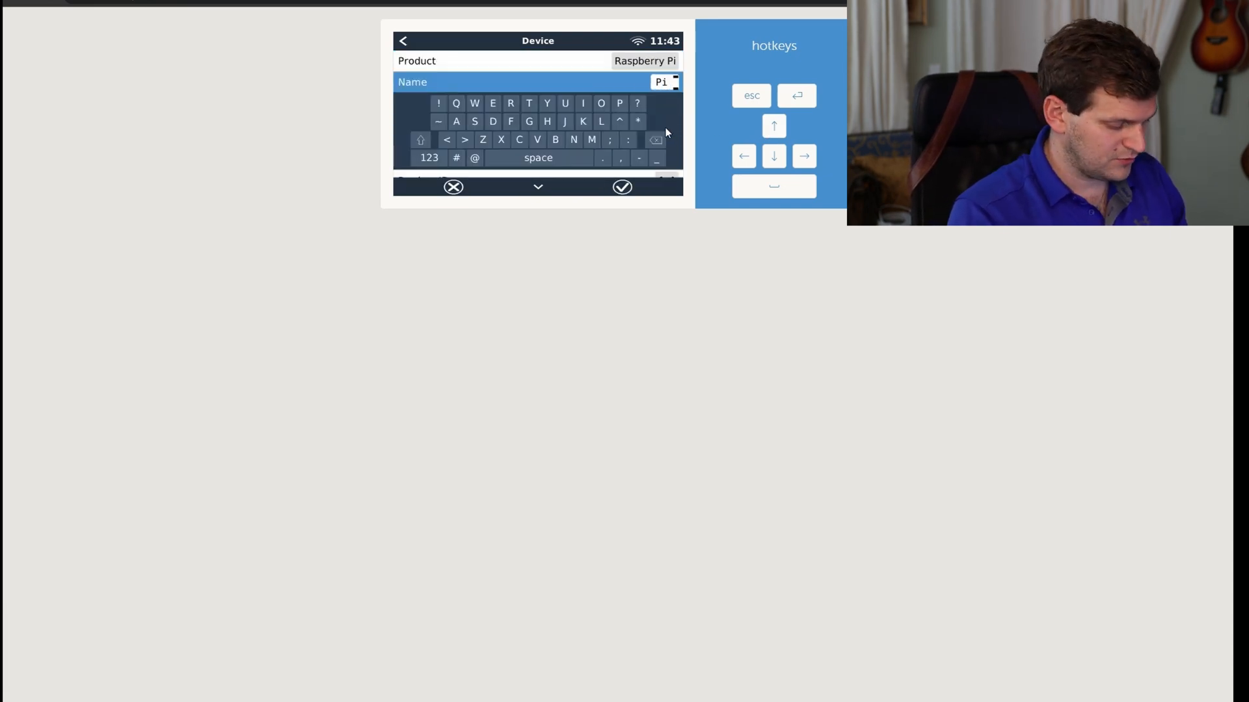
type("PRocessor temp")
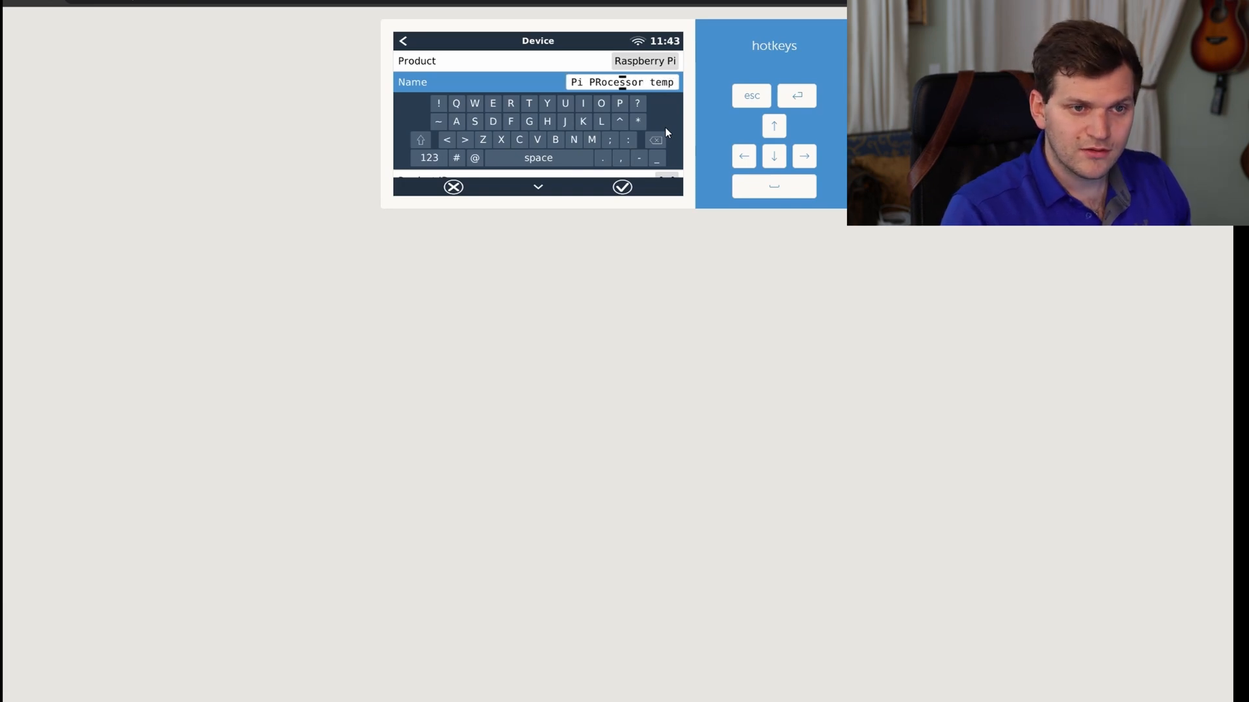
left_click(621, 186)
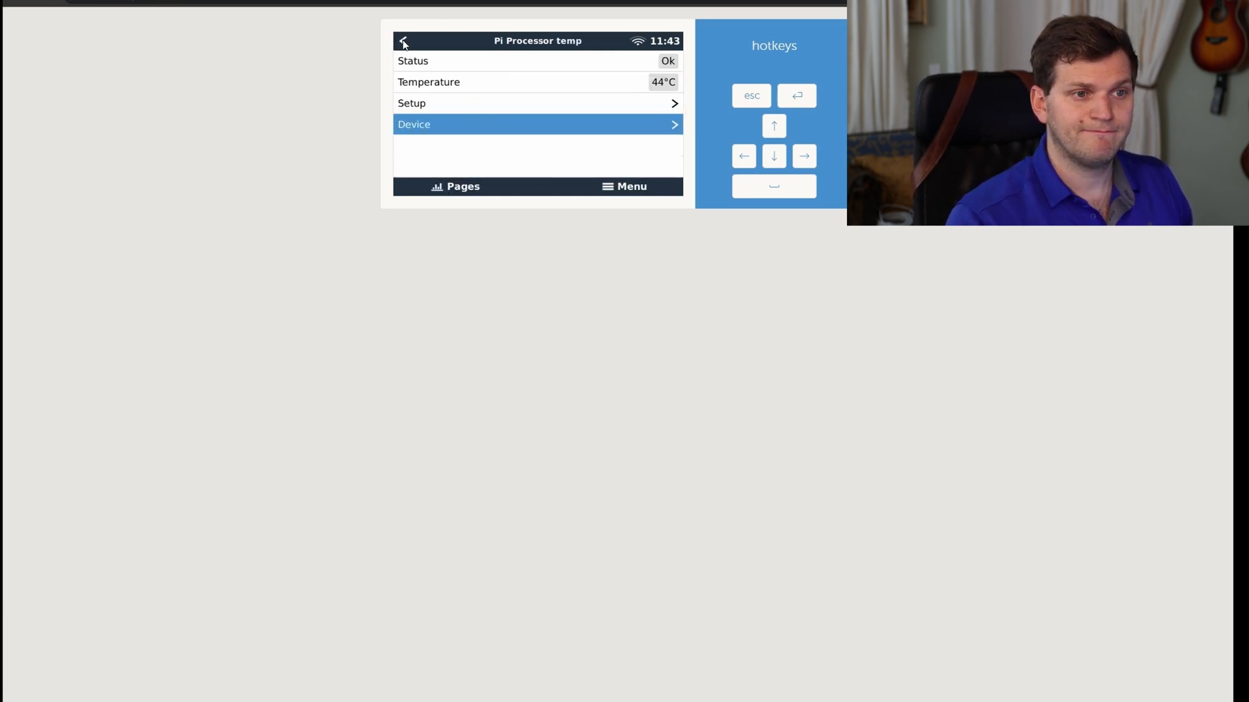
left_click(403, 41)
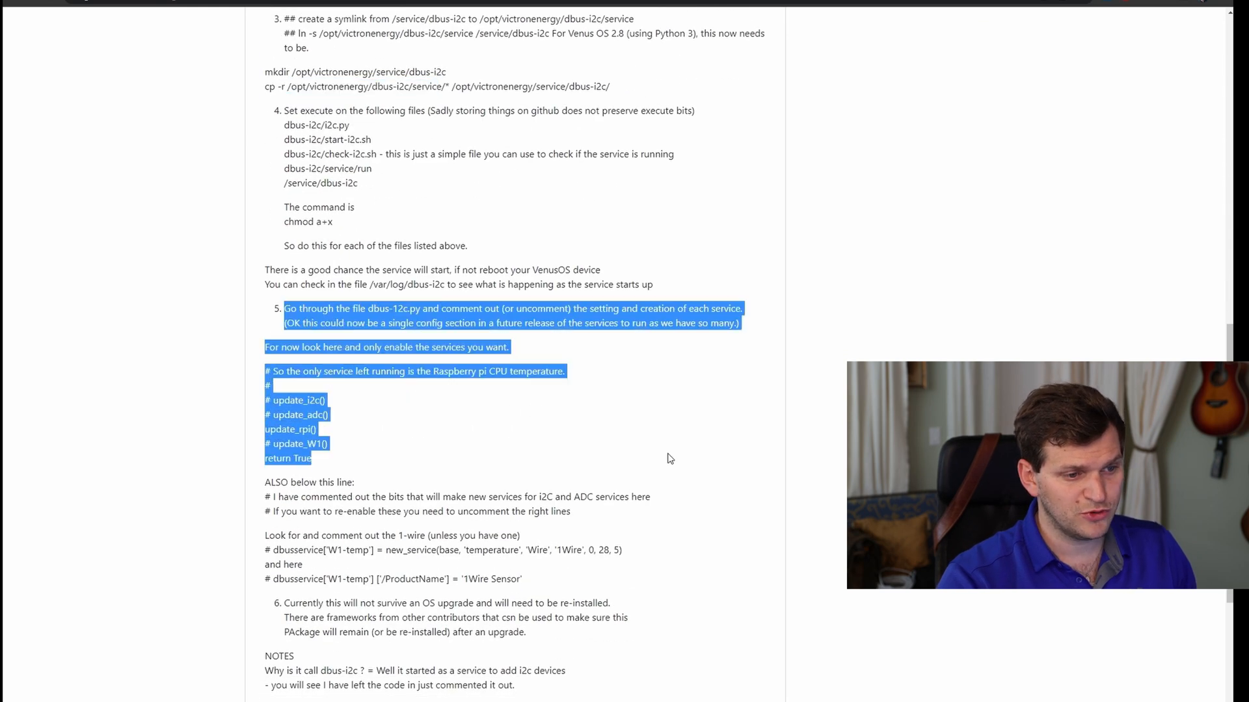
Step: Review the README's update_W1() service-enable notes, then confirm Pi Processor temp reads 44°C
left_click(309, 443)
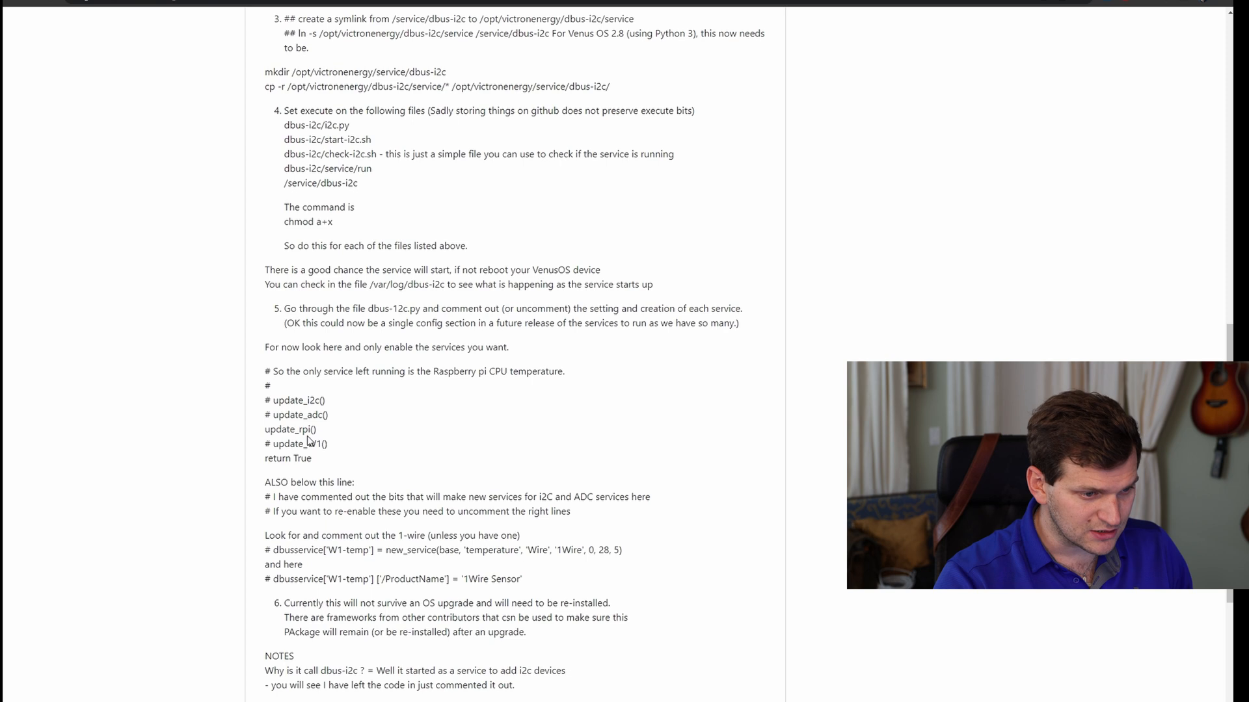
double_click(296, 445)
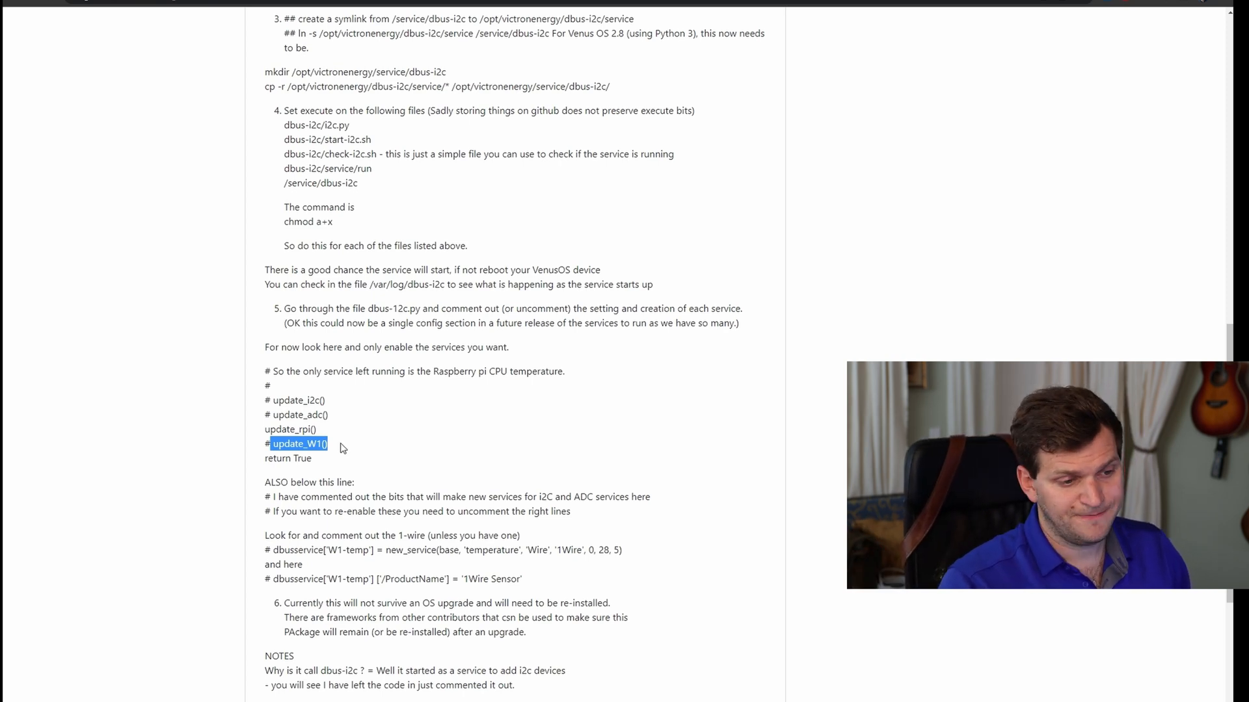
scroll("down", 3)
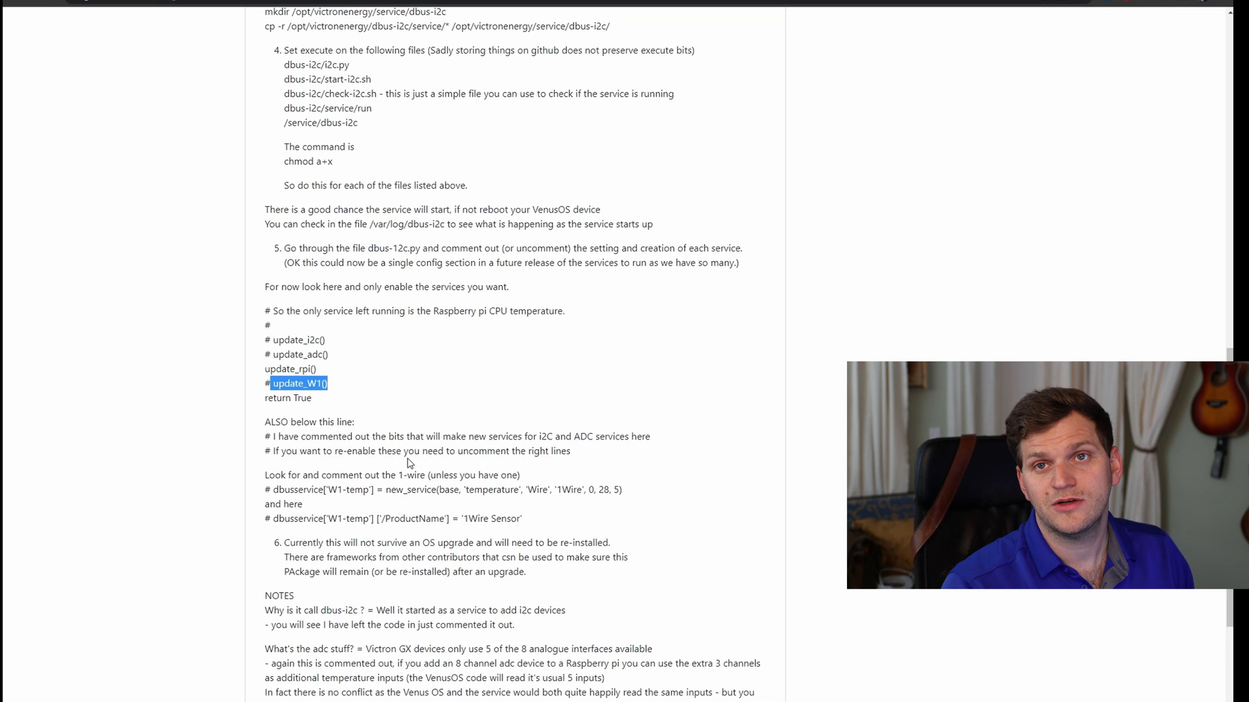
scroll("down", 3)
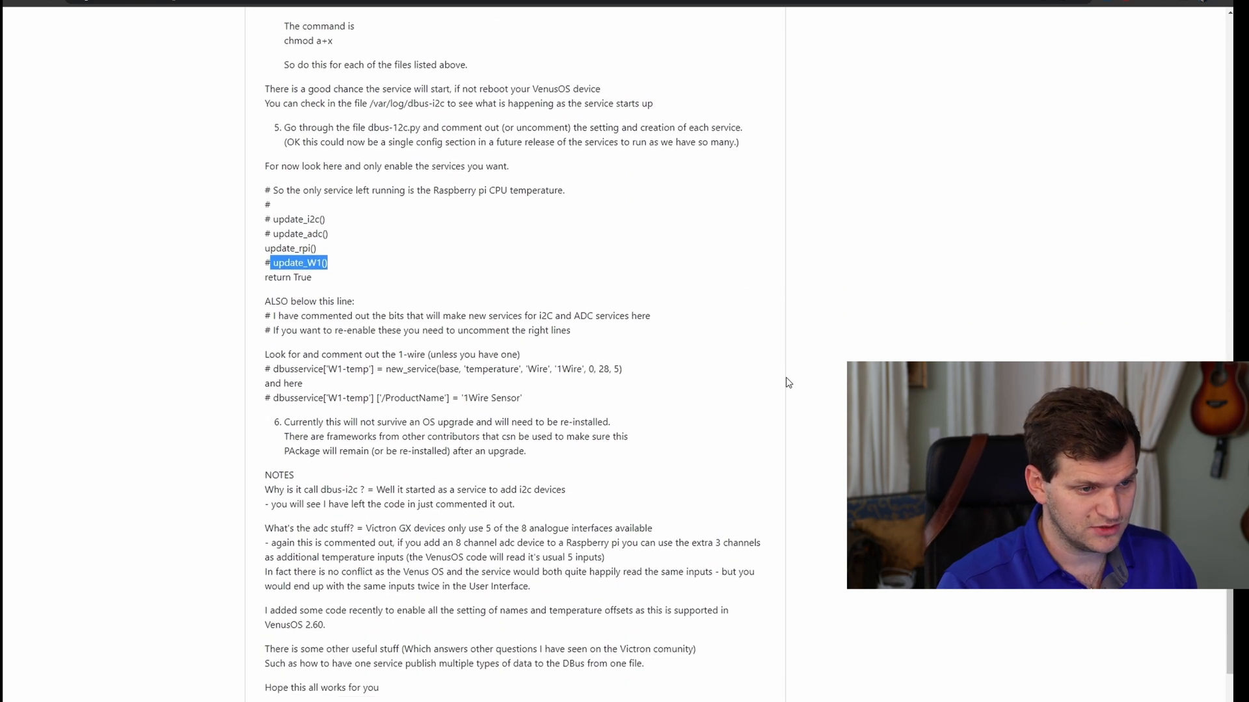
mouse_move(648, 245)
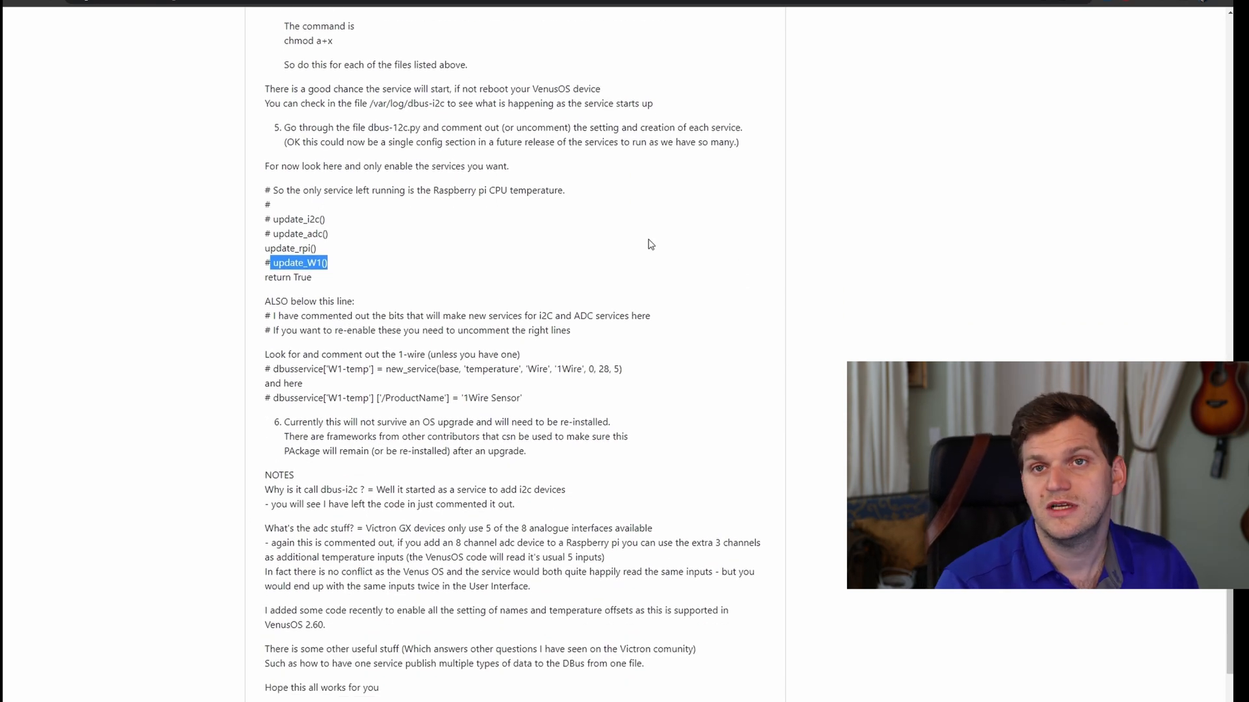
scroll("up", 3)
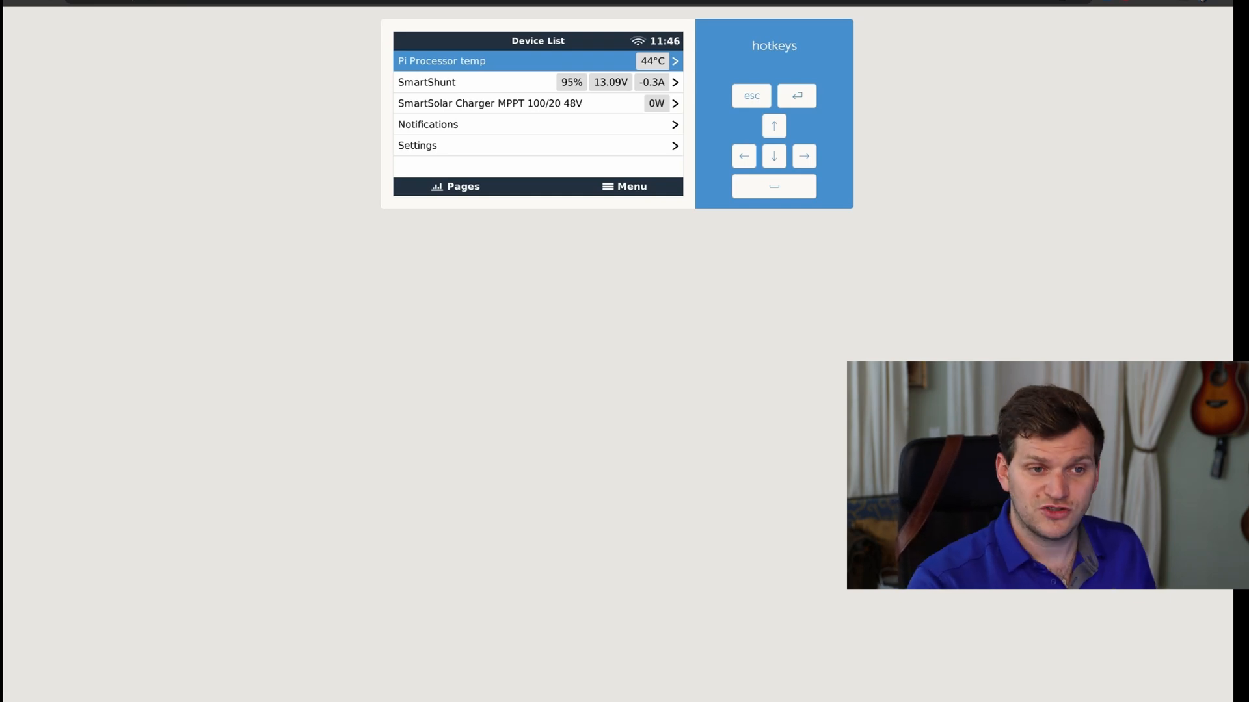
mouse_move(159, 109)
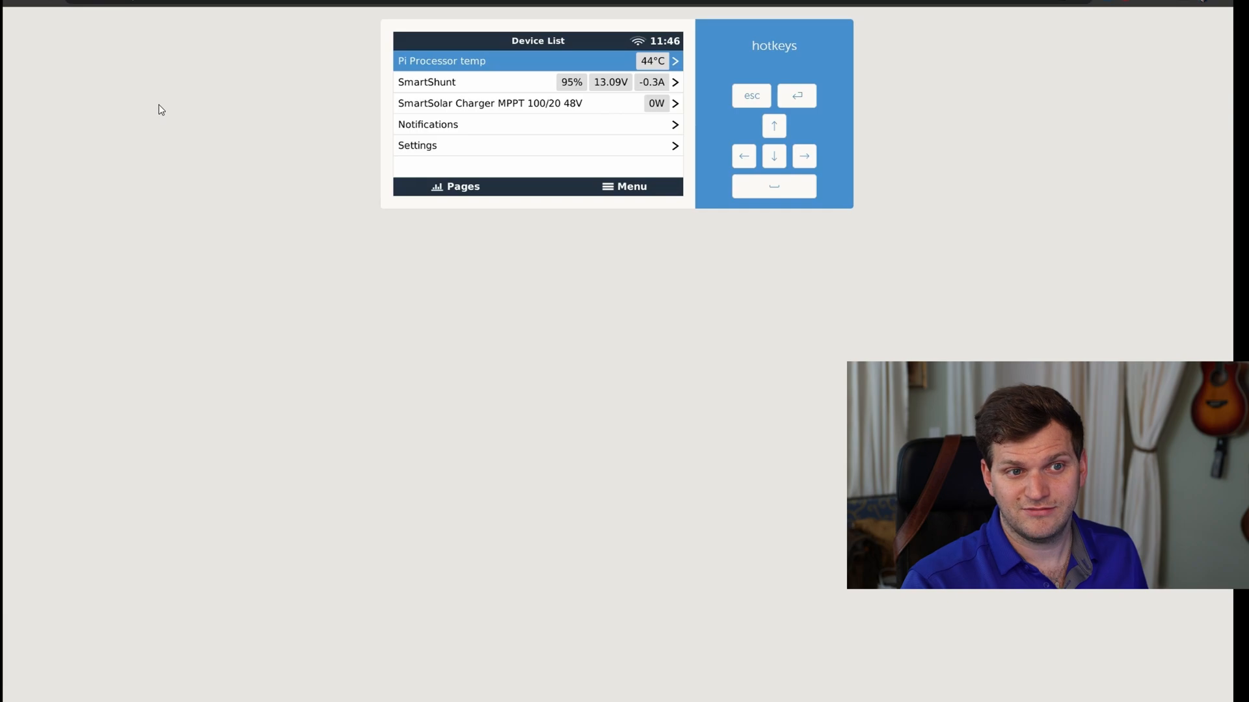